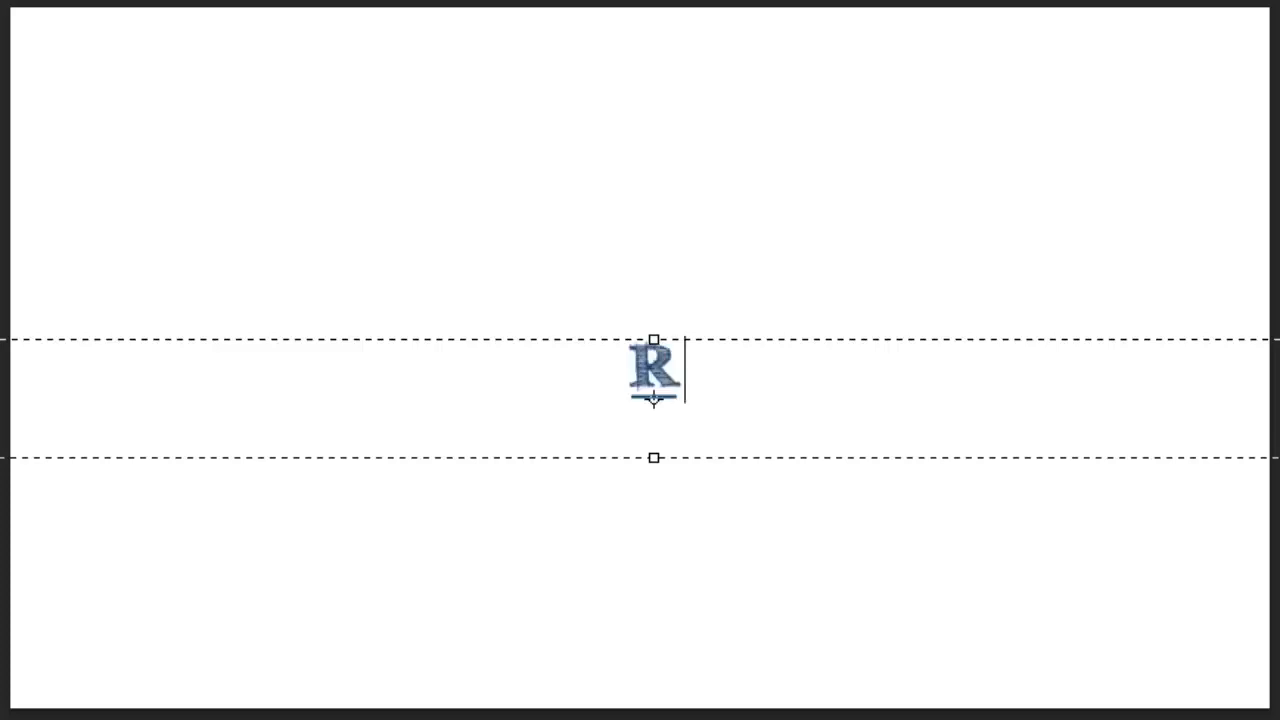
Spell out the intro title 'Richard Bankert Web Design' in the centred text box
text(ichard Ba)
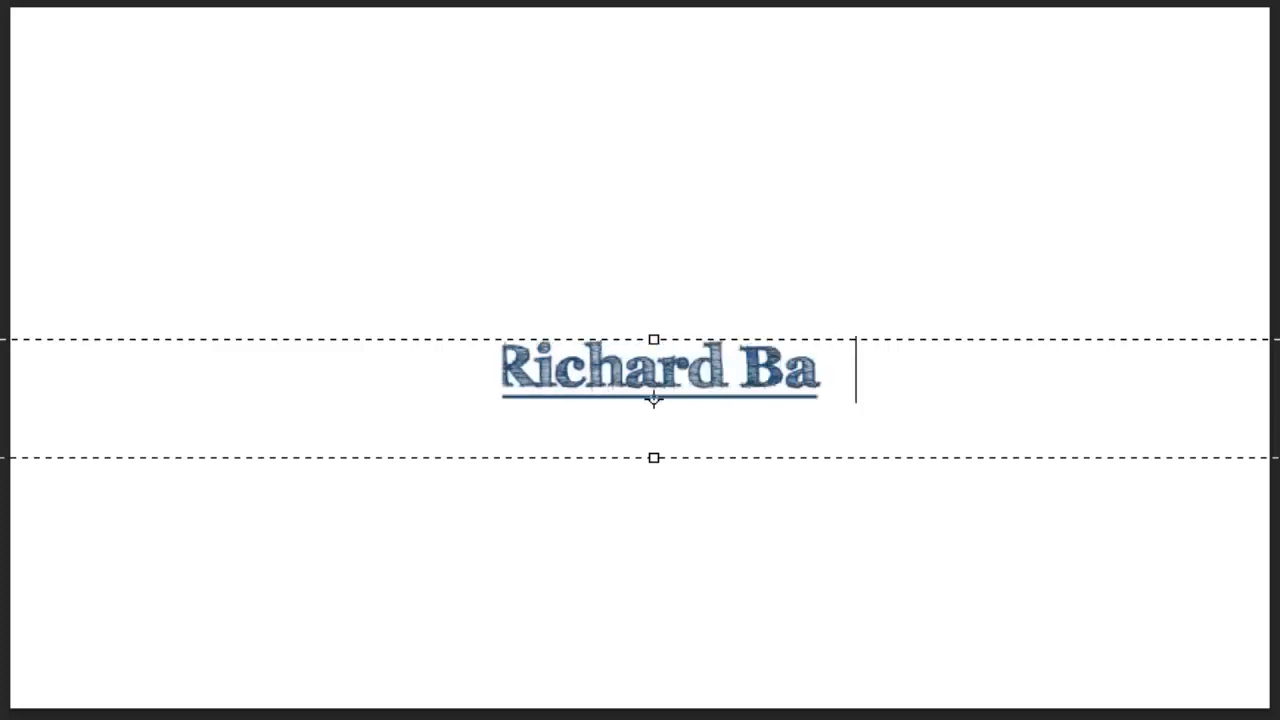
text(nkert Web Design)
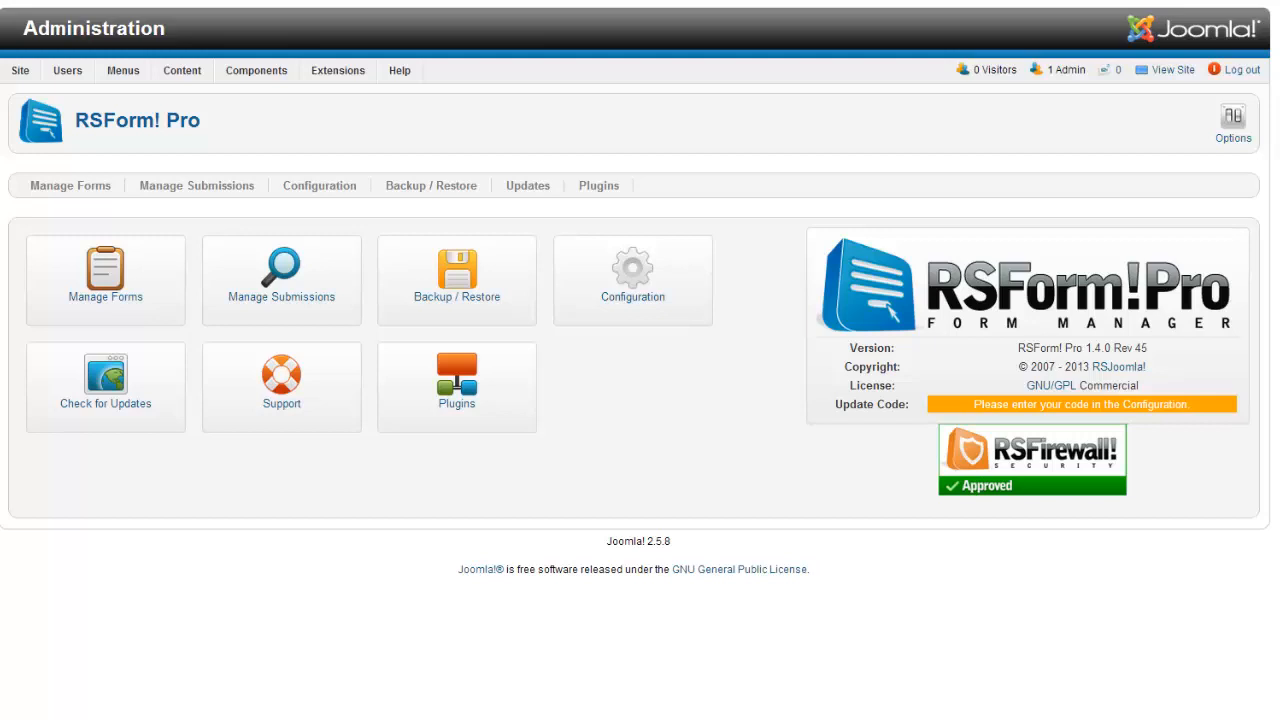
mouse_move(490, 148)
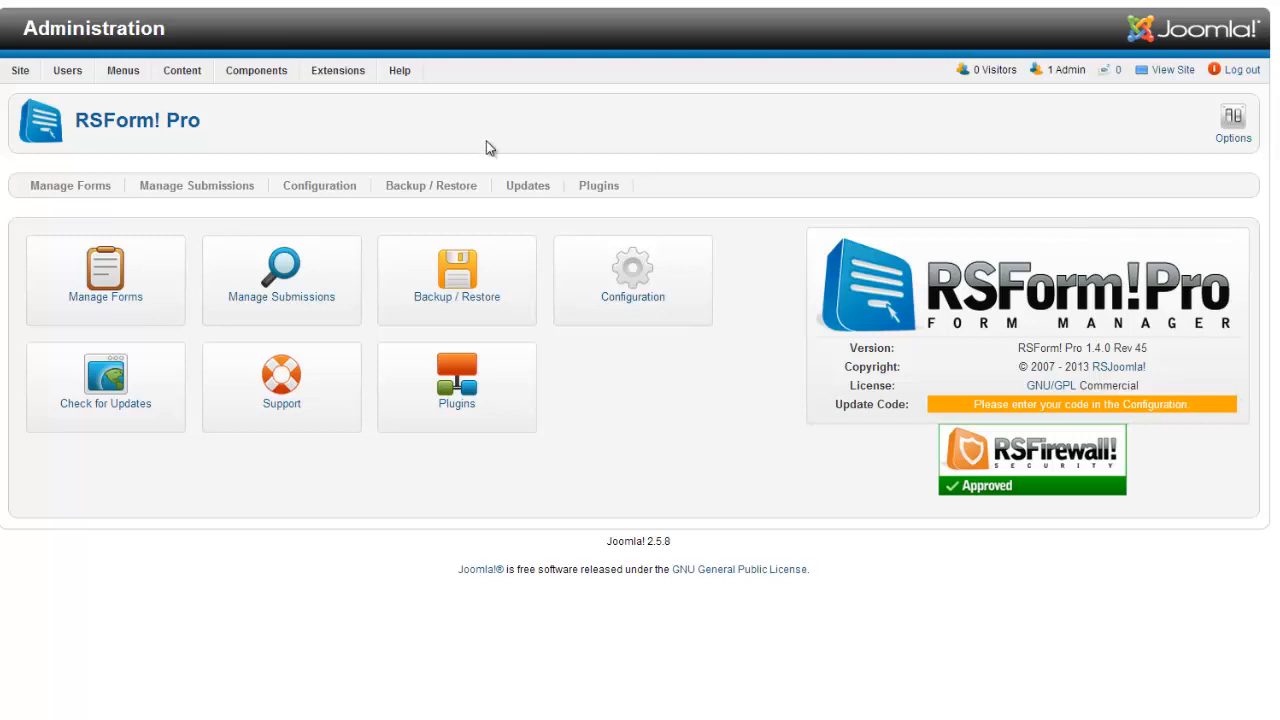
Check the RSForm! Pro MailChimp plug-in in the Plug-in Manager, then go to Components > RSForm! Pro
click(336, 70)
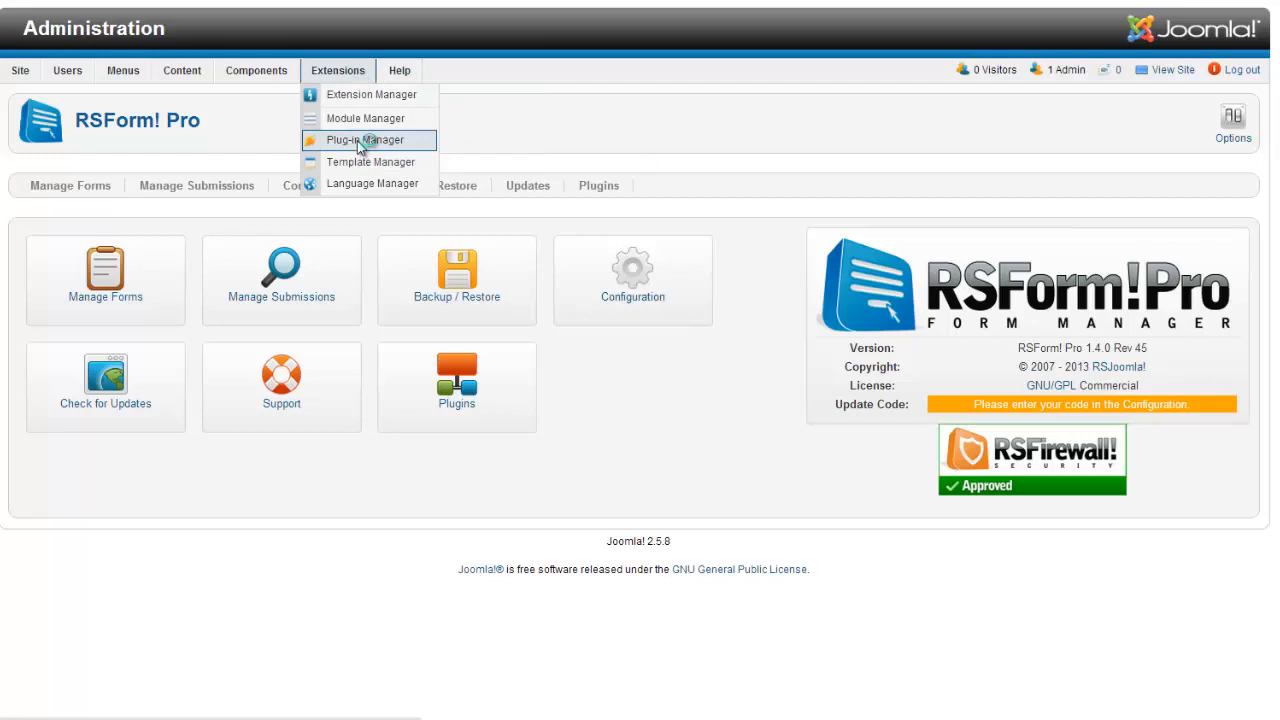
click(364, 140)
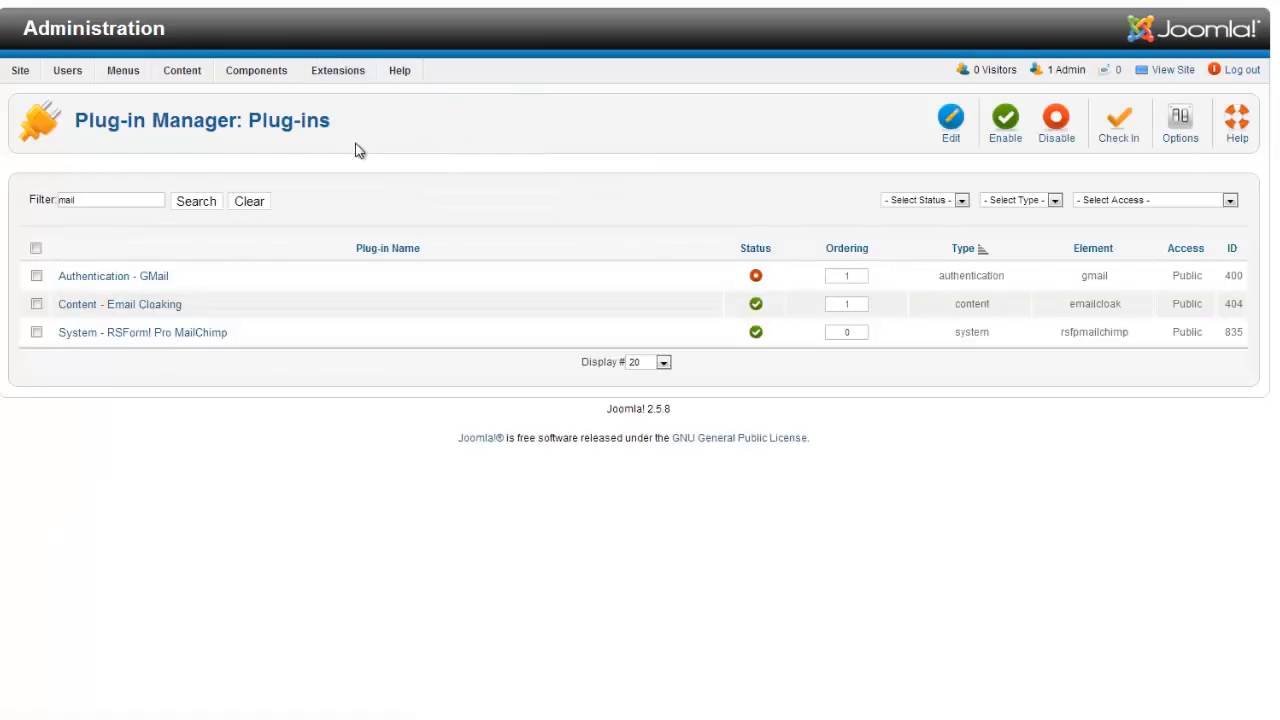
mouse_move(210, 350)
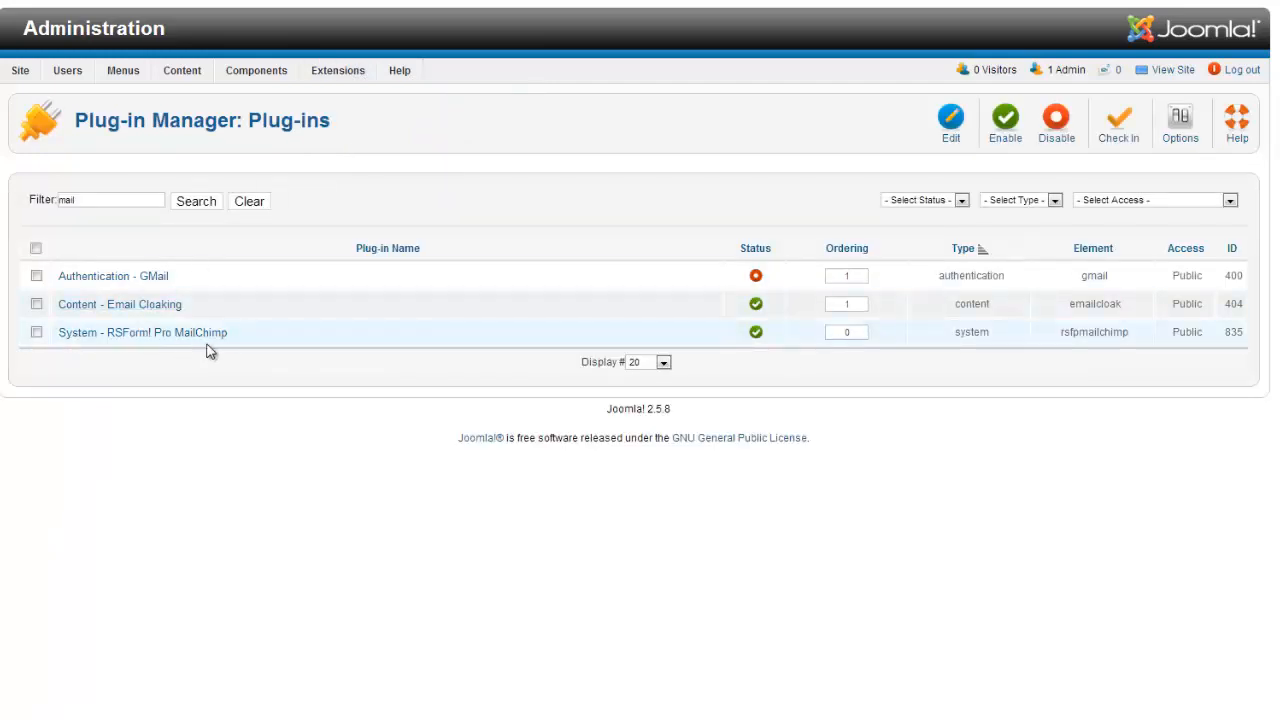
click(256, 70)
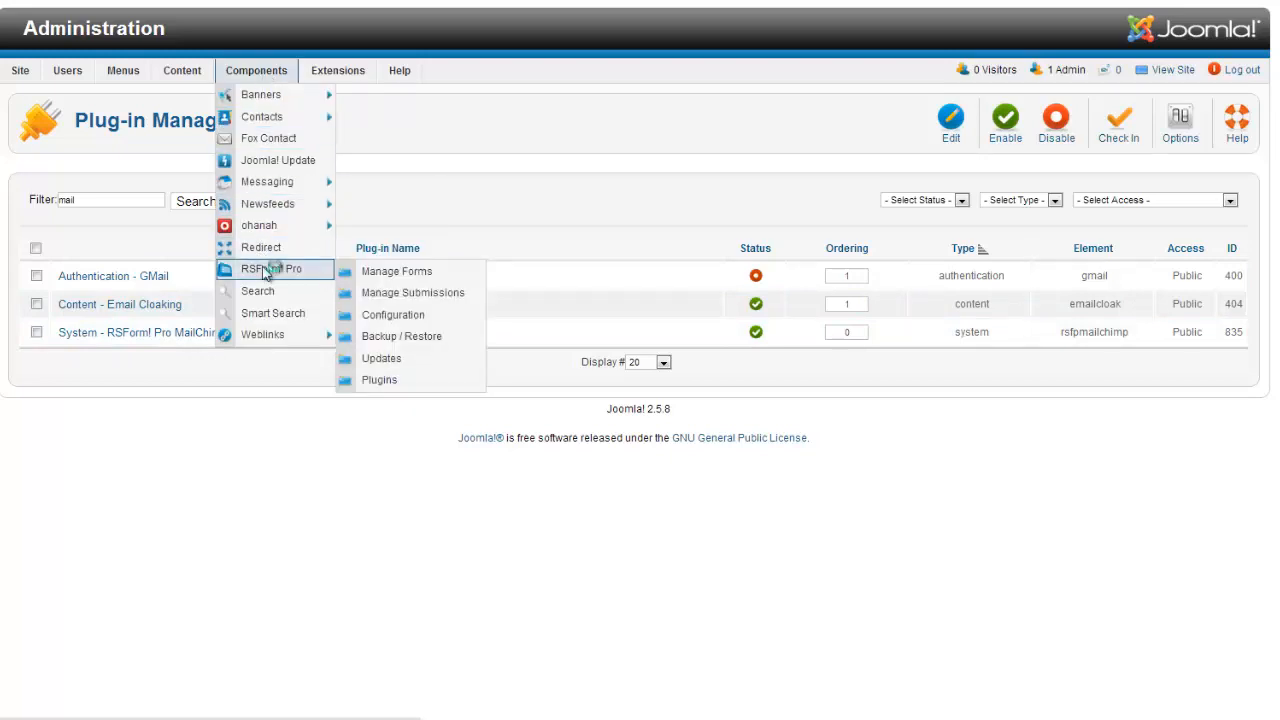
click(270, 268)
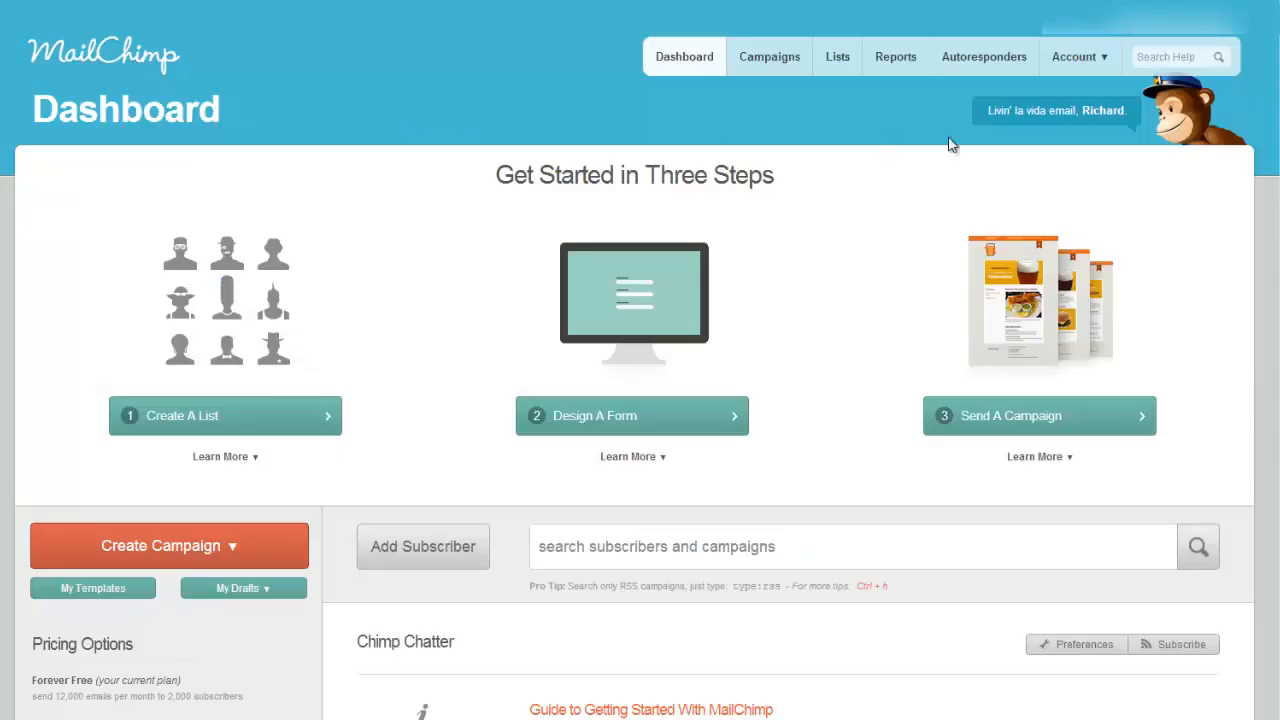
Reach the API Keys & Authorized Apps page from the MailChimp account settings
click(1080, 56)
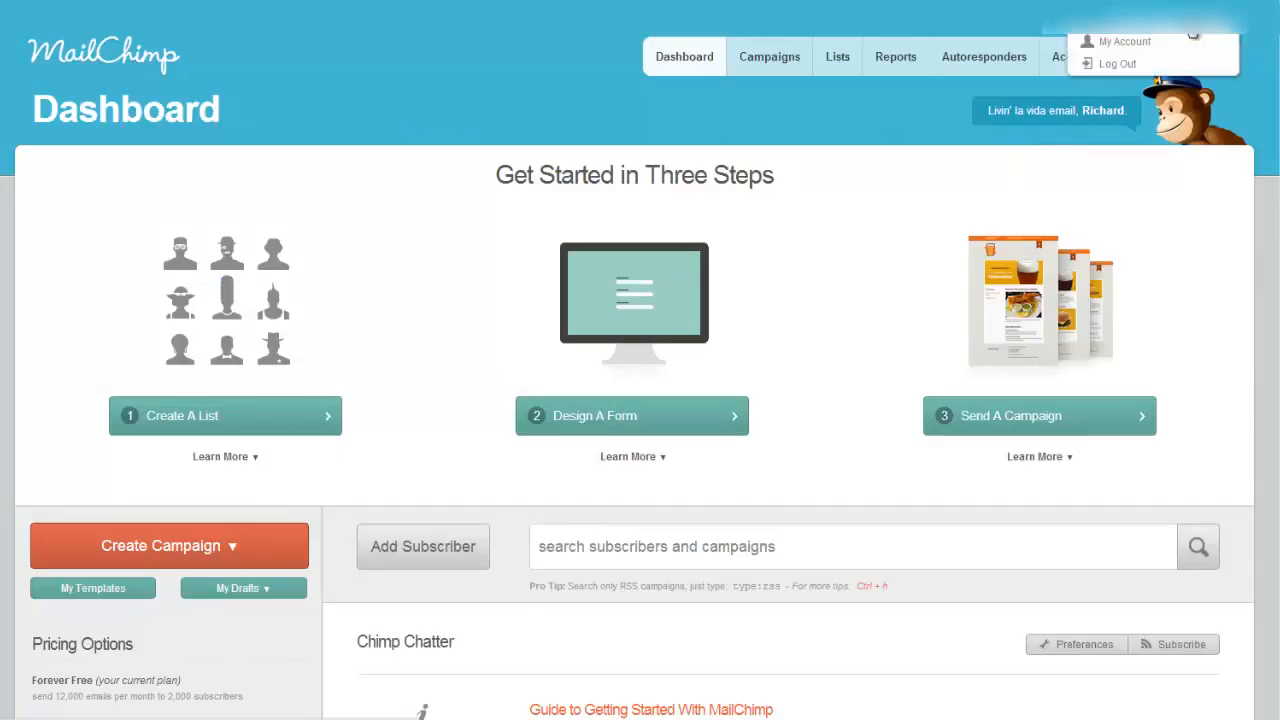
click(1080, 56)
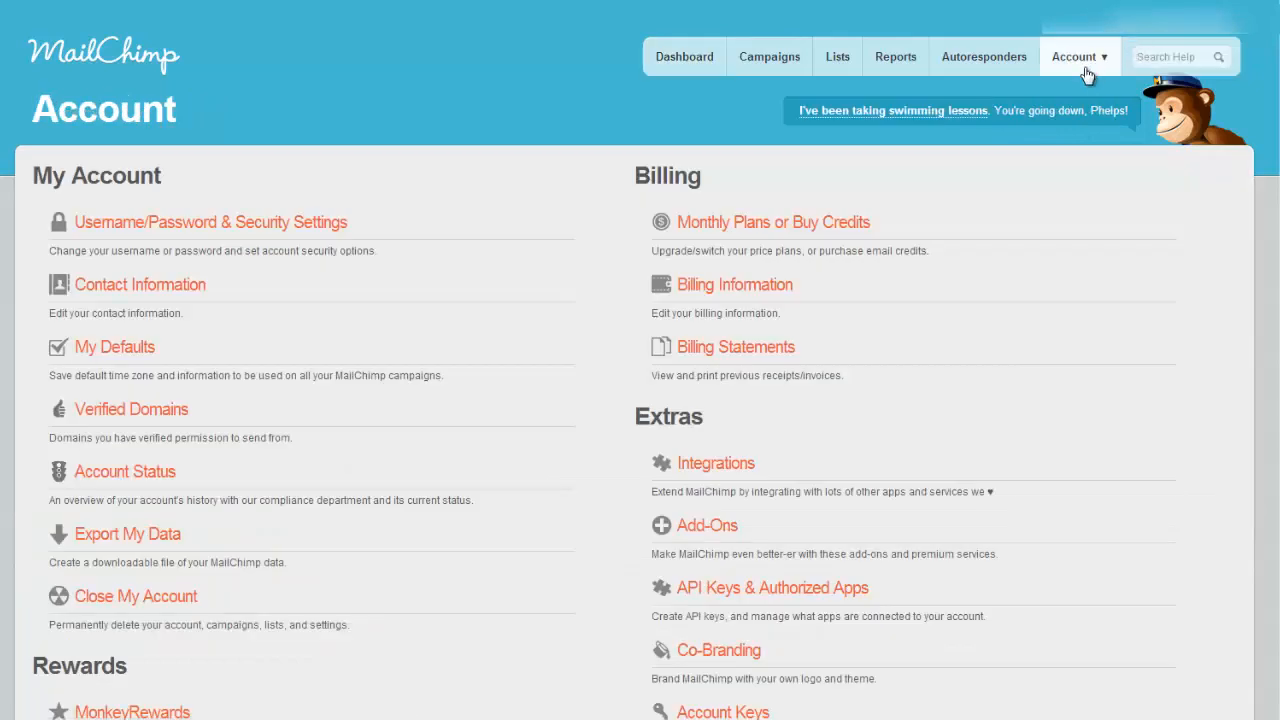
scroll(down, 3)
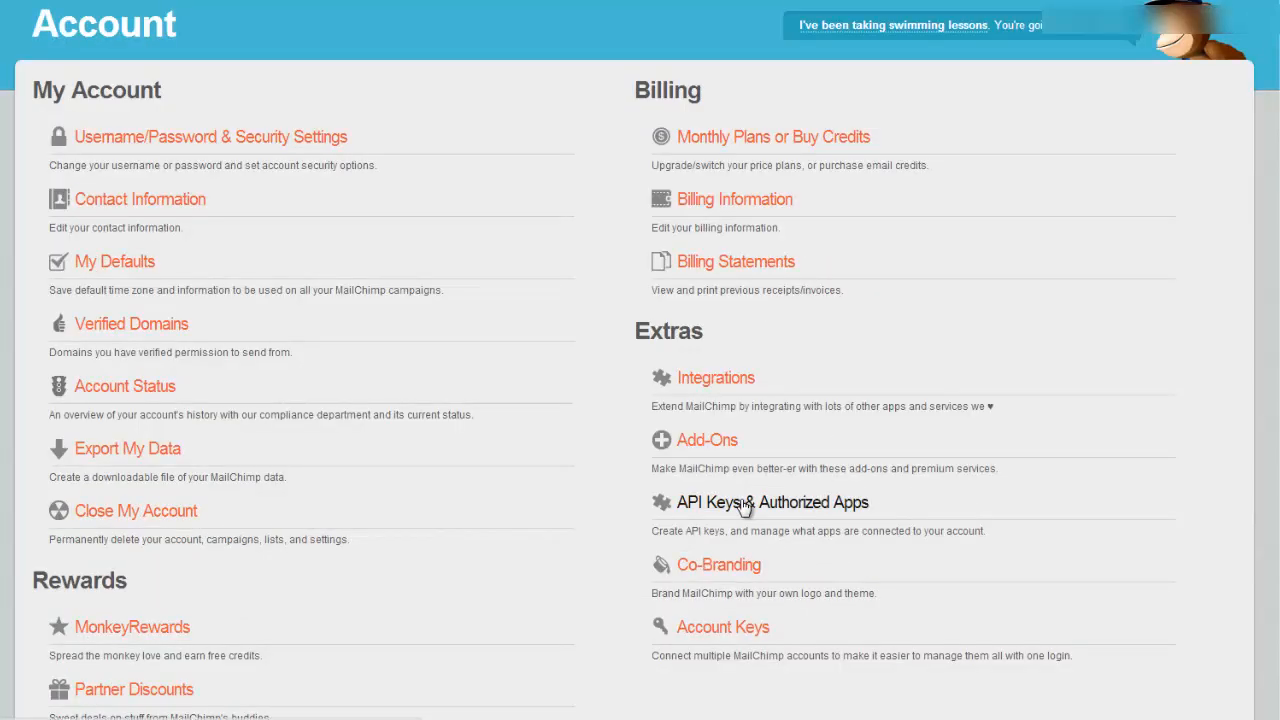
click(772, 502)
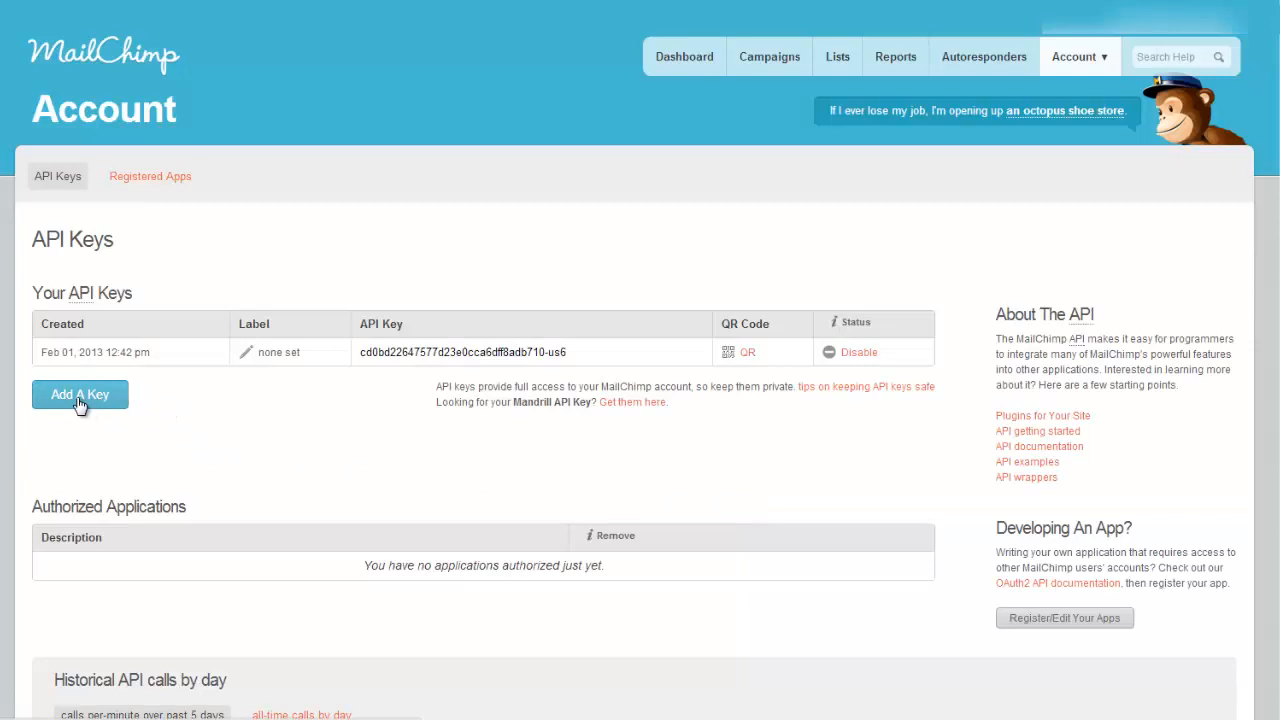
Add a new API key and label it 'website'
click(80, 394)
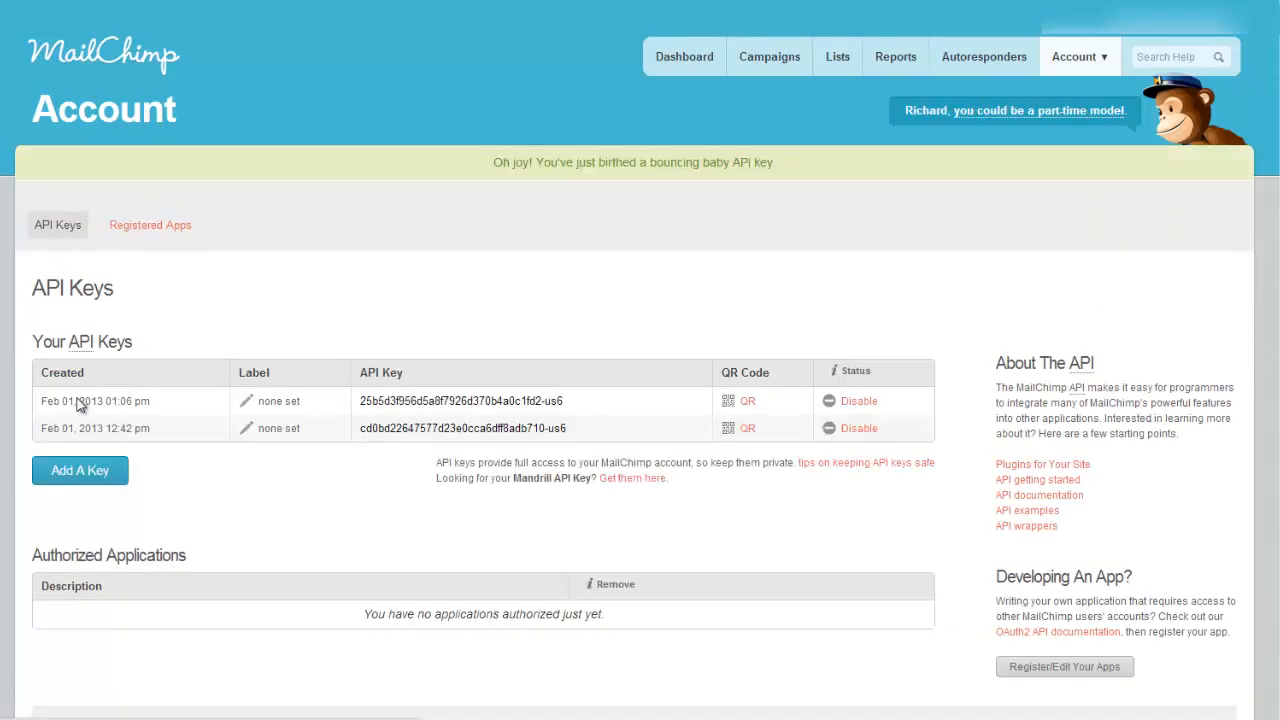
click(246, 400)
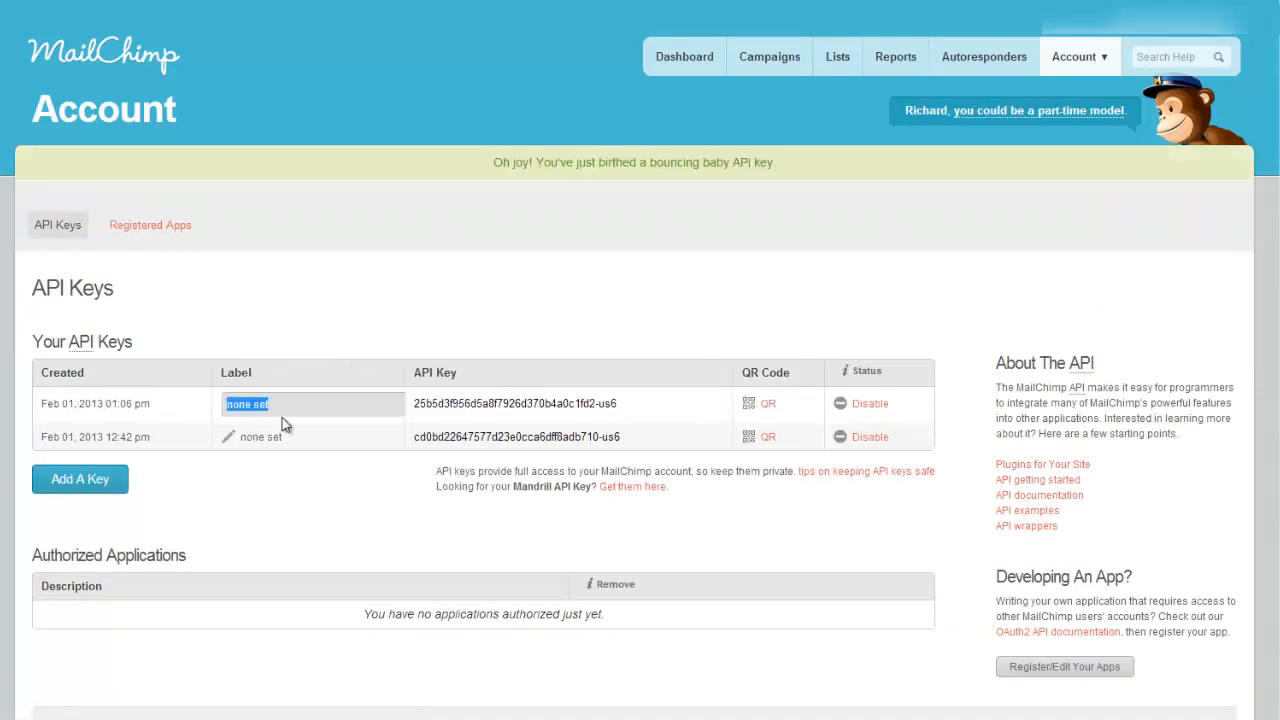
text(website)
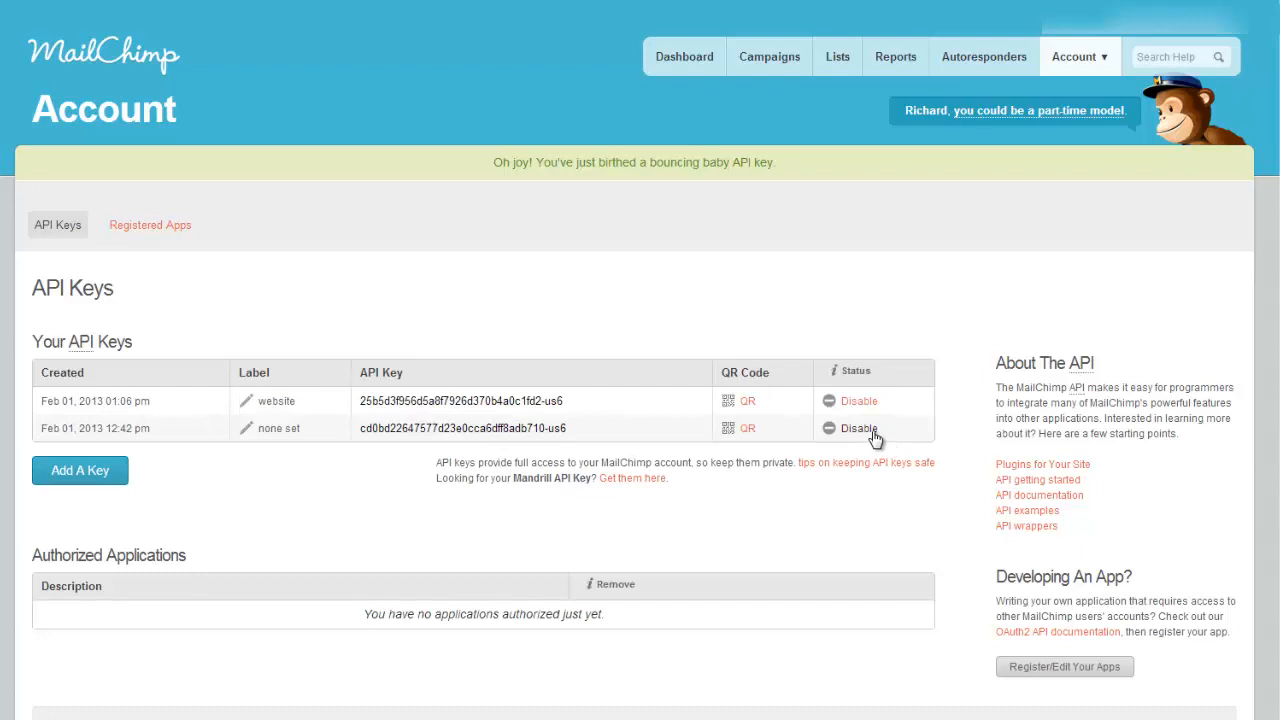
click(858, 428)
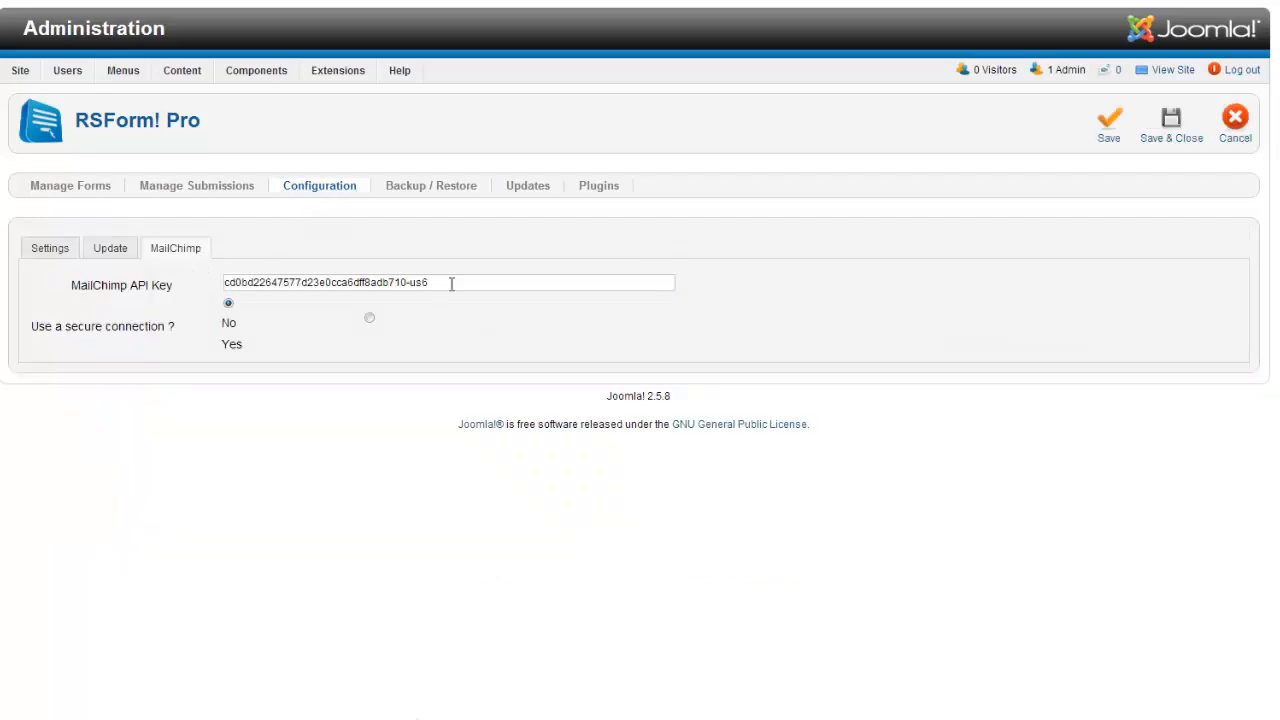
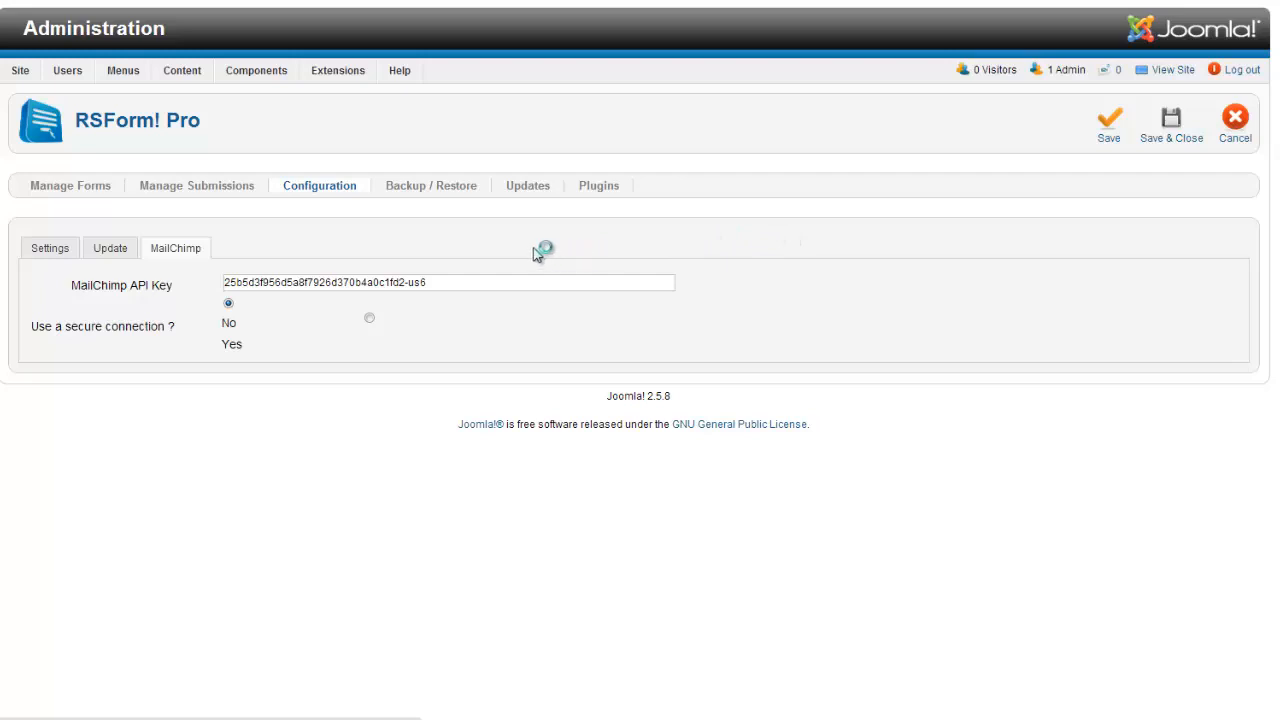
click(1108, 120)
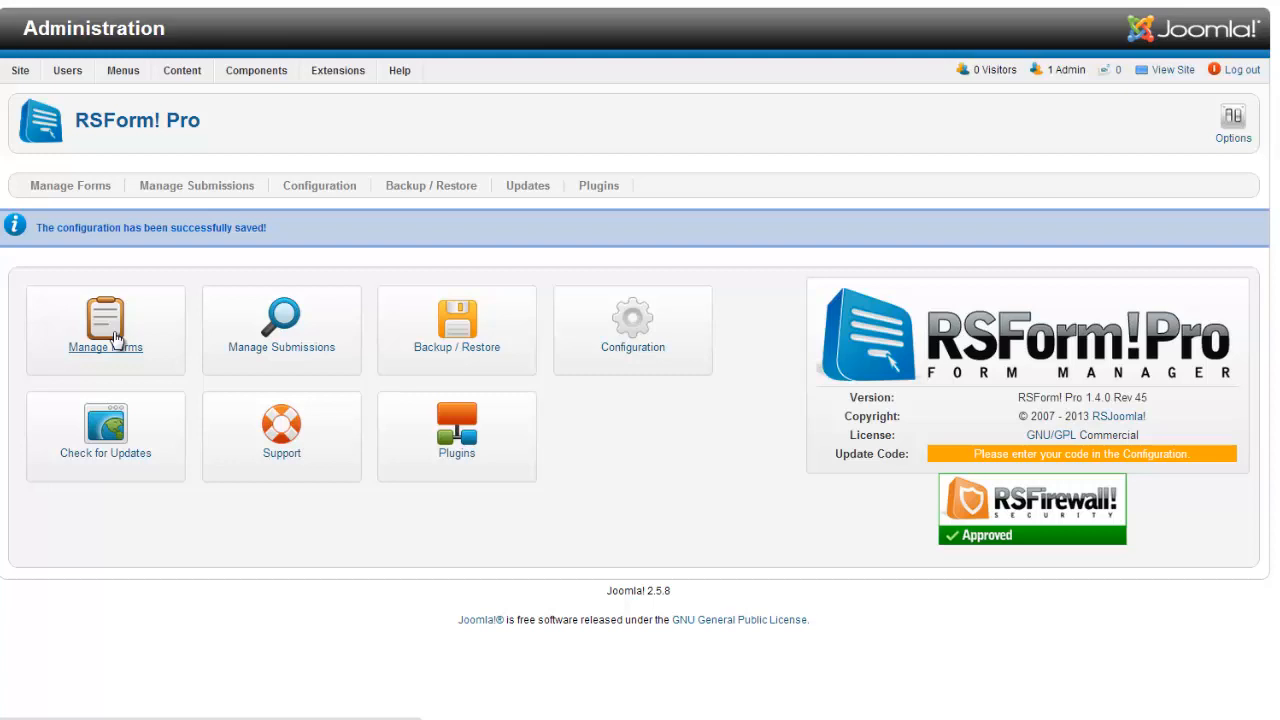
Start a new form named 'Newsletter Sign-up' with the Responsive (CSS3) layout
click(104, 330)
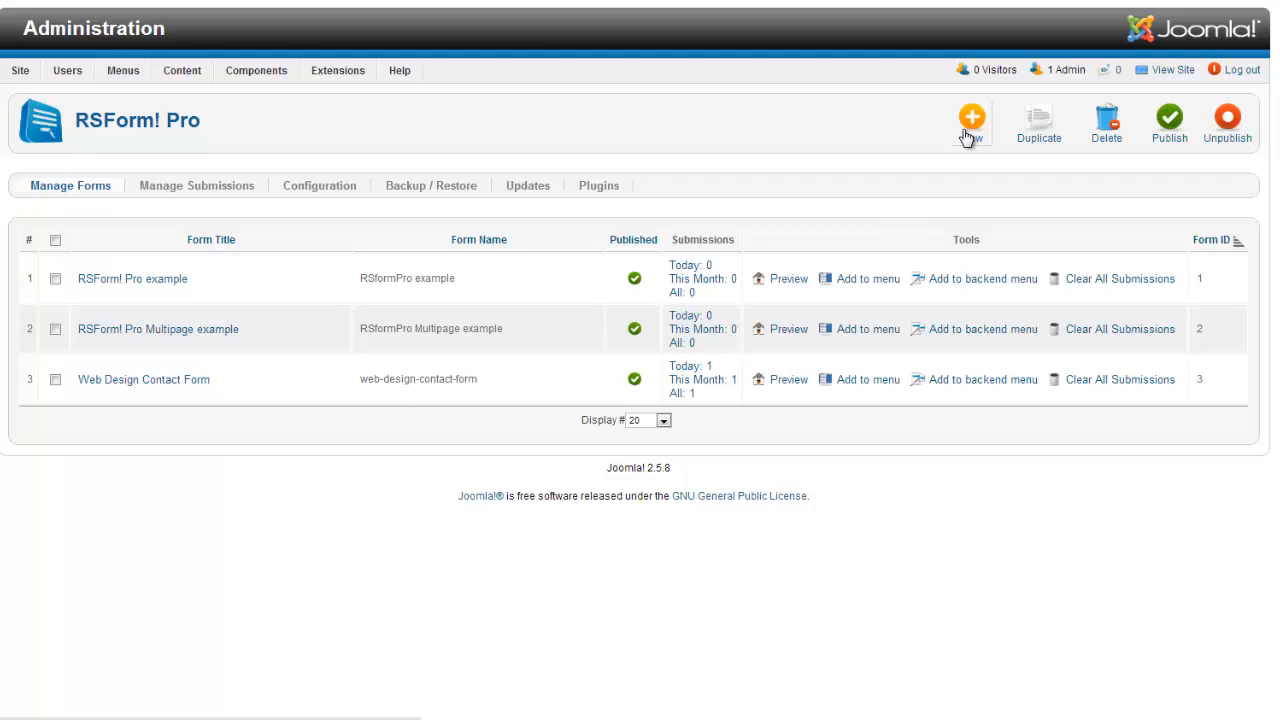
click(972, 118)
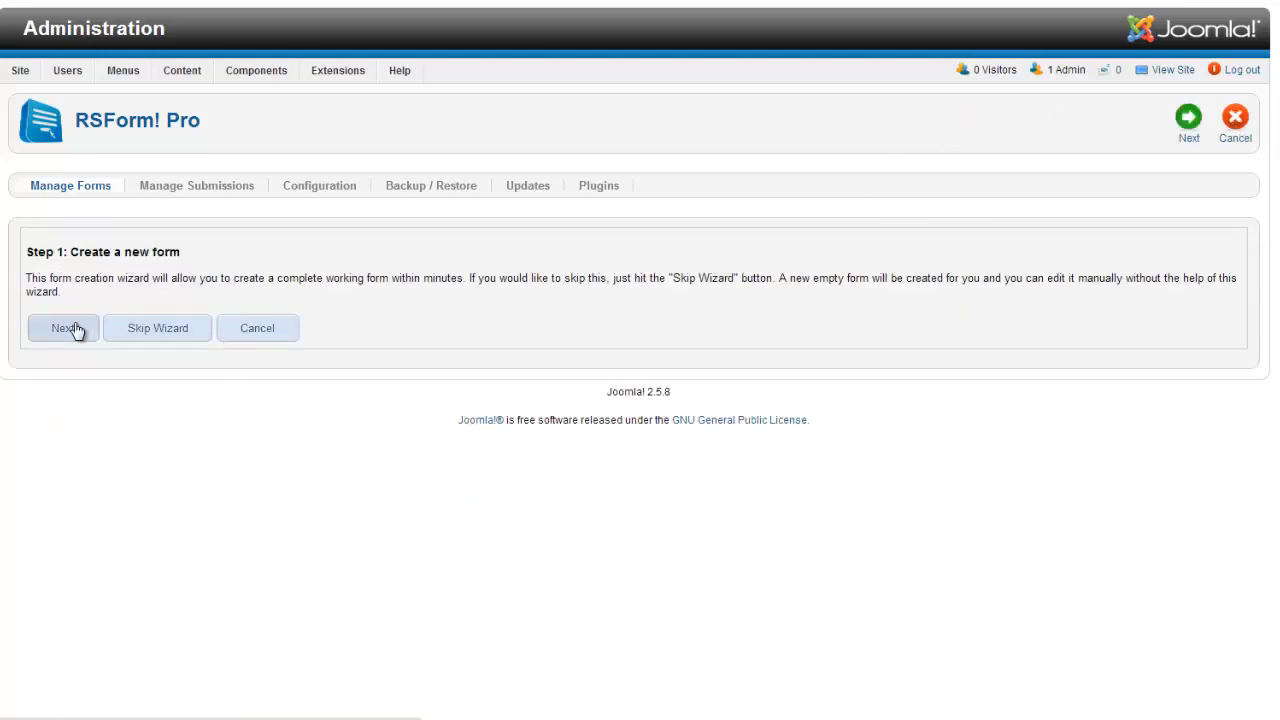
click(64, 328)
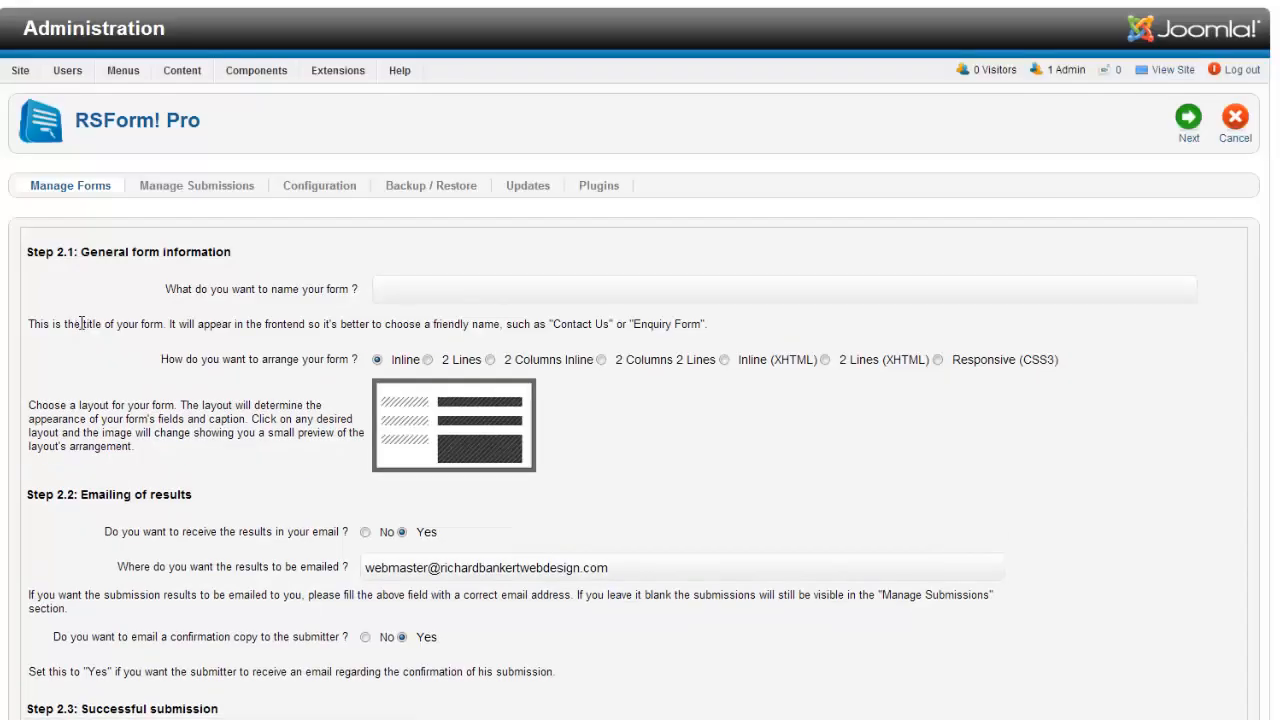
mouse_move(744, 364)
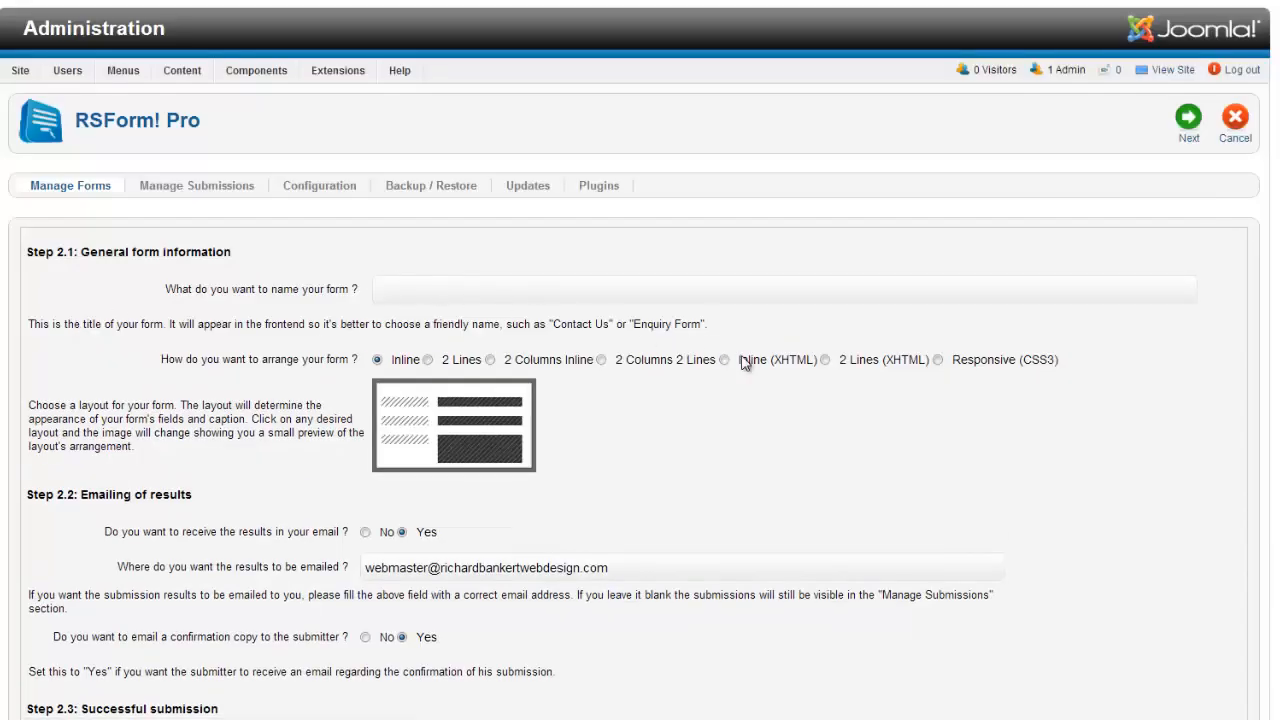
text(Newsletter Sign)
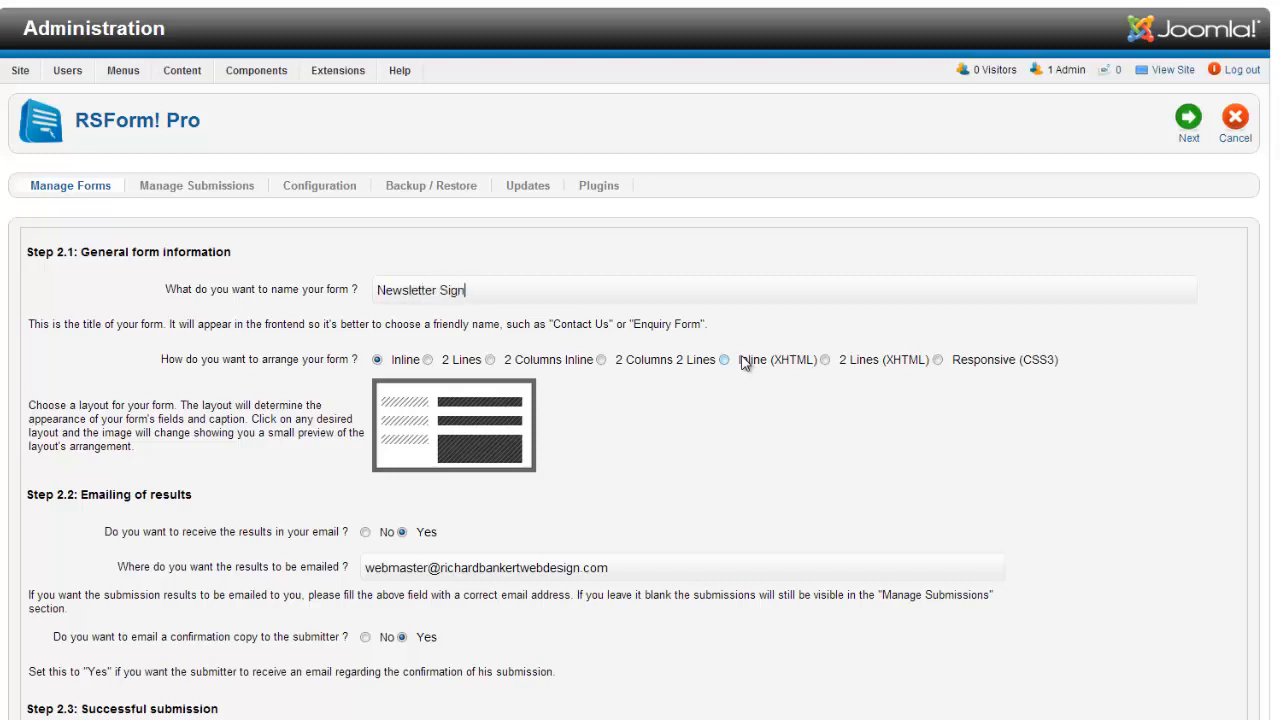
text(-up)
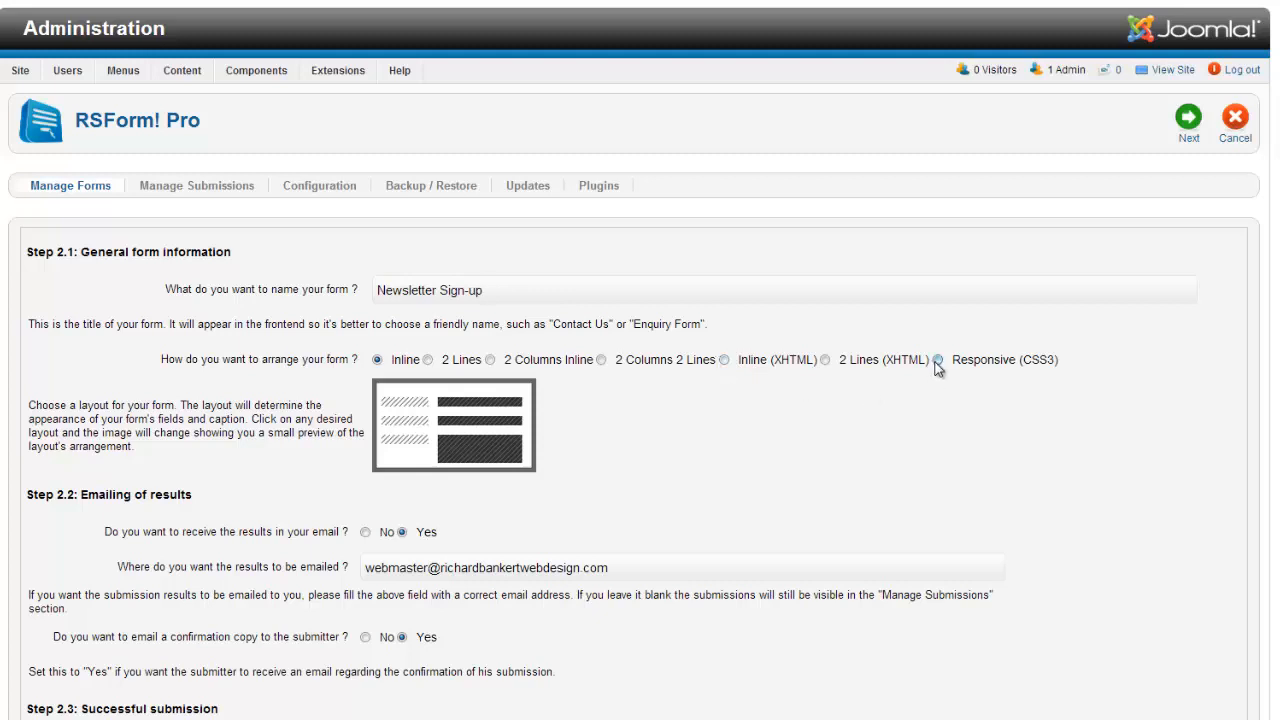
click(938, 360)
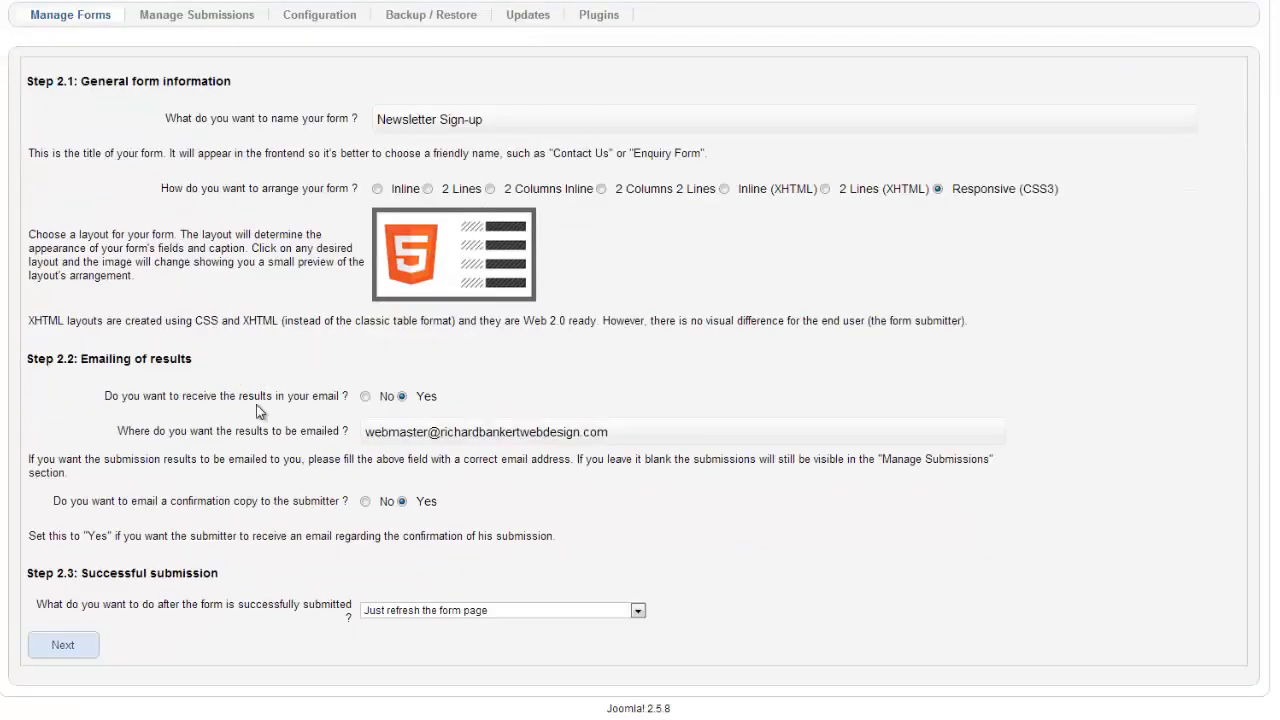
mouse_move(340, 476)
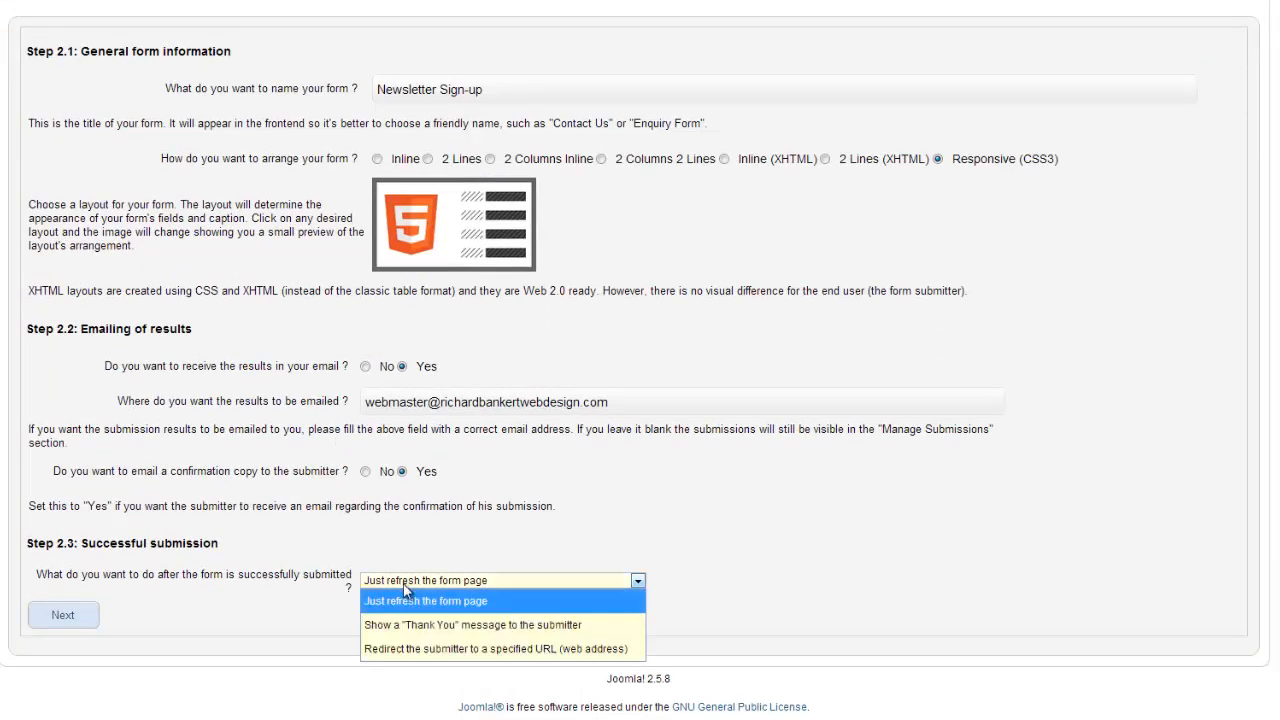
Choose a thank-you message after submission and build the form from the Simple Contact Form template
click(474, 624)
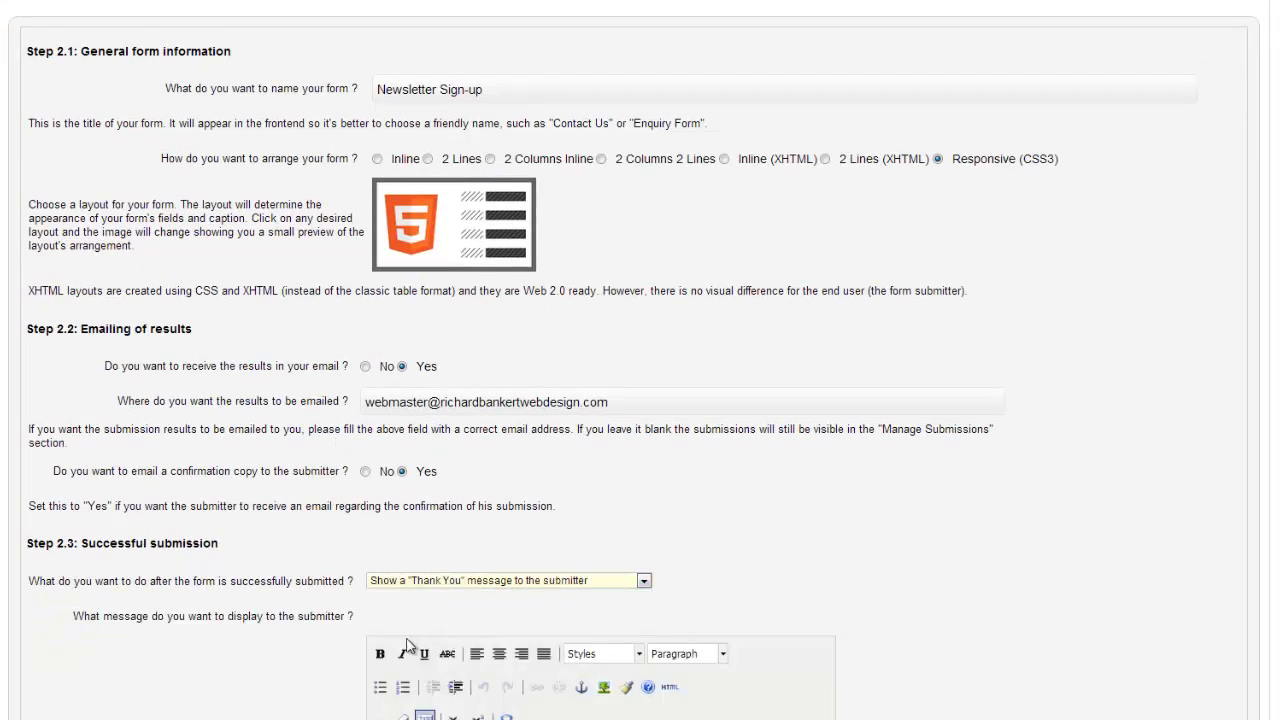
scroll(down, 3)
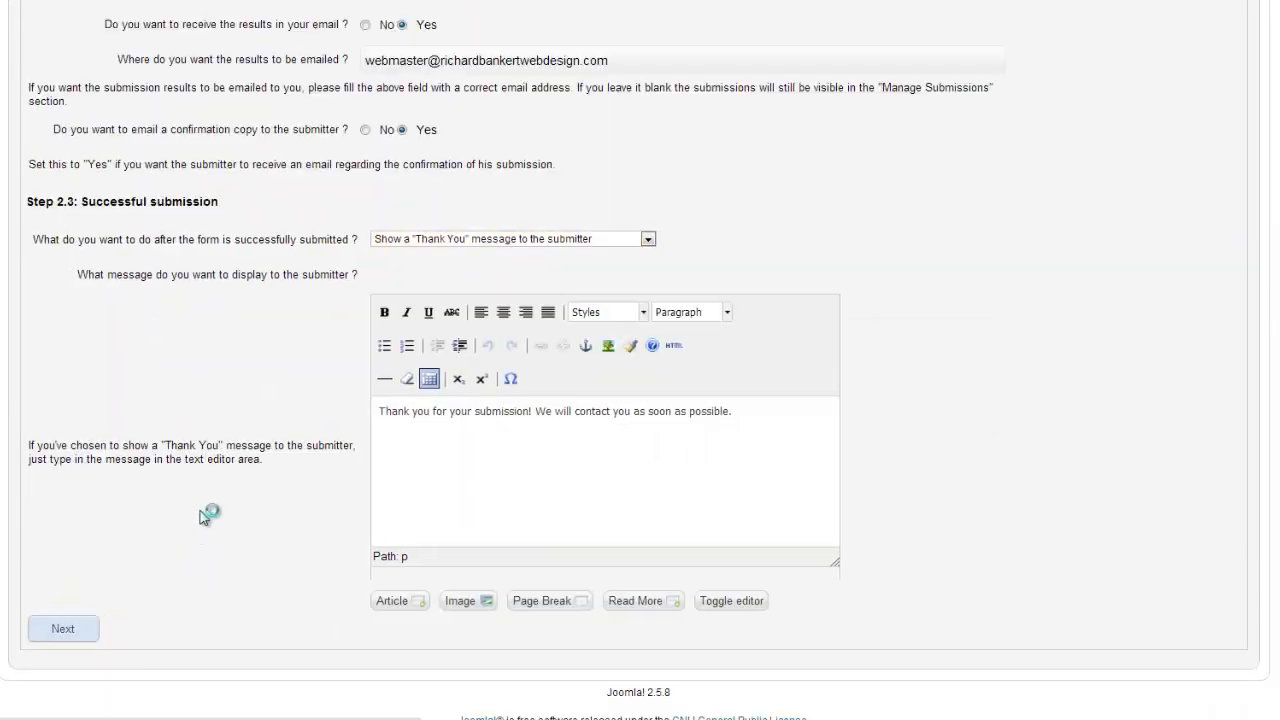
click(62, 628)
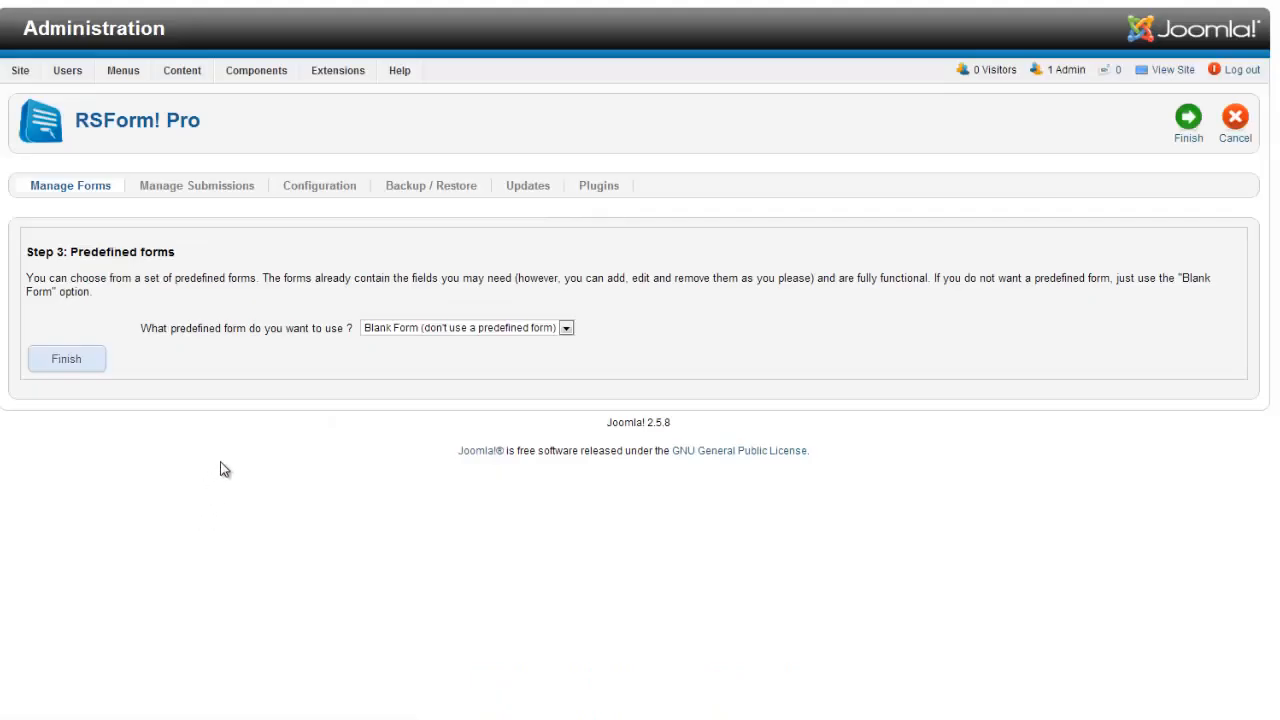
click(466, 328)
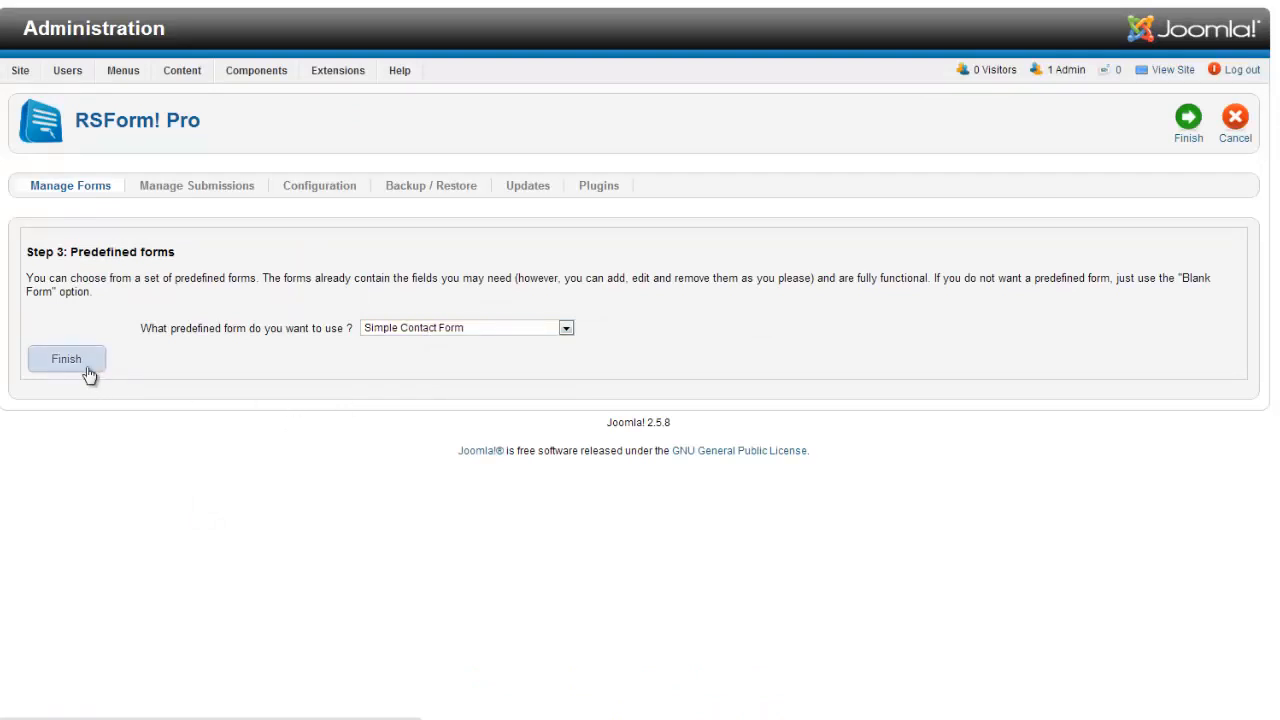
click(66, 358)
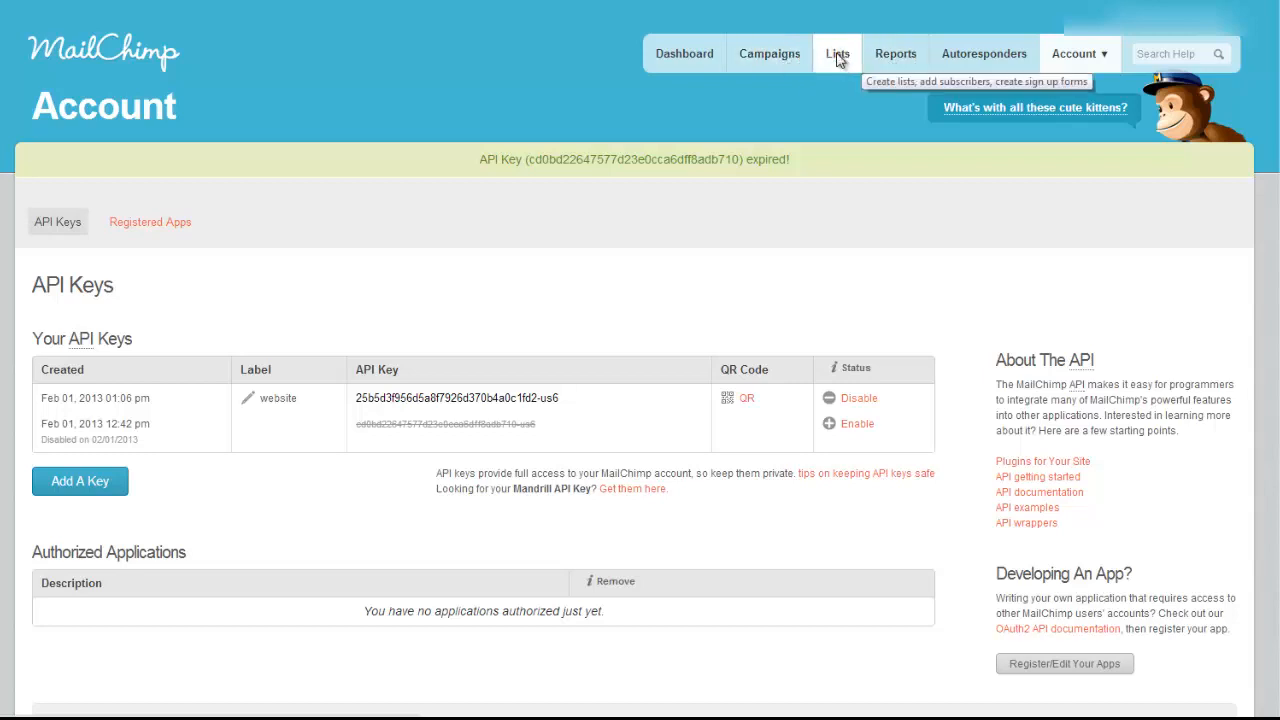
From Lists, open the Demo List's groups and view the 'You would like news on' grouping
click(836, 52)
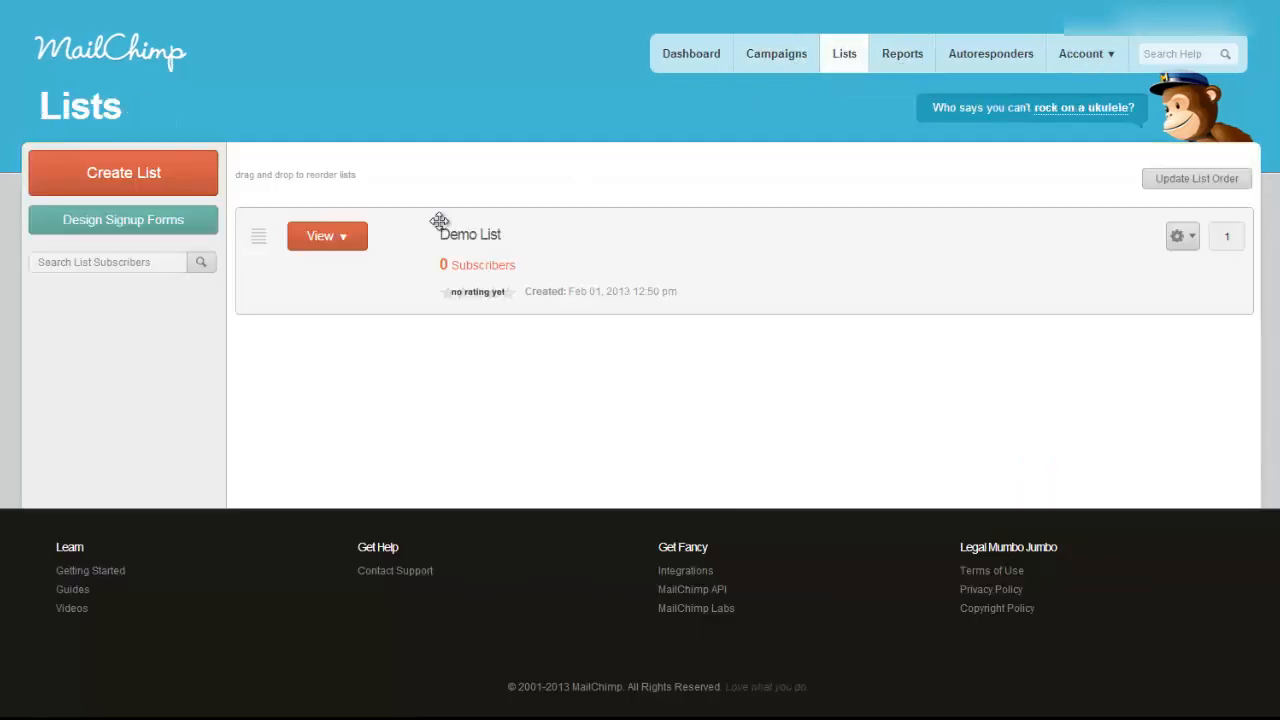
click(326, 236)
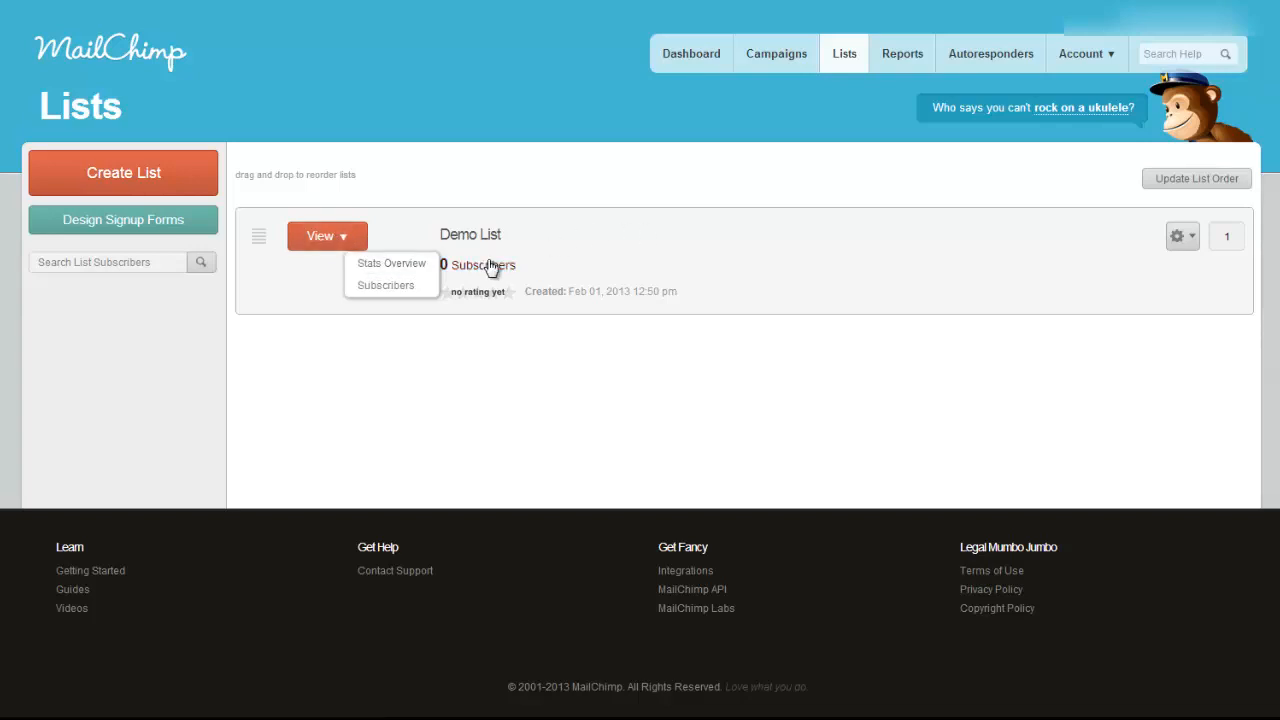
mouse_move(434, 246)
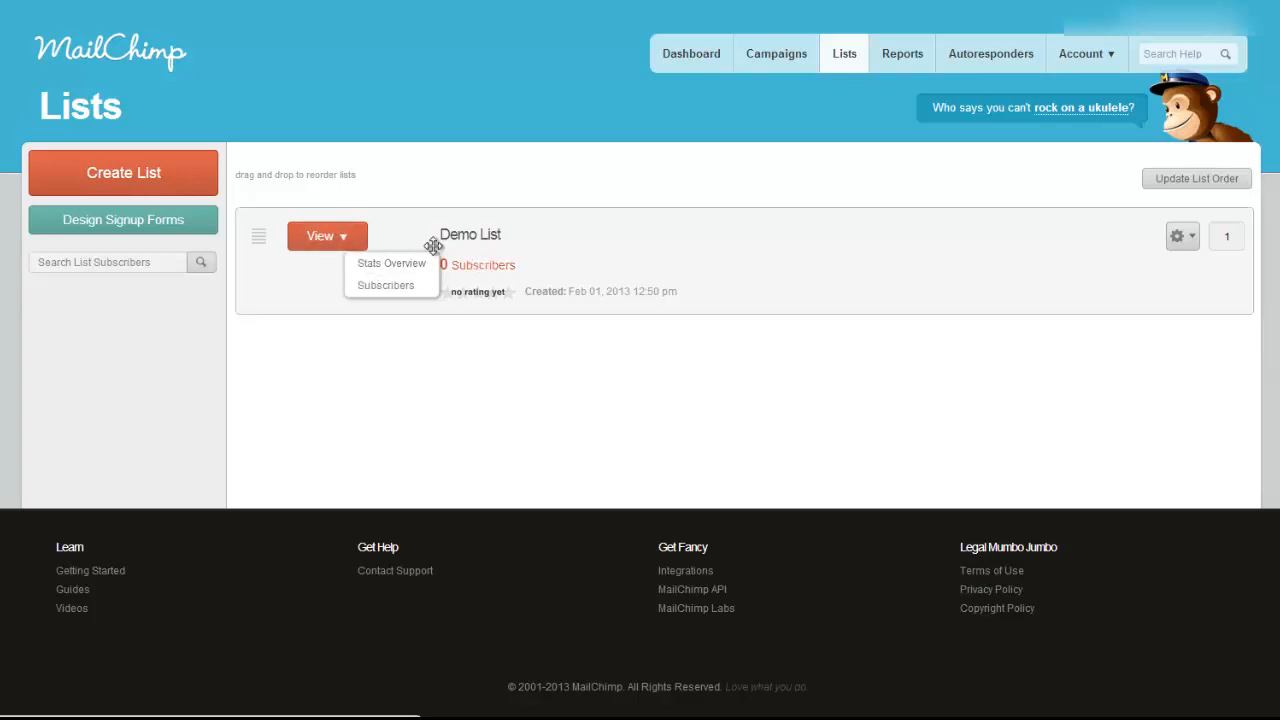
mouse_move(844, 52)
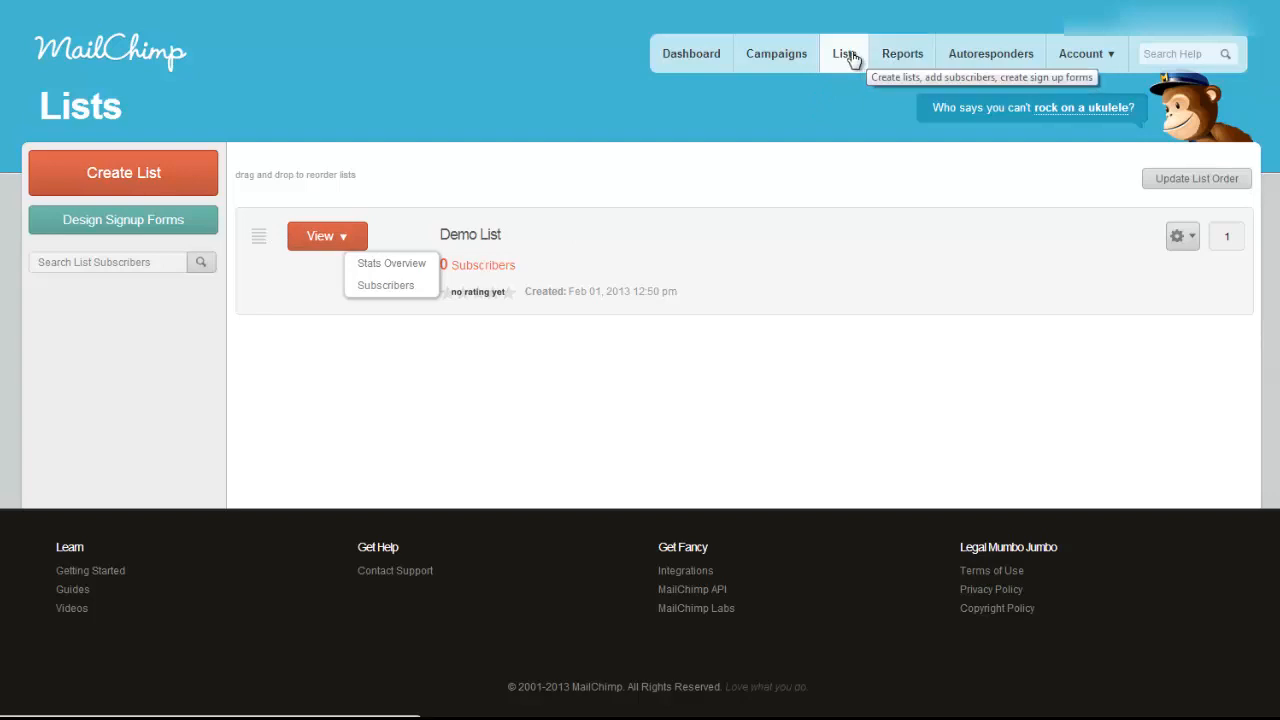
click(1180, 236)
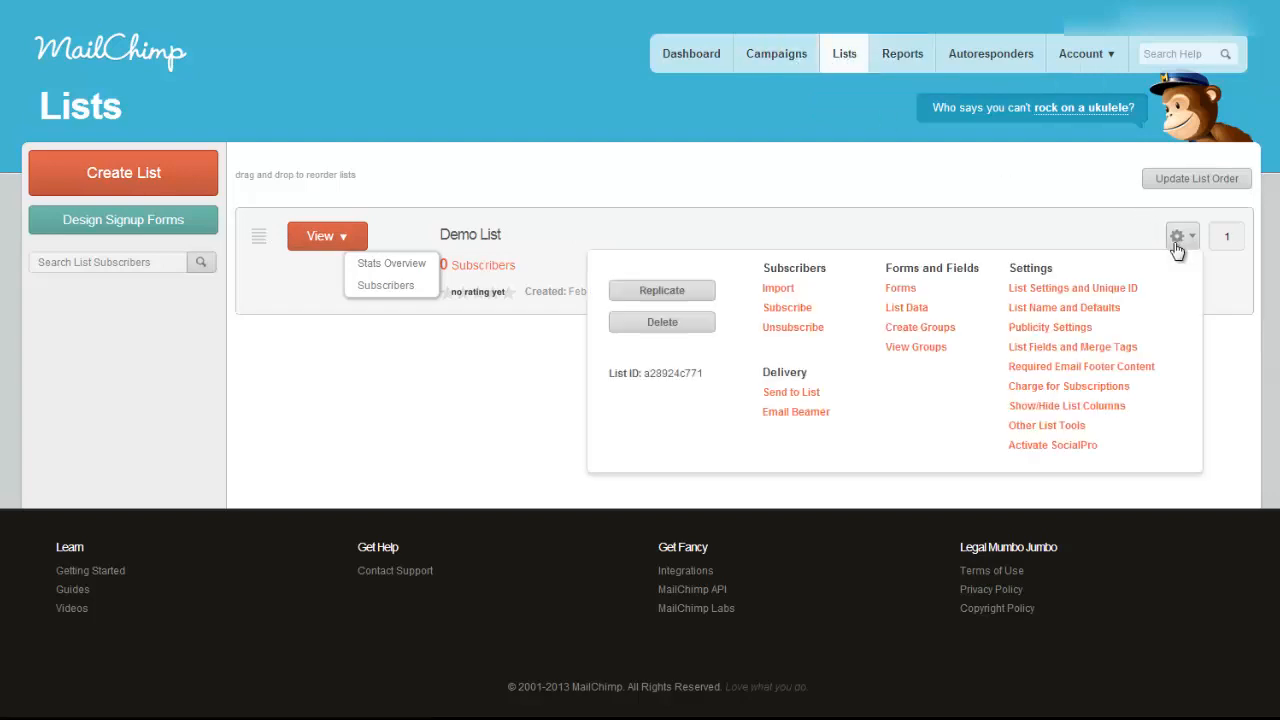
mouse_move(918, 328)
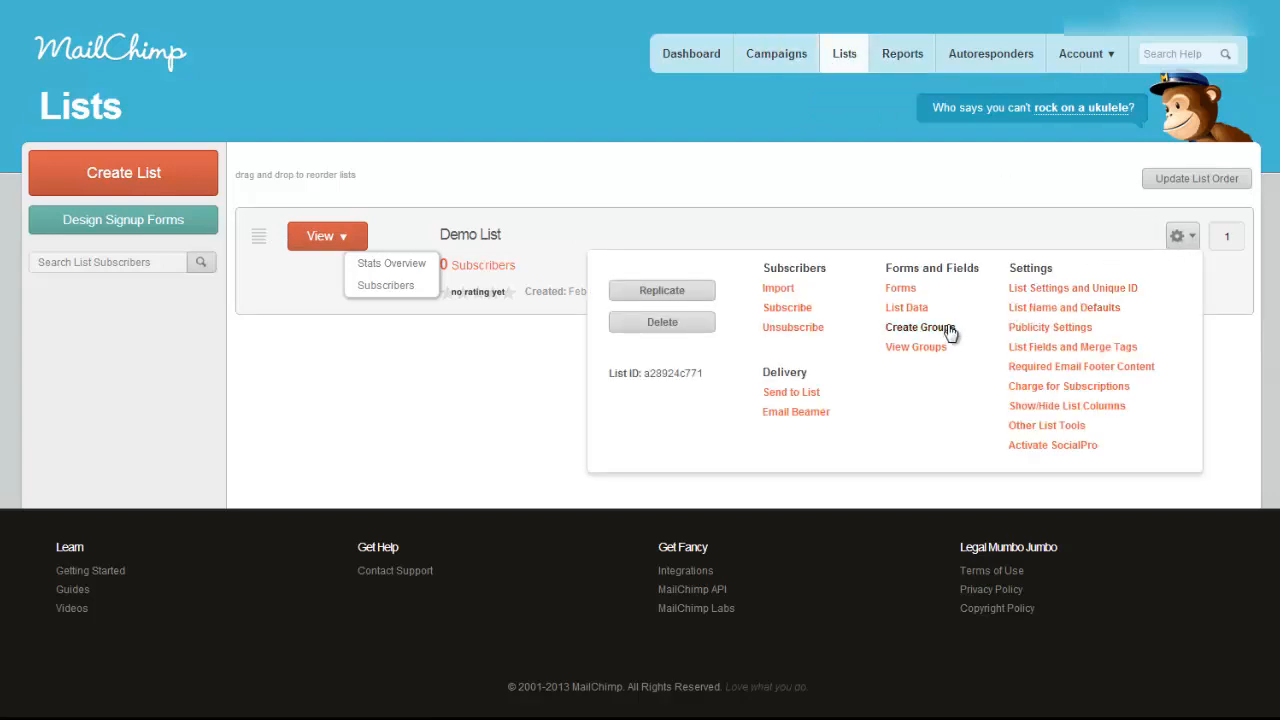
click(916, 328)
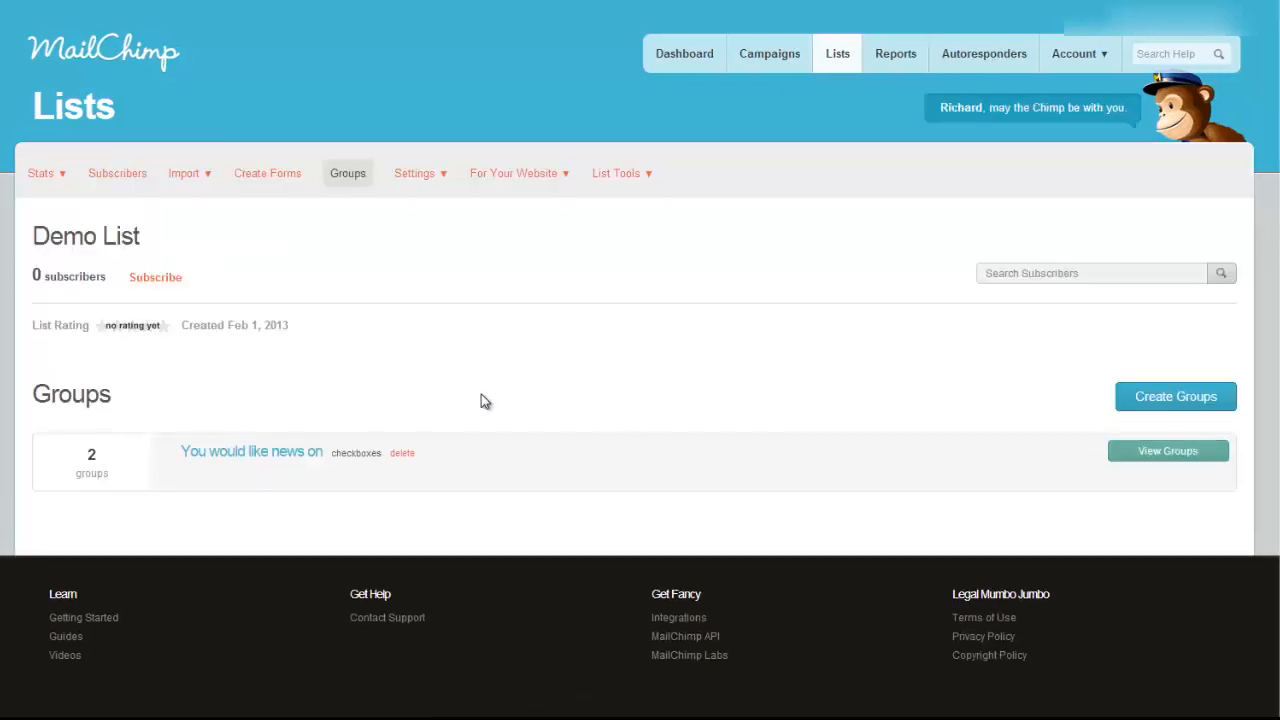
mouse_move(1080, 458)
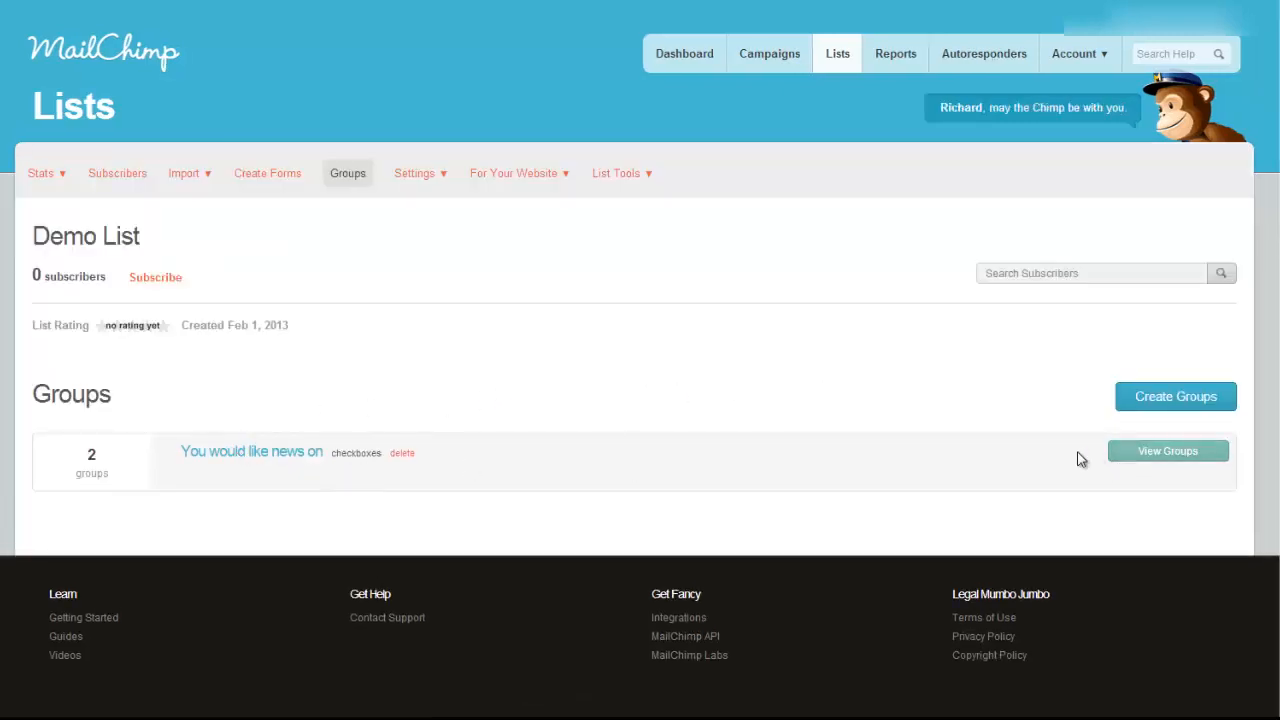
click(1168, 452)
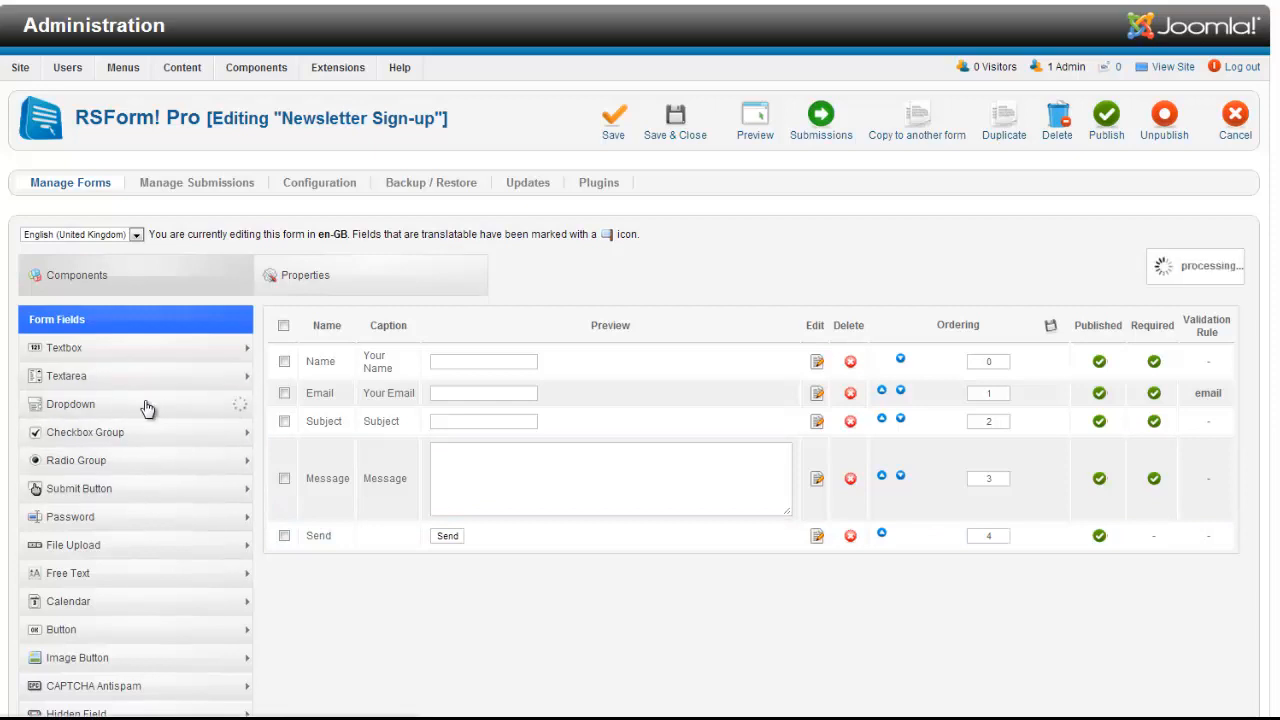
Add a dropdown field named 'newsletter signup' captioned 'Grab our Newsletter'
click(72, 404)
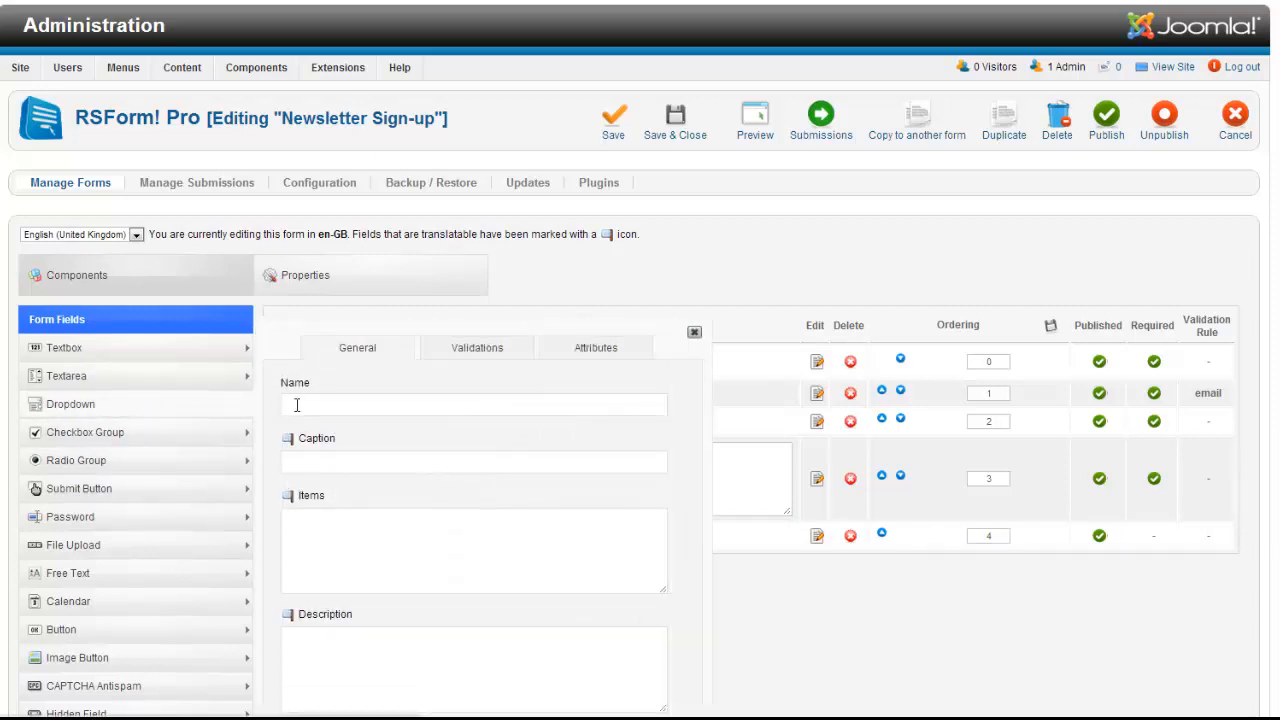
text(newsletter signup)
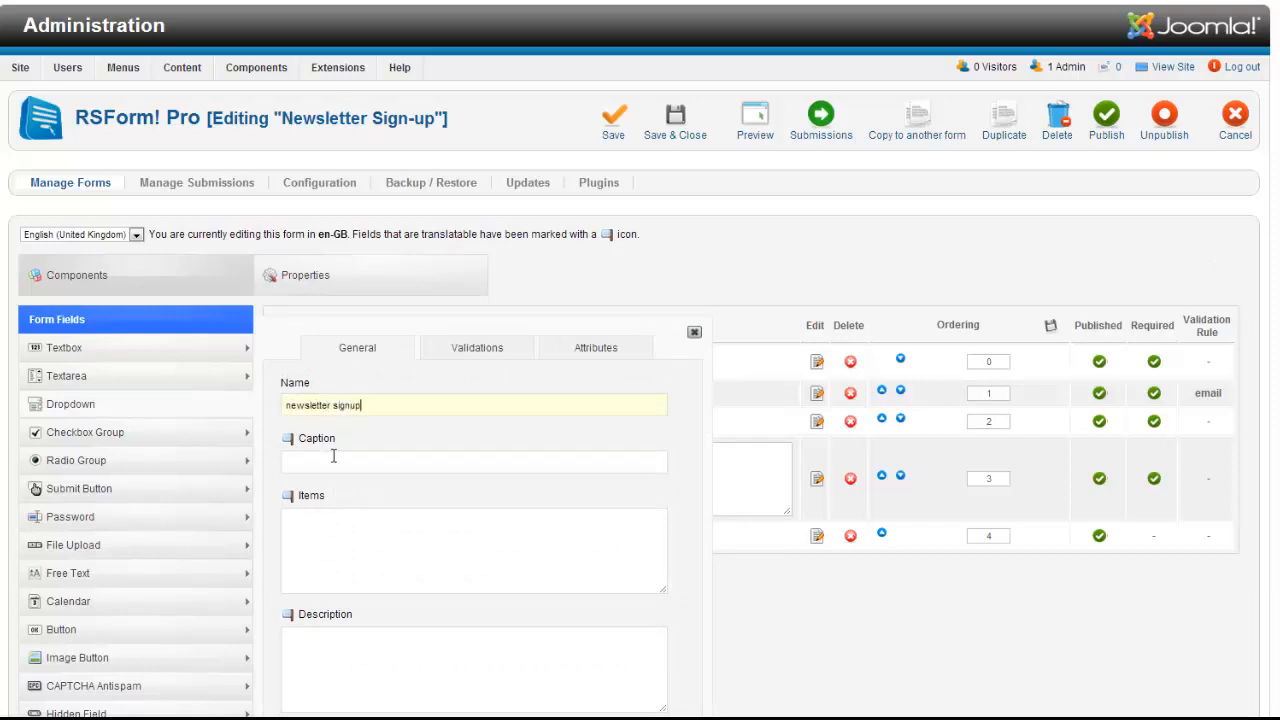
click(472, 460)
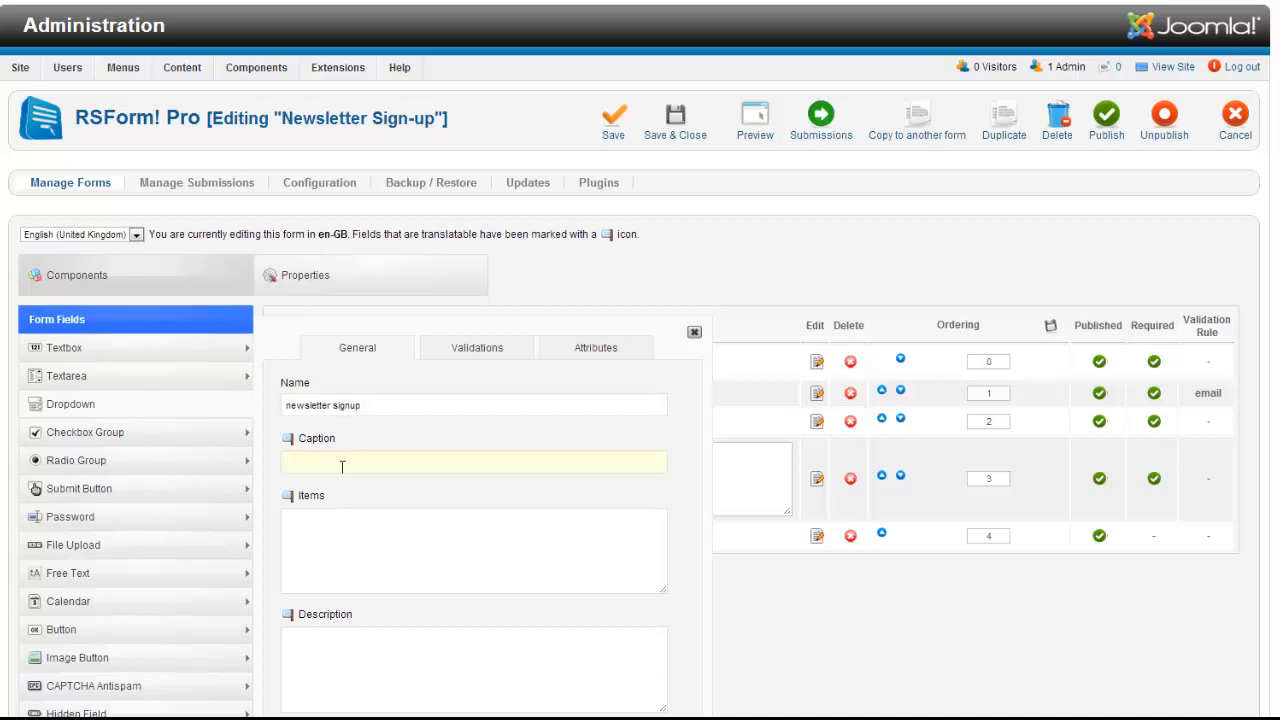
text(Grab our Newsletter)
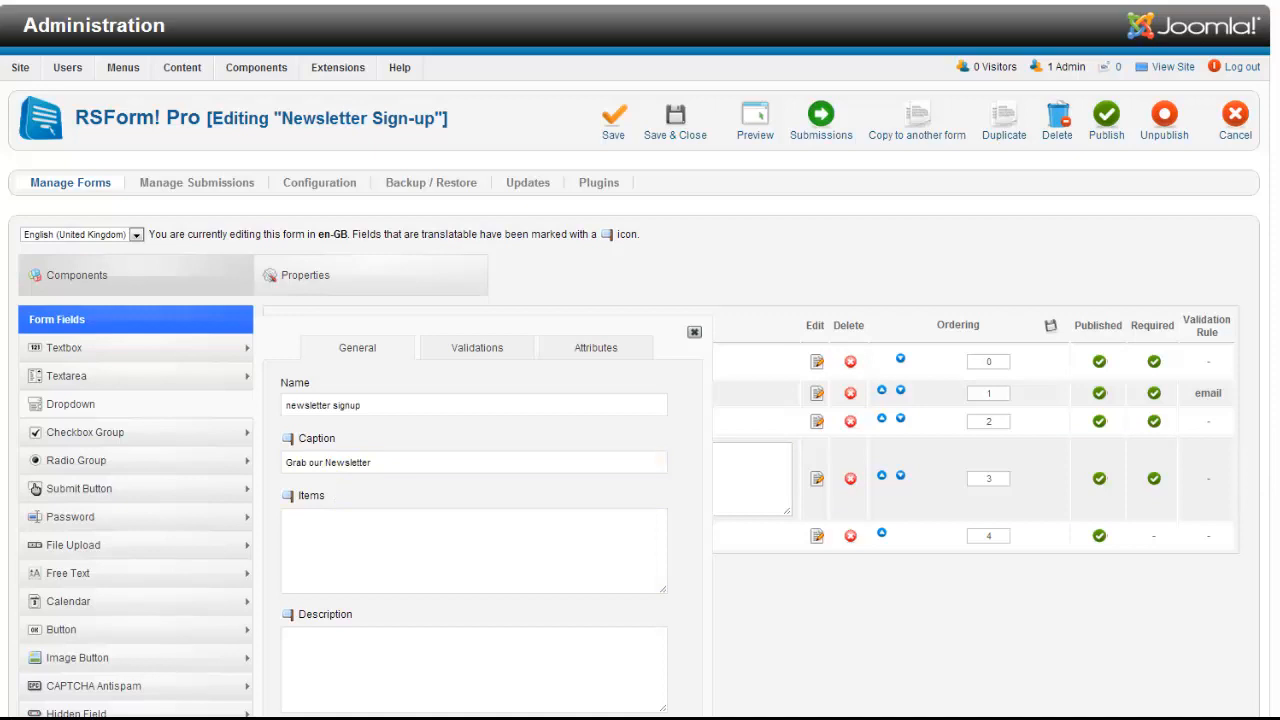
Give the dropdown the items subscribe and unsubscribe and save the field
text(subscribe)
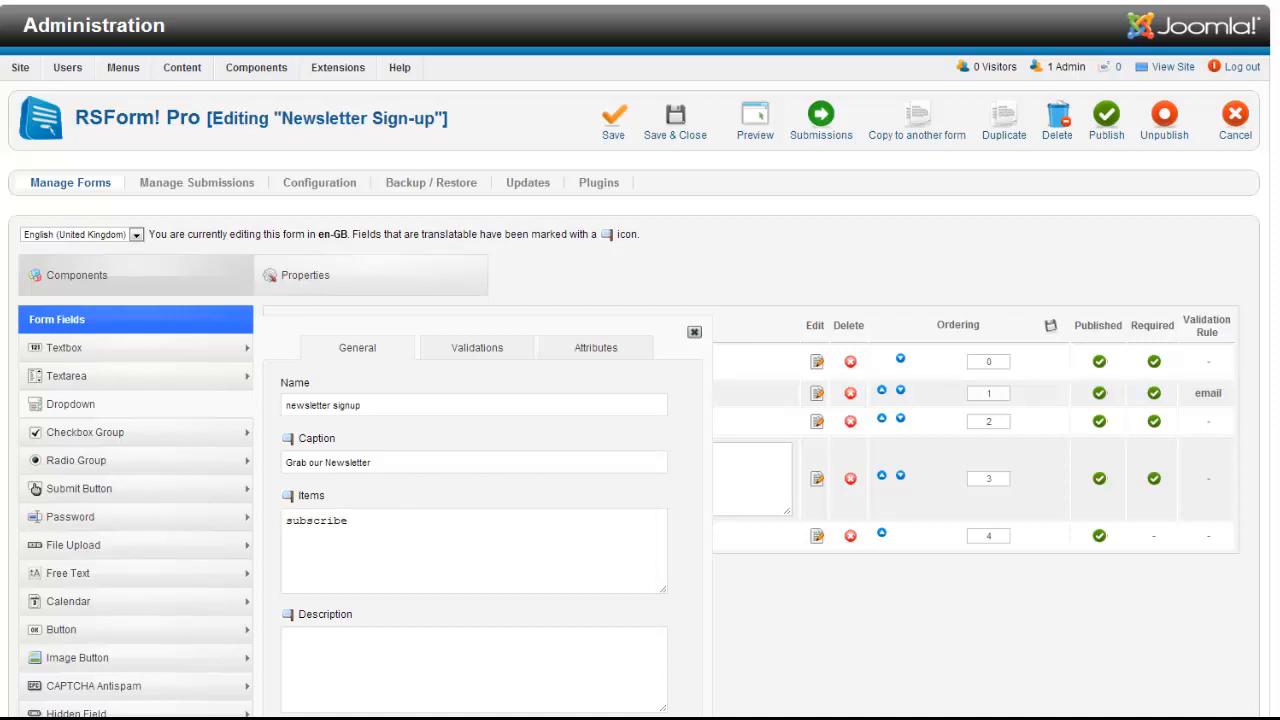
click(472, 540)
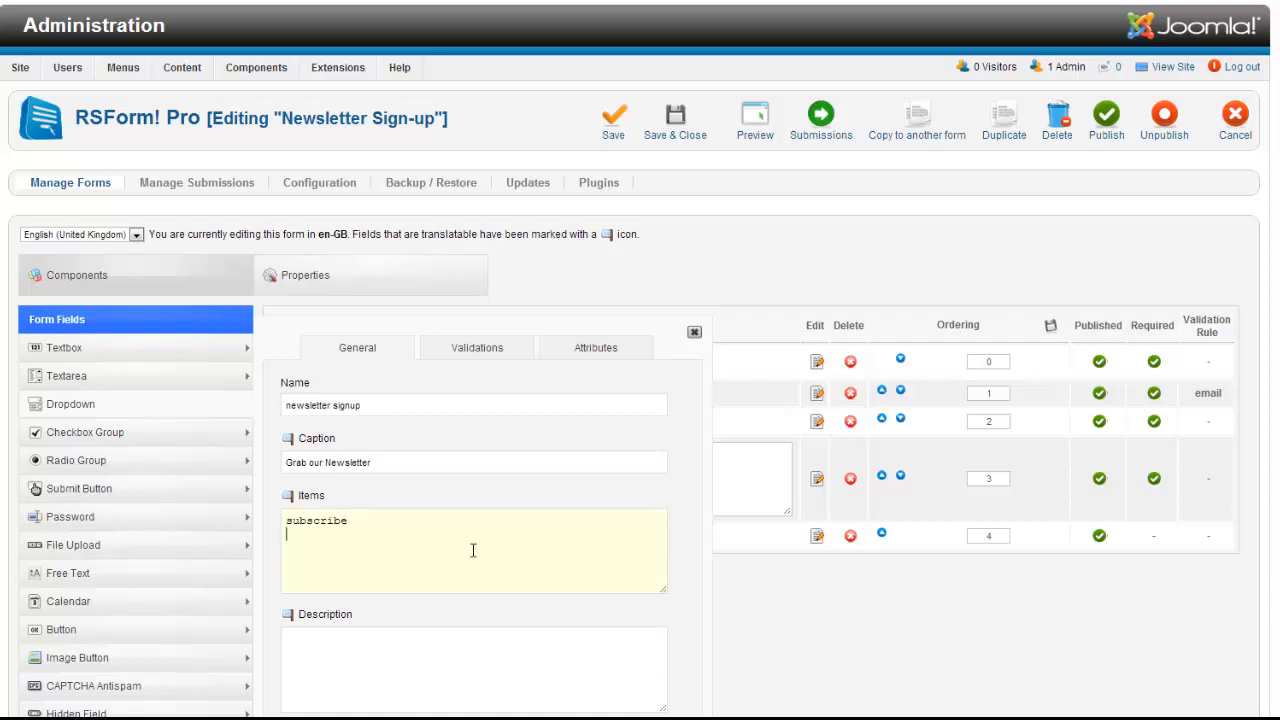
text(subscribe)
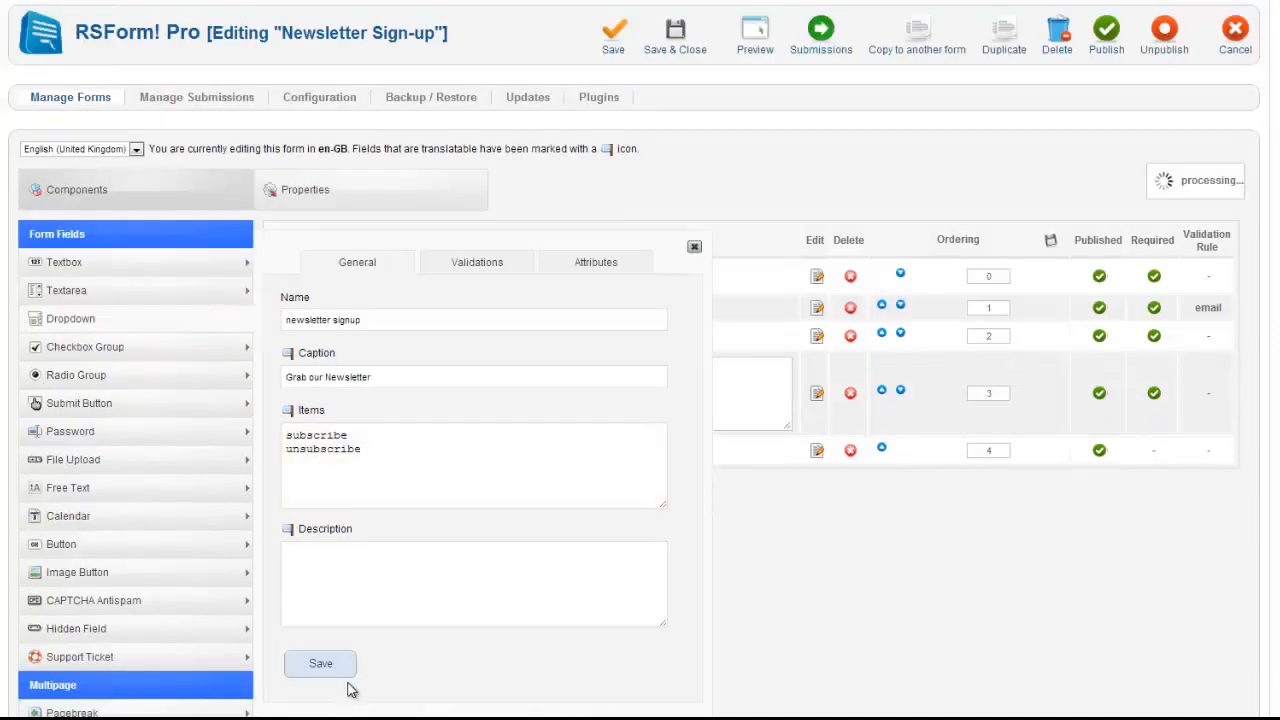
click(320, 664)
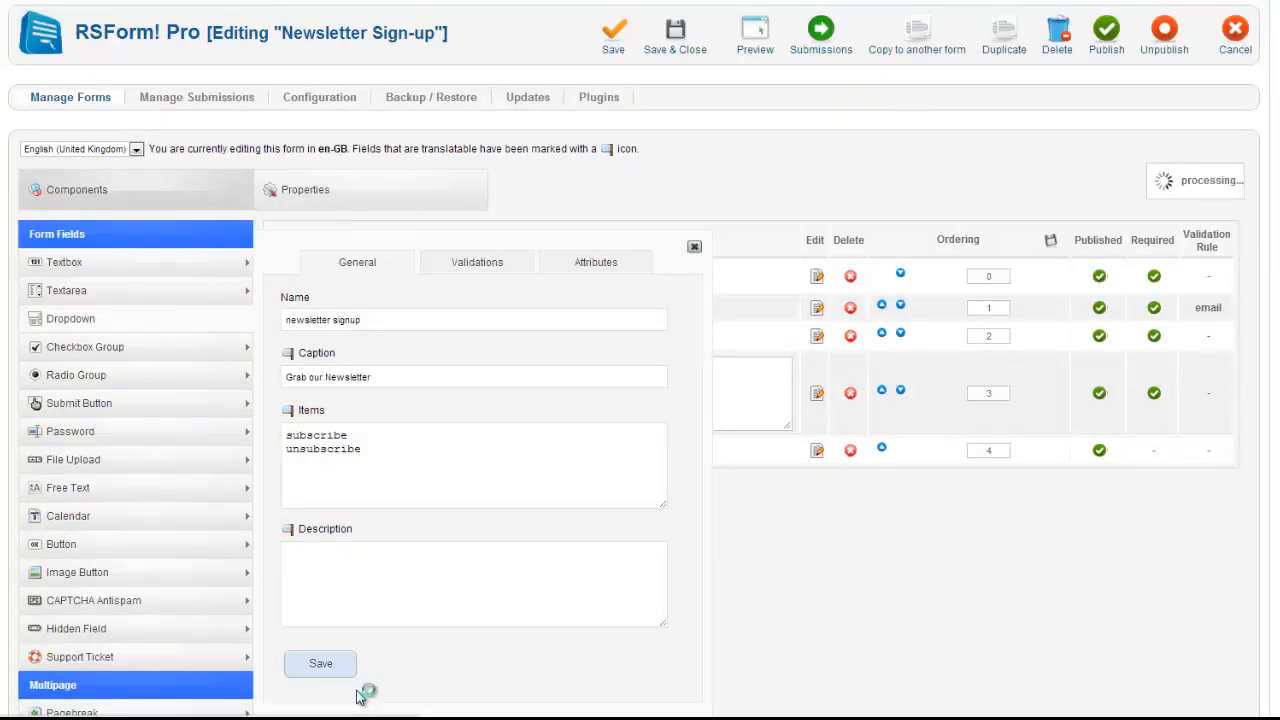
mouse_move(356, 700)
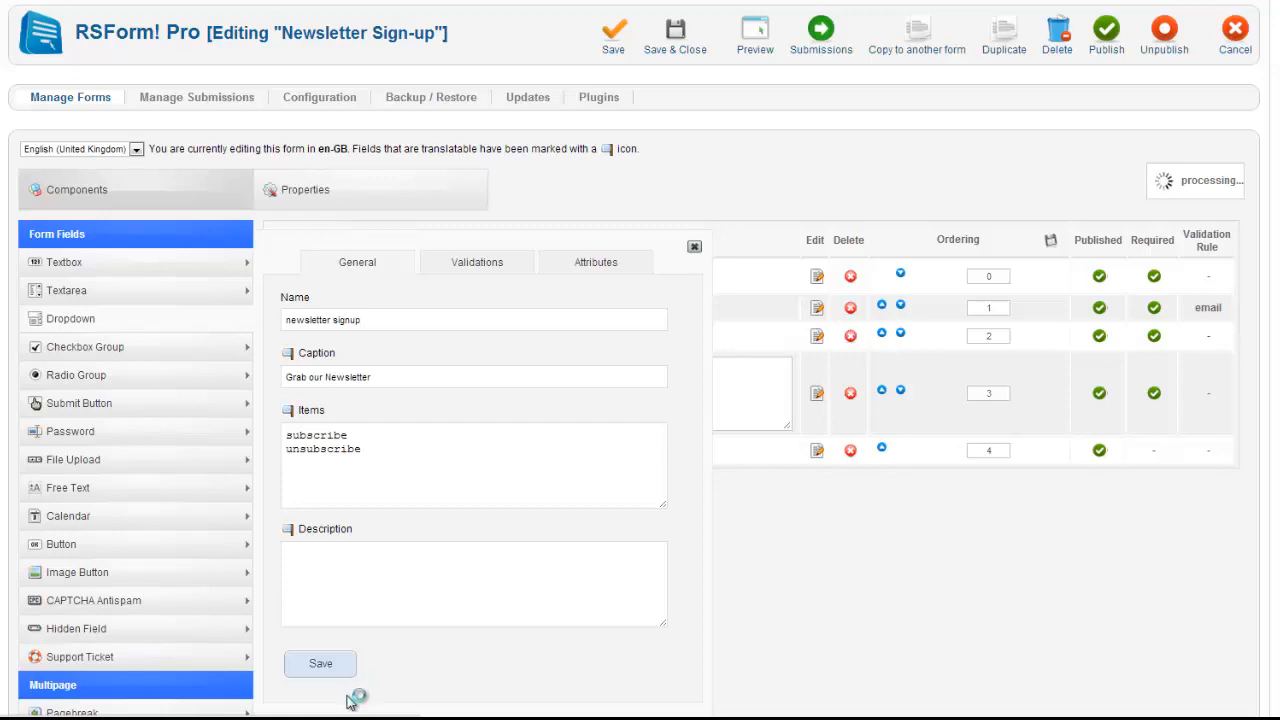
click(320, 664)
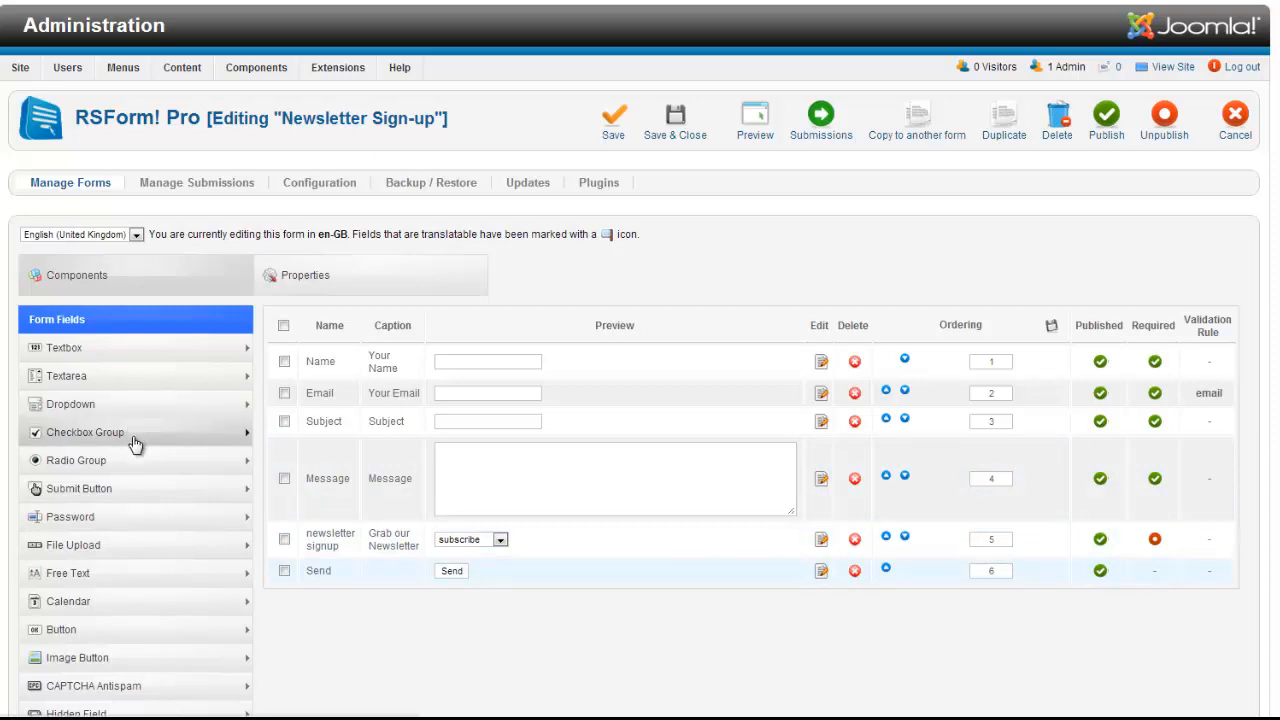
mouse_move(136, 444)
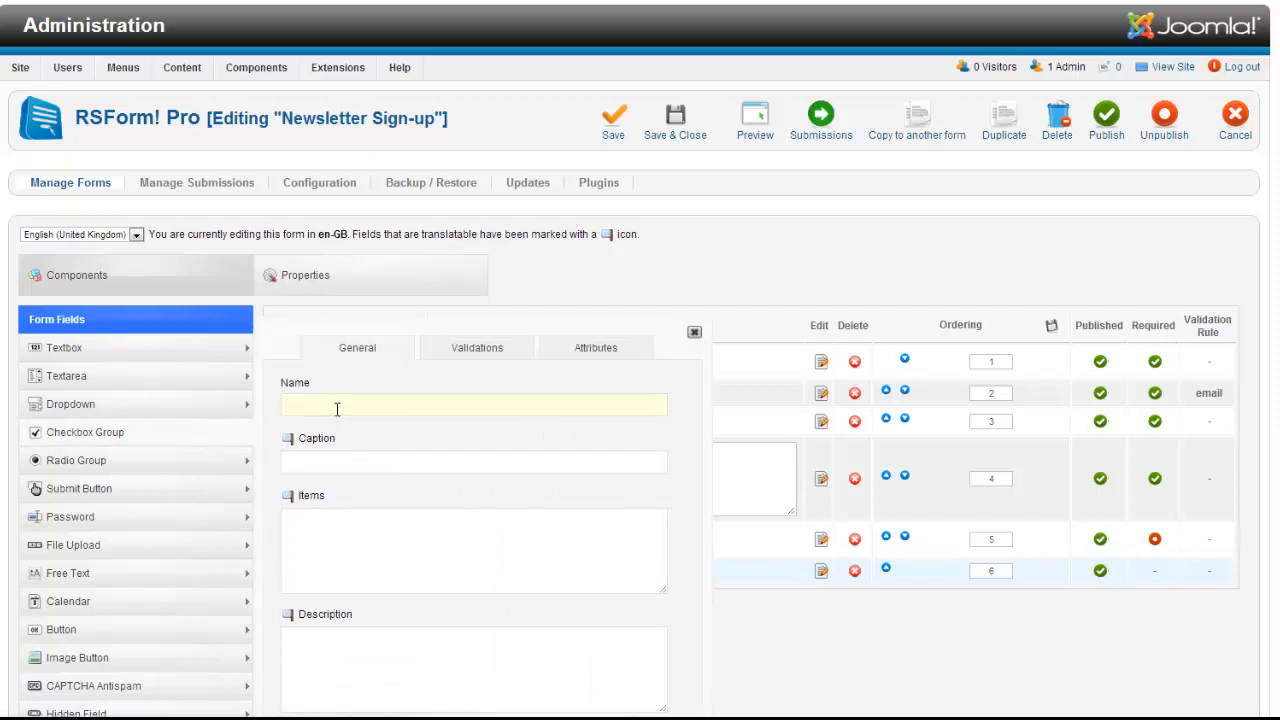
Add a 'Lists' checkbox group captioned 'News on' with Web Design and Web Hosting items and save it
text(Lists)
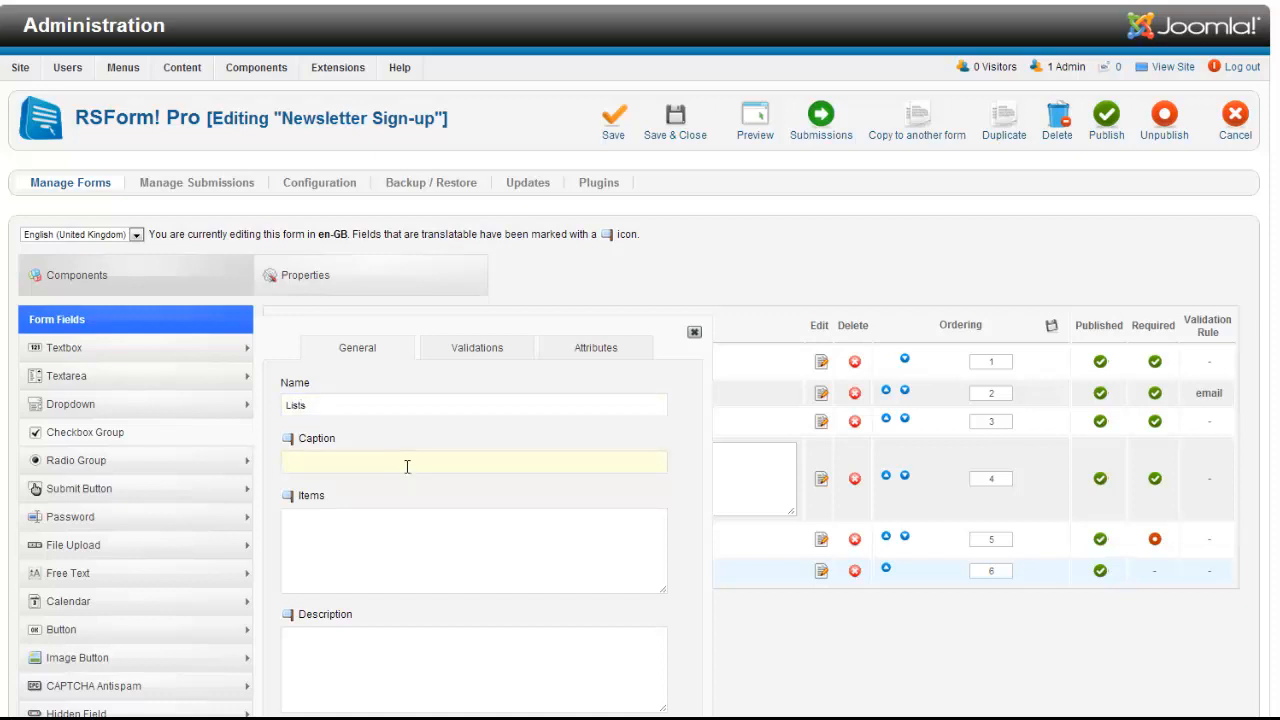
text(News on)
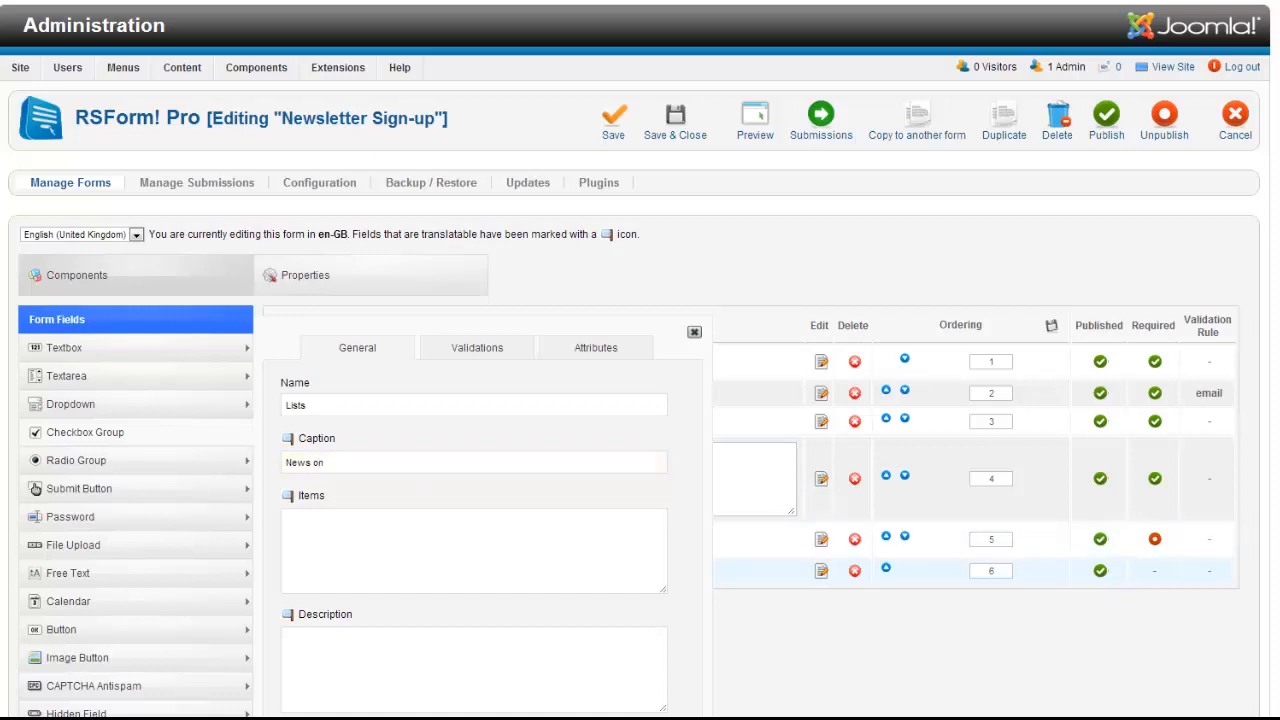
mouse_move(816, 712)
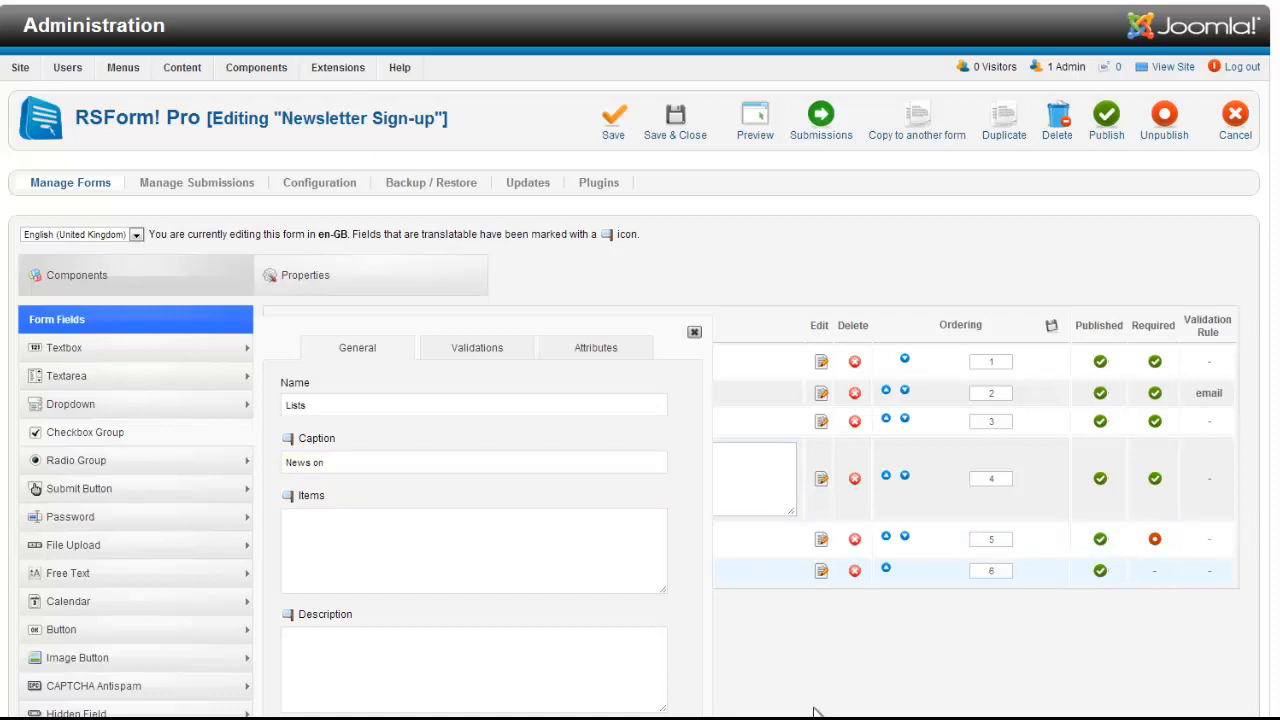
text(Web Design)
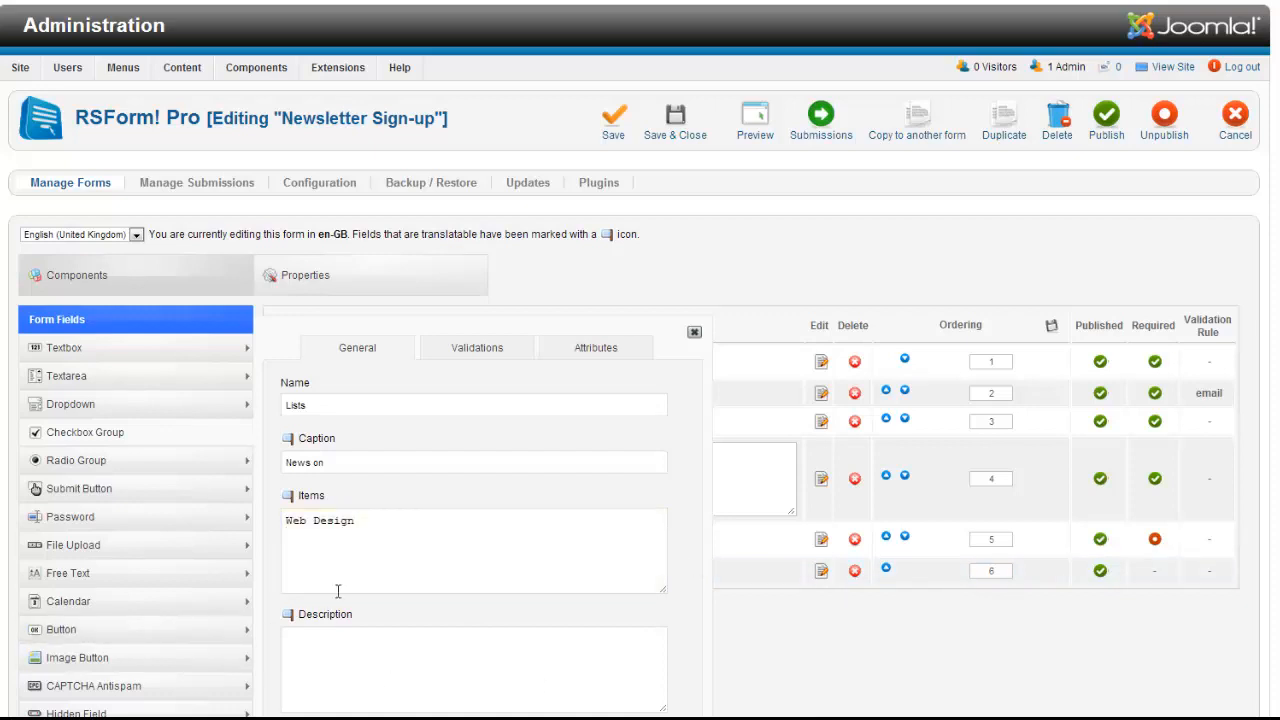
text(Web Hosting)
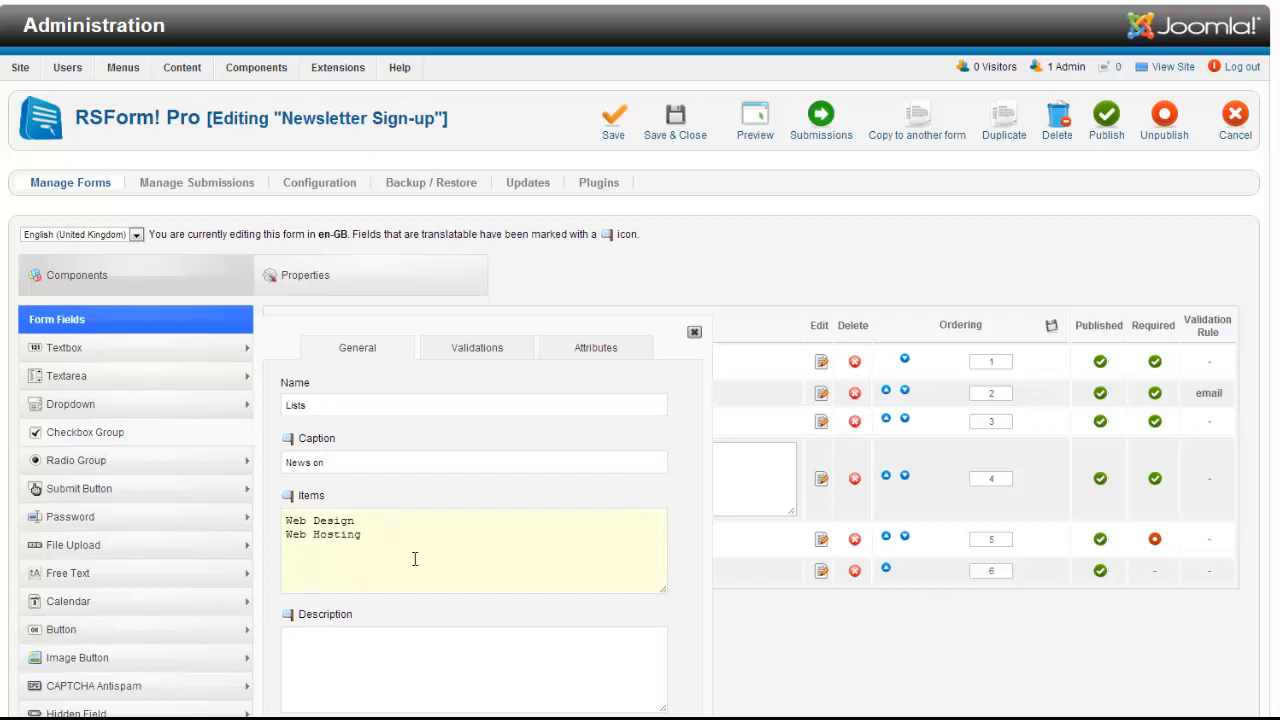
scroll(down, 3)
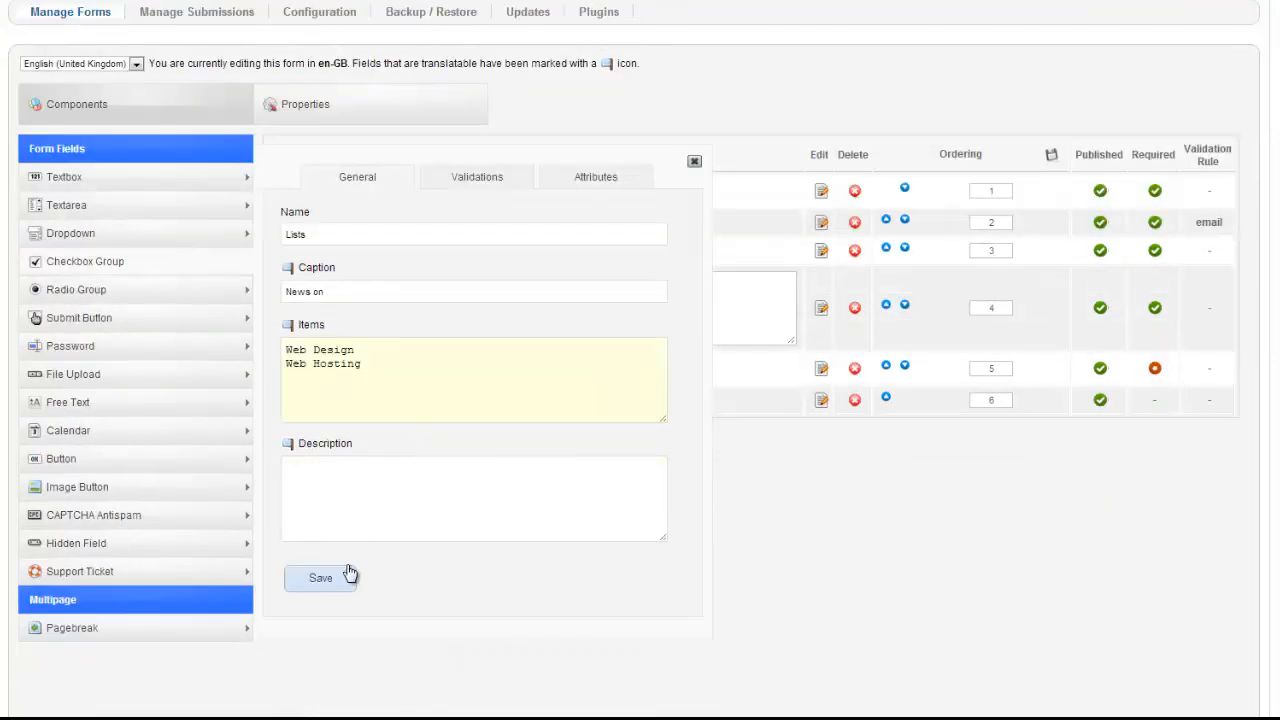
click(320, 578)
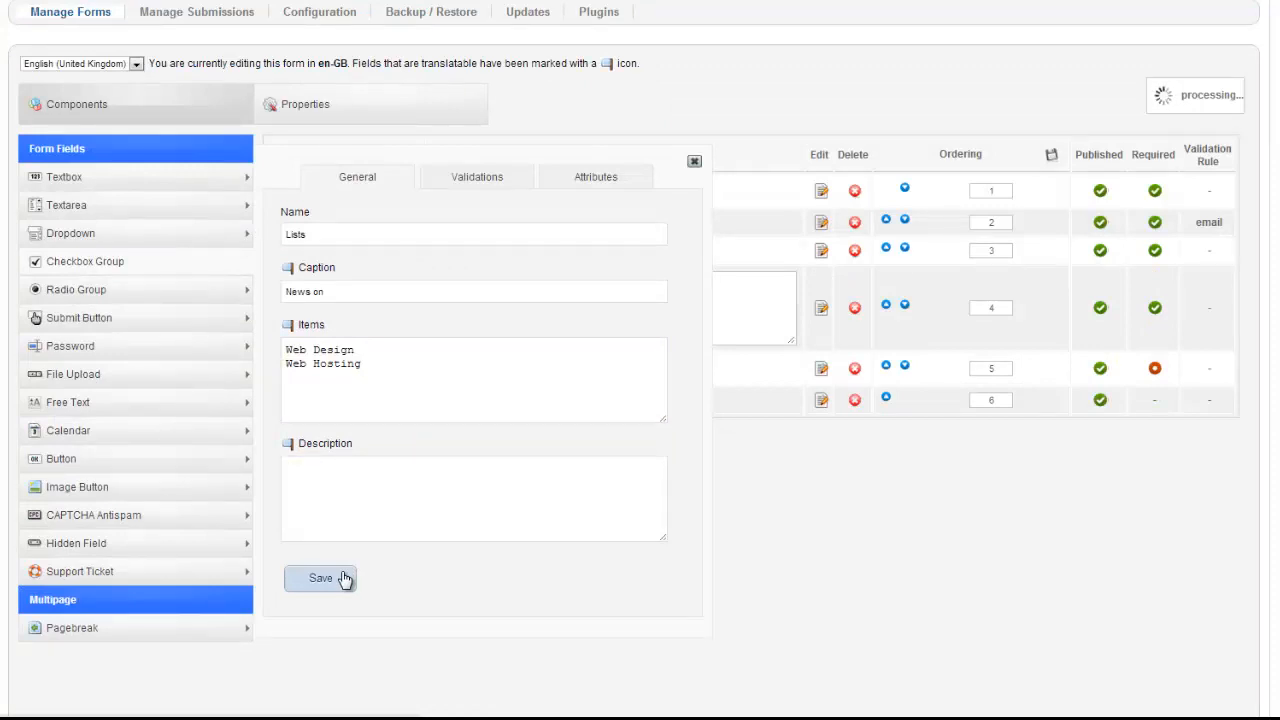
click(320, 578)
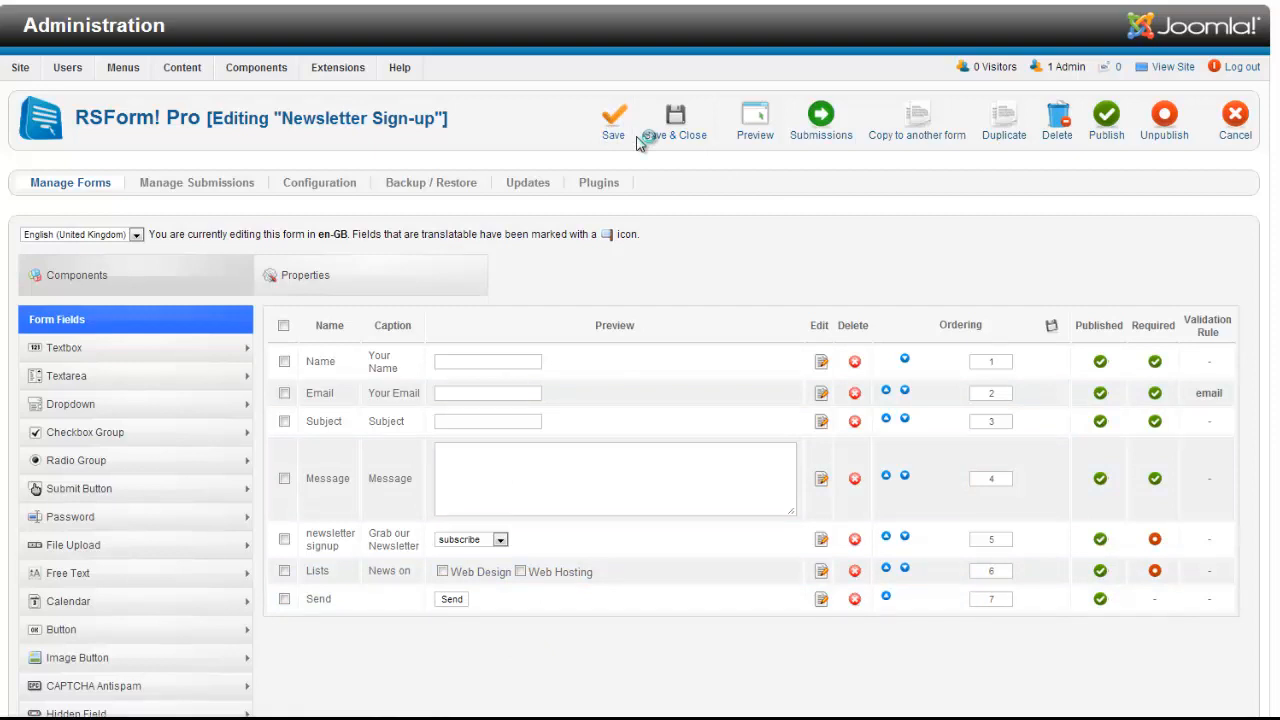
Save the form and start a new conditional-fields condition applying to the Lists field
click(612, 118)
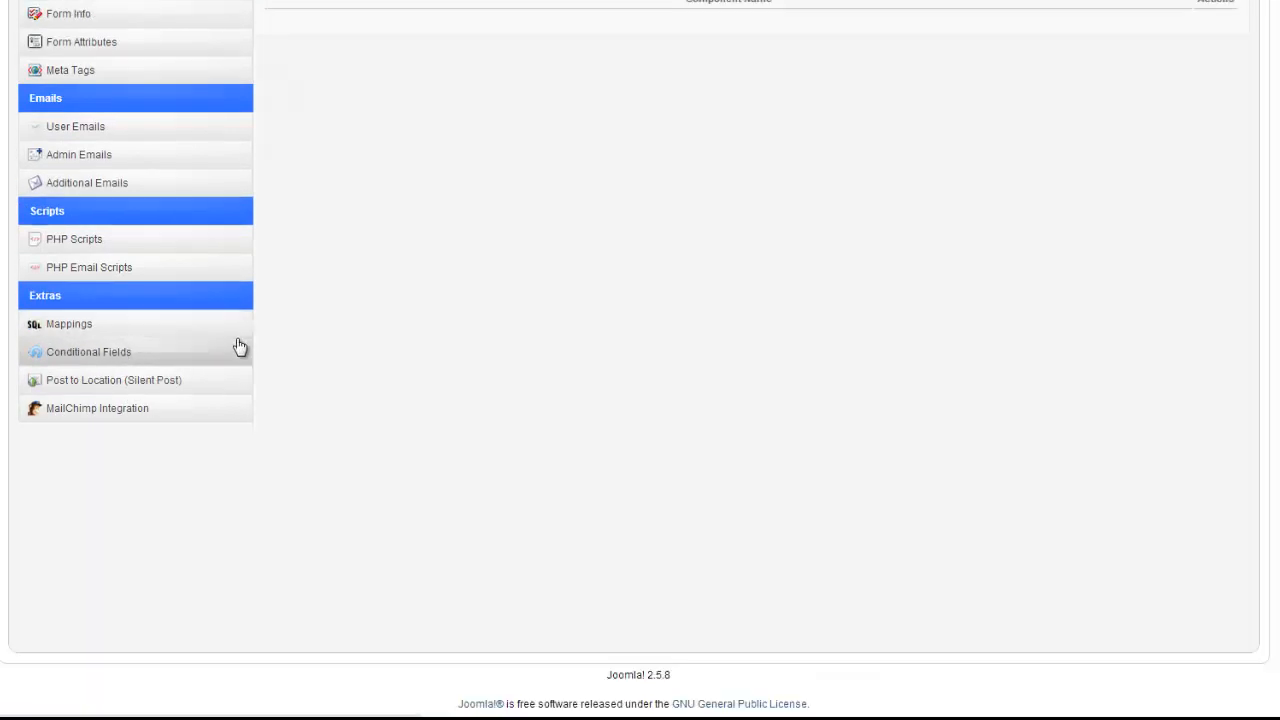
mouse_move(190, 358)
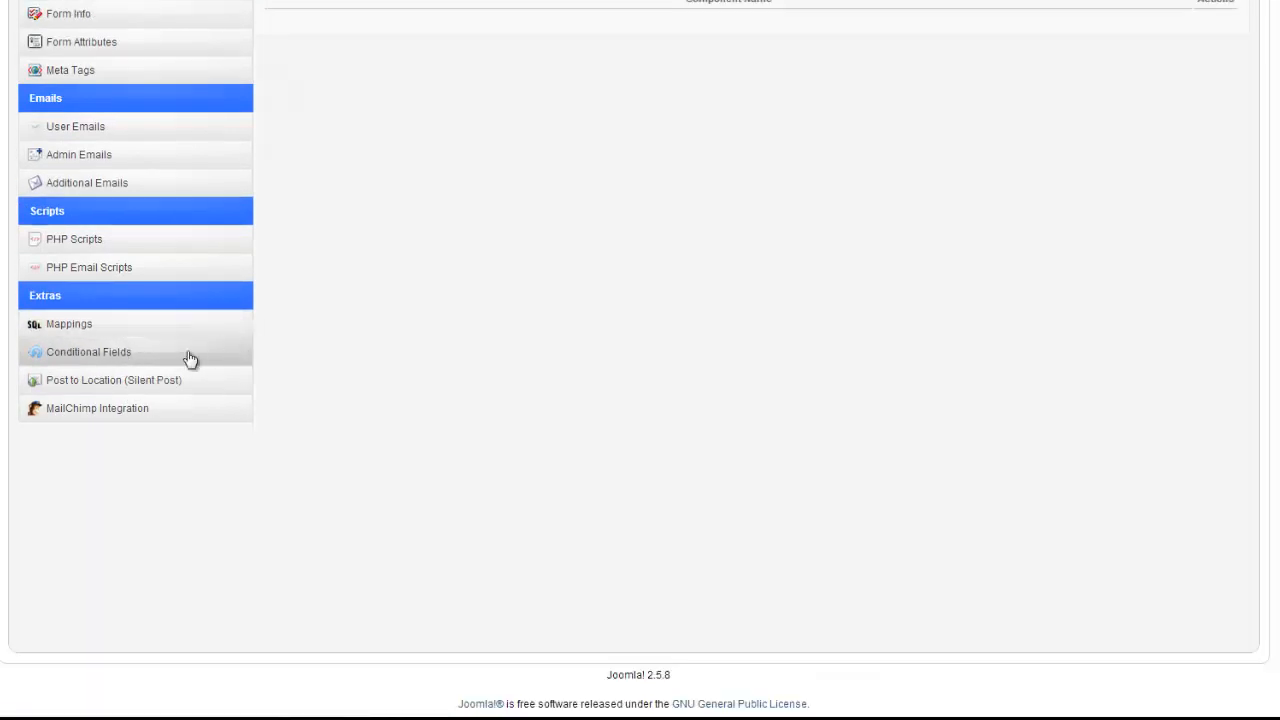
click(88, 352)
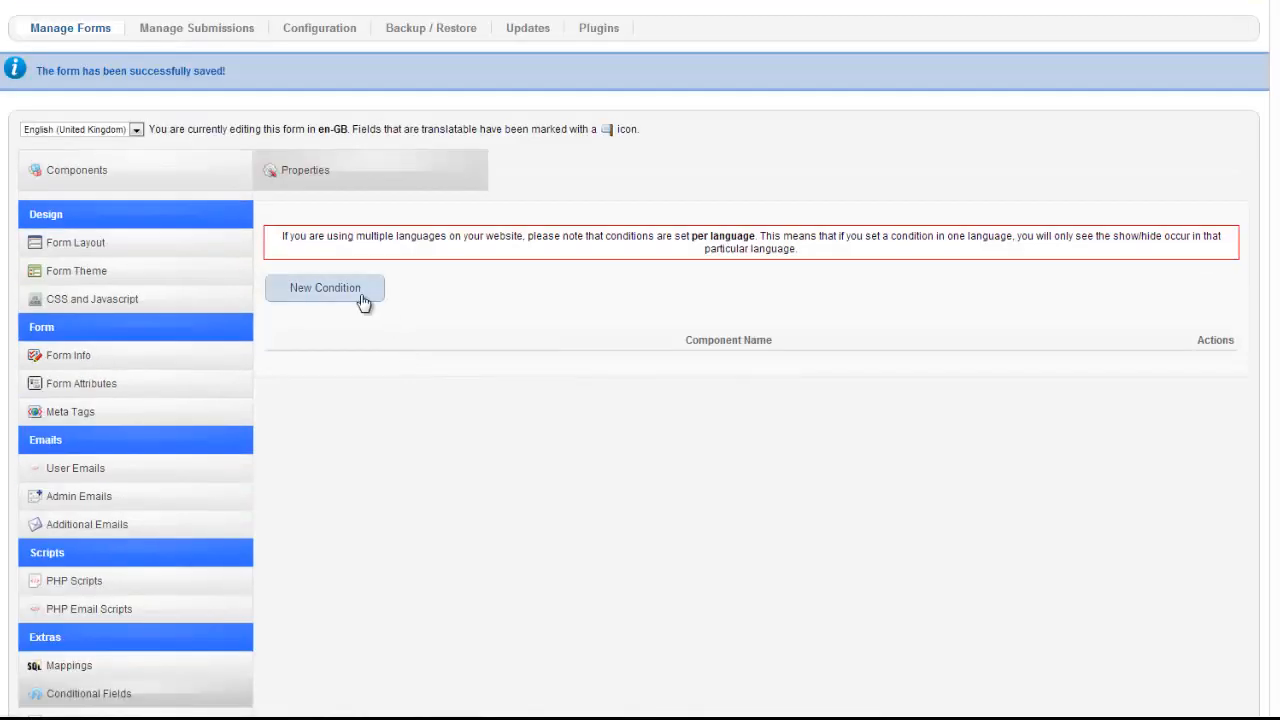
click(324, 288)
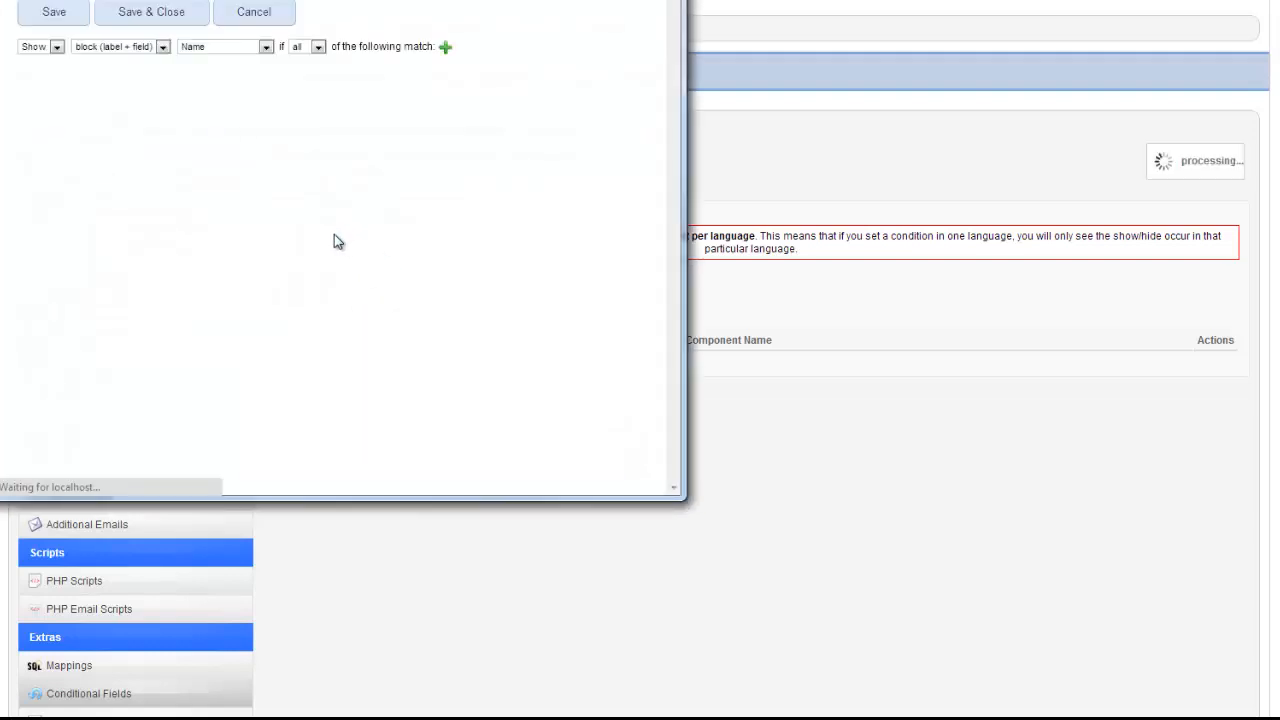
click(120, 46)
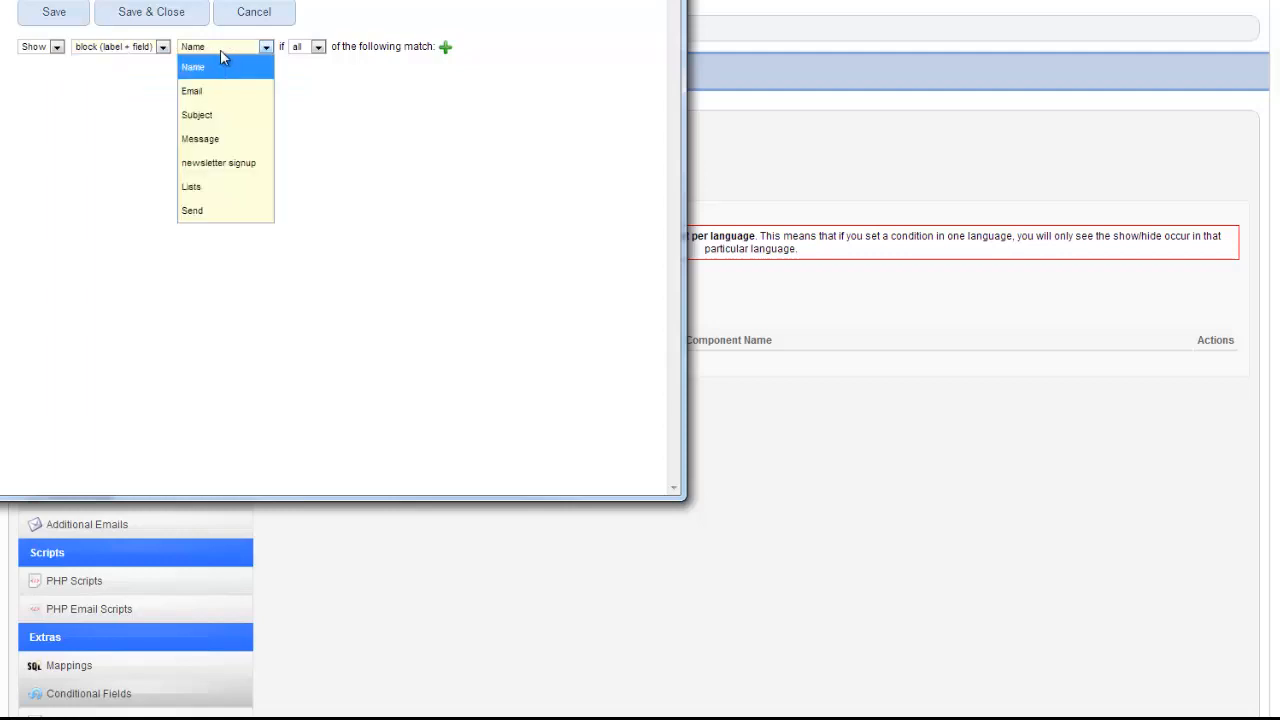
mouse_move(232, 188)
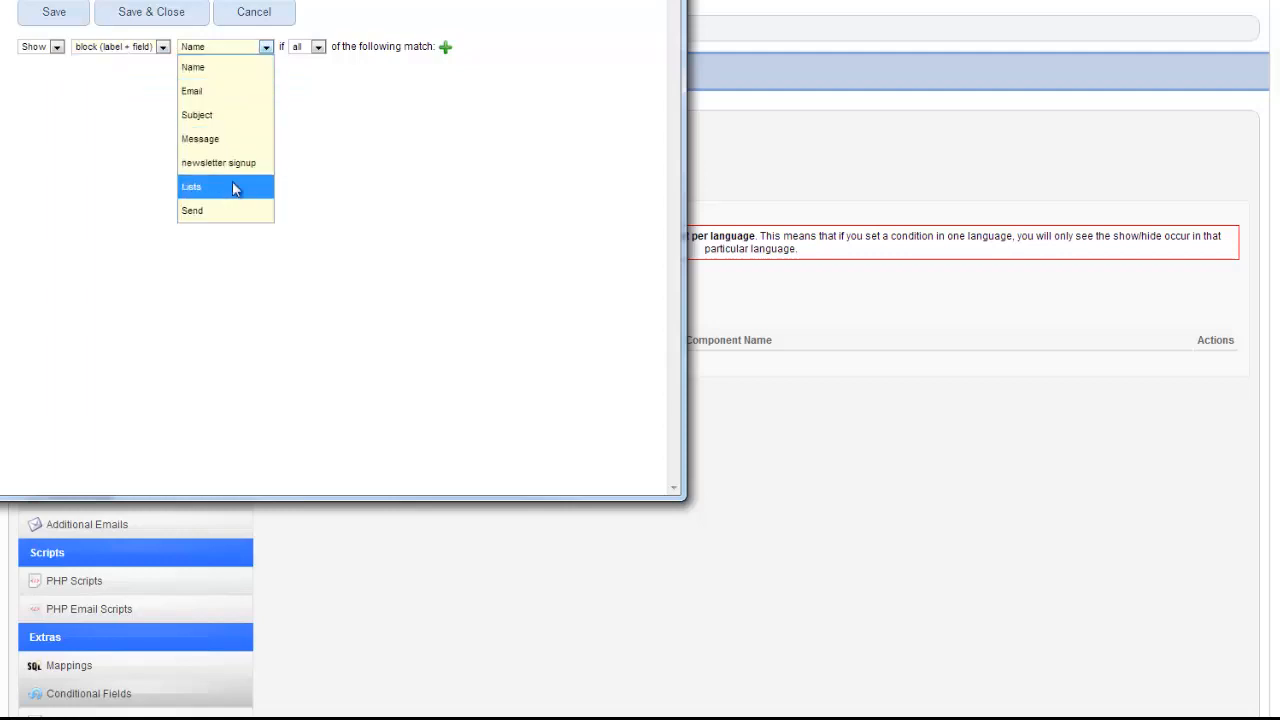
click(192, 186)
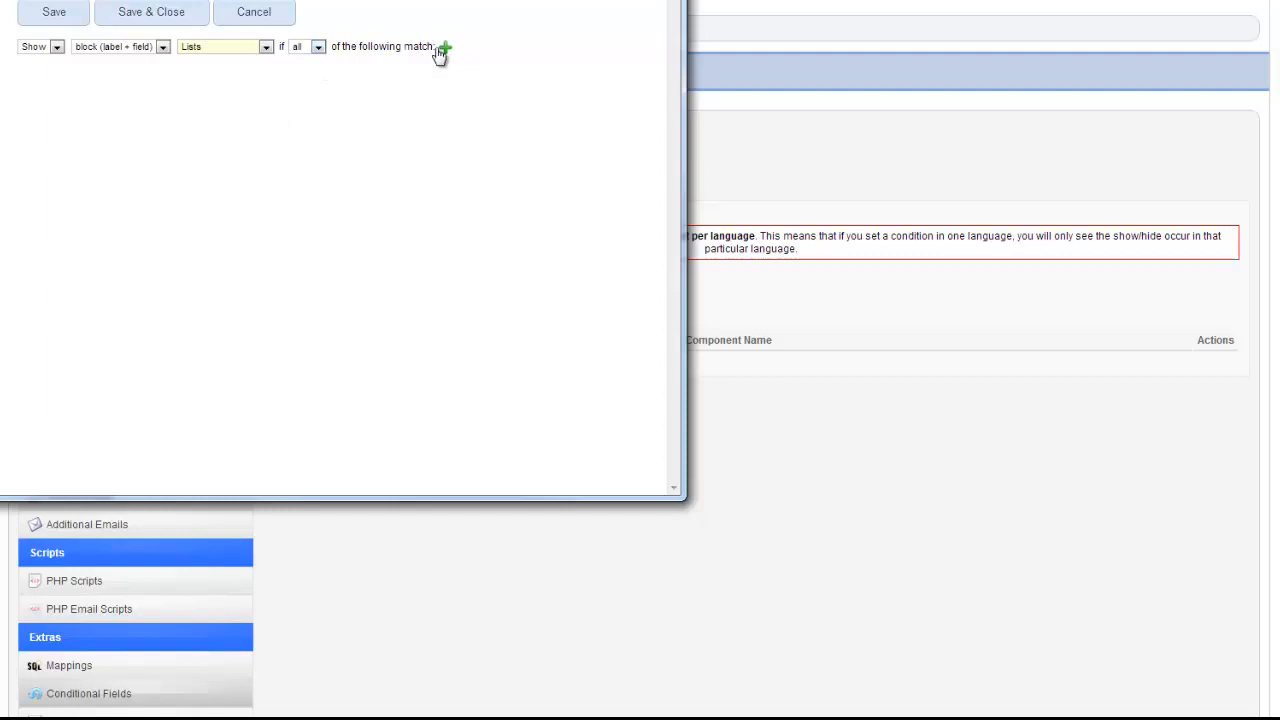
Add the rule 'newsletter signup is subscribe' and save and close the condition
click(444, 46)
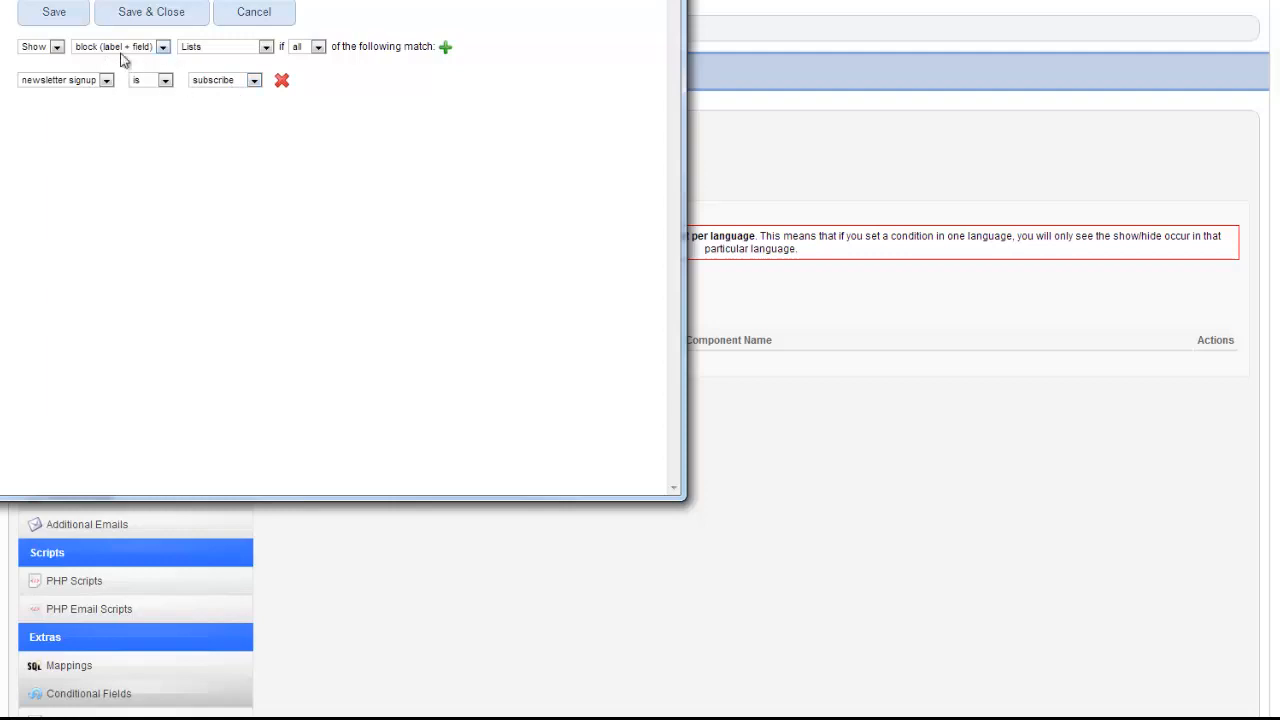
mouse_move(240, 58)
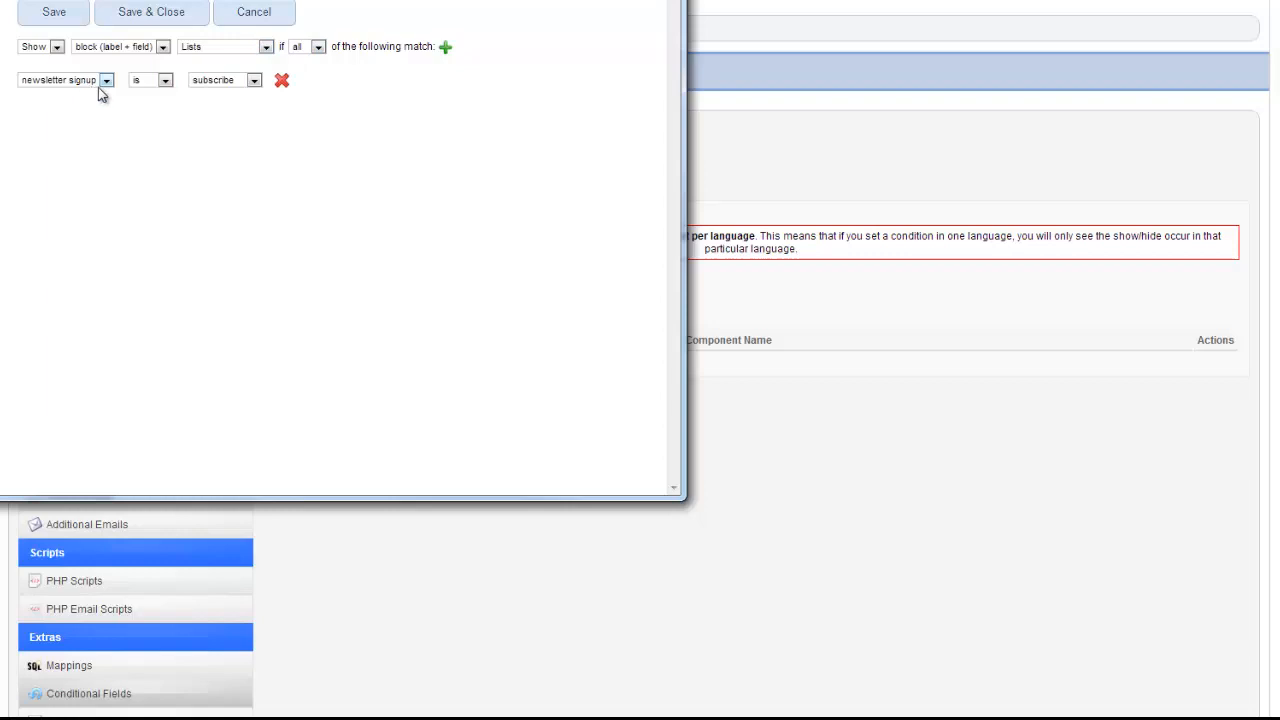
mouse_move(168, 88)
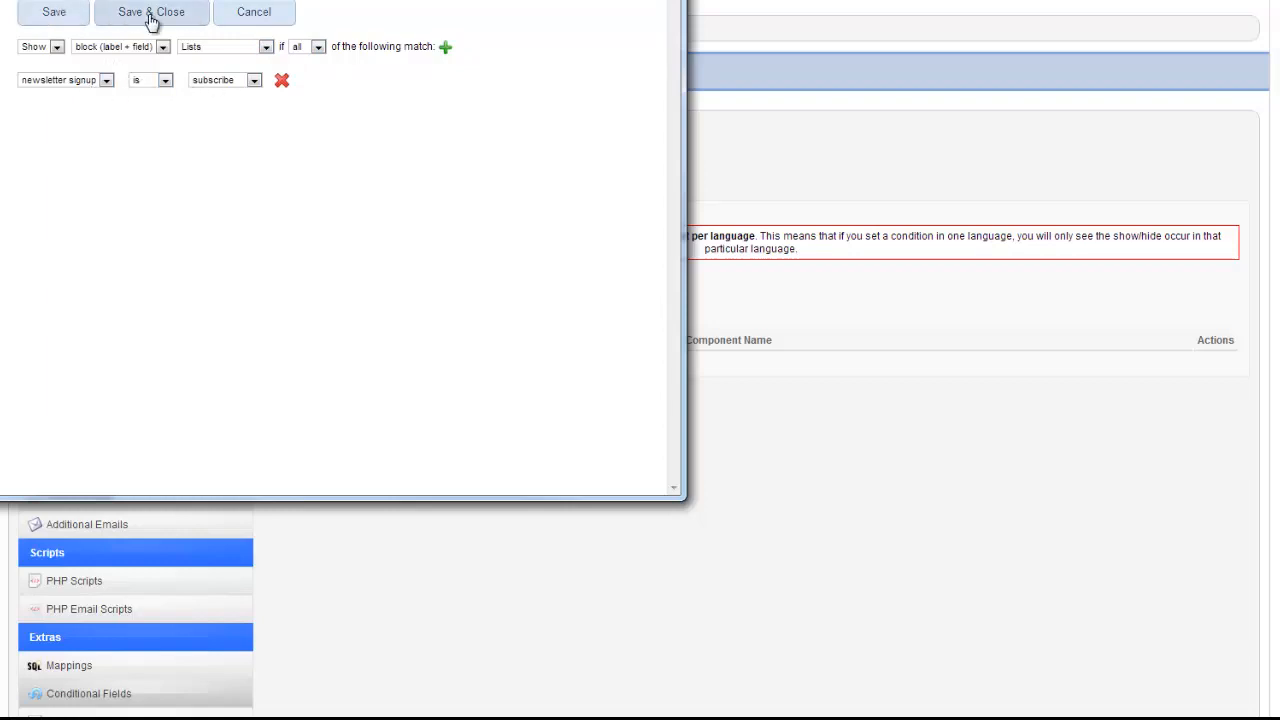
click(150, 12)
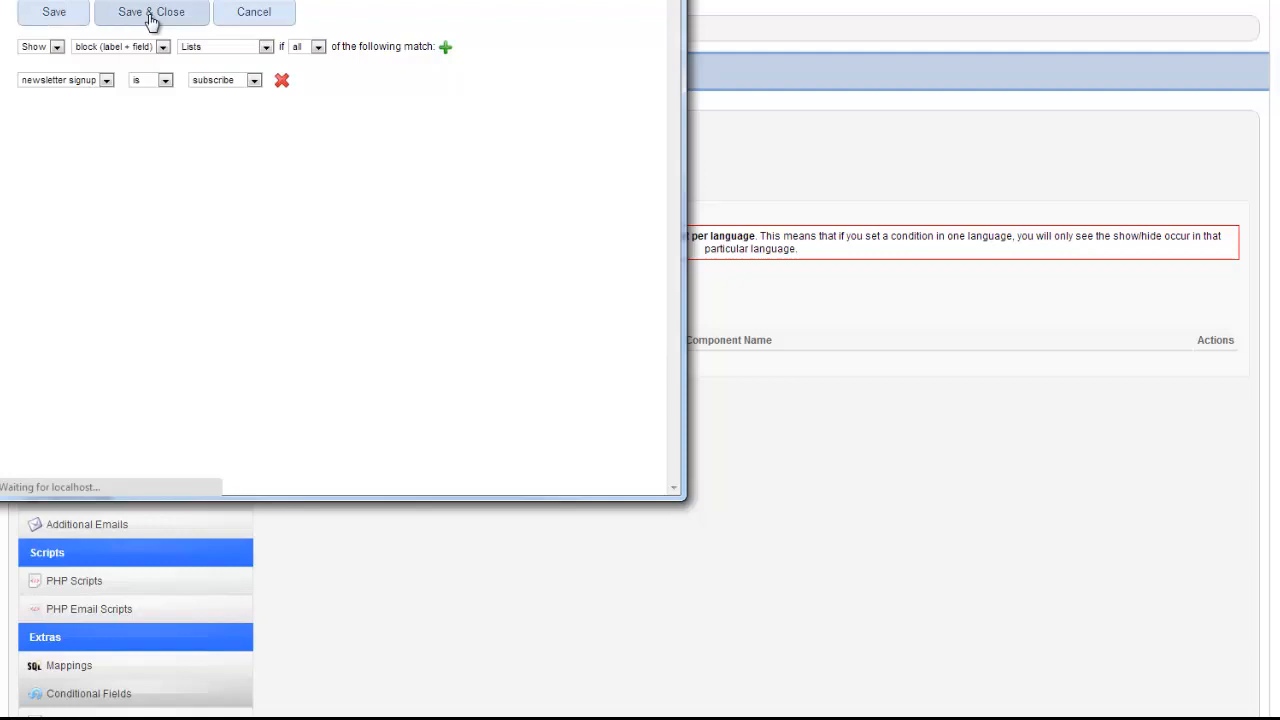
click(152, 12)
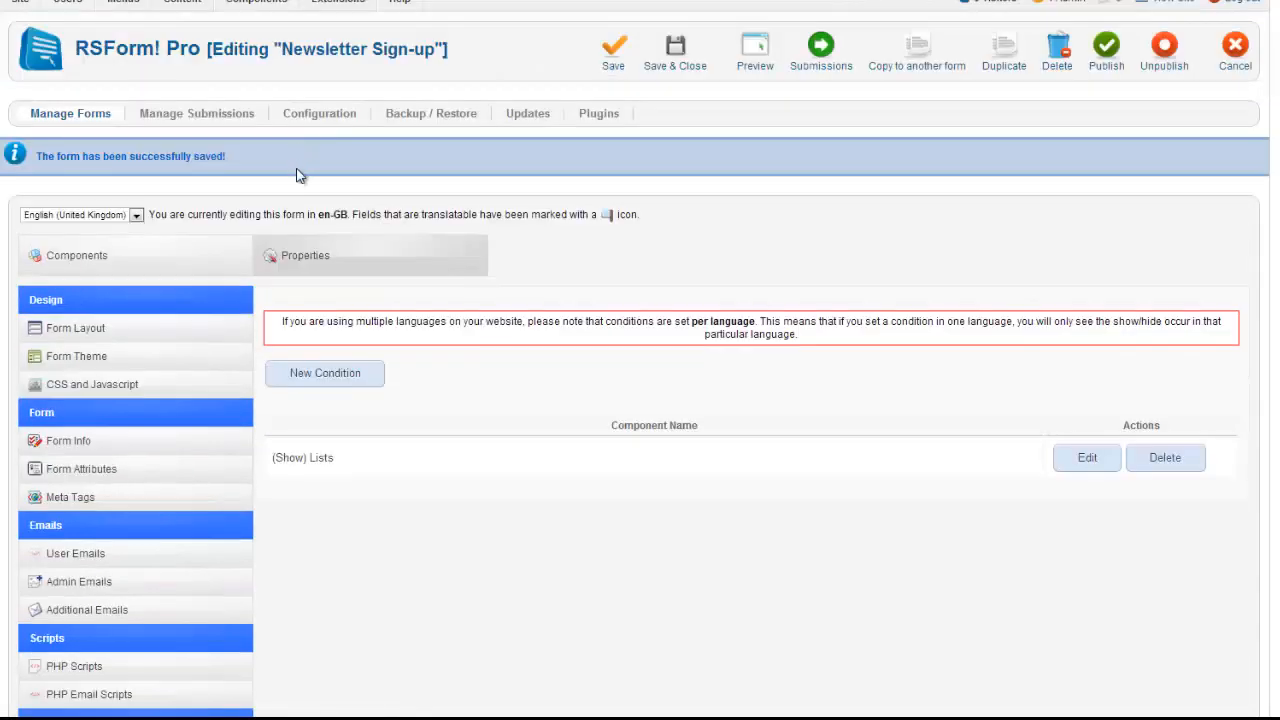
View the live Newsletter Sign-up form and choose subscribe in the Grab our Newsletter dropdown
click(754, 52)
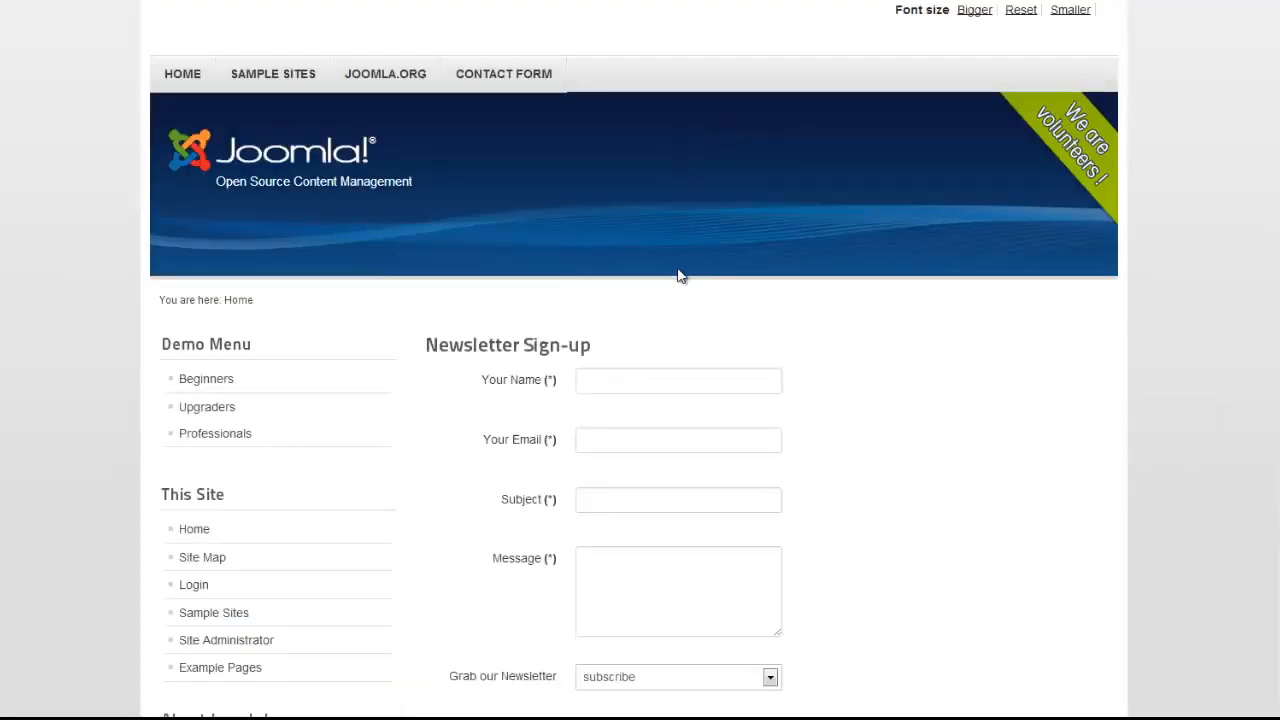
scroll(down, 3)
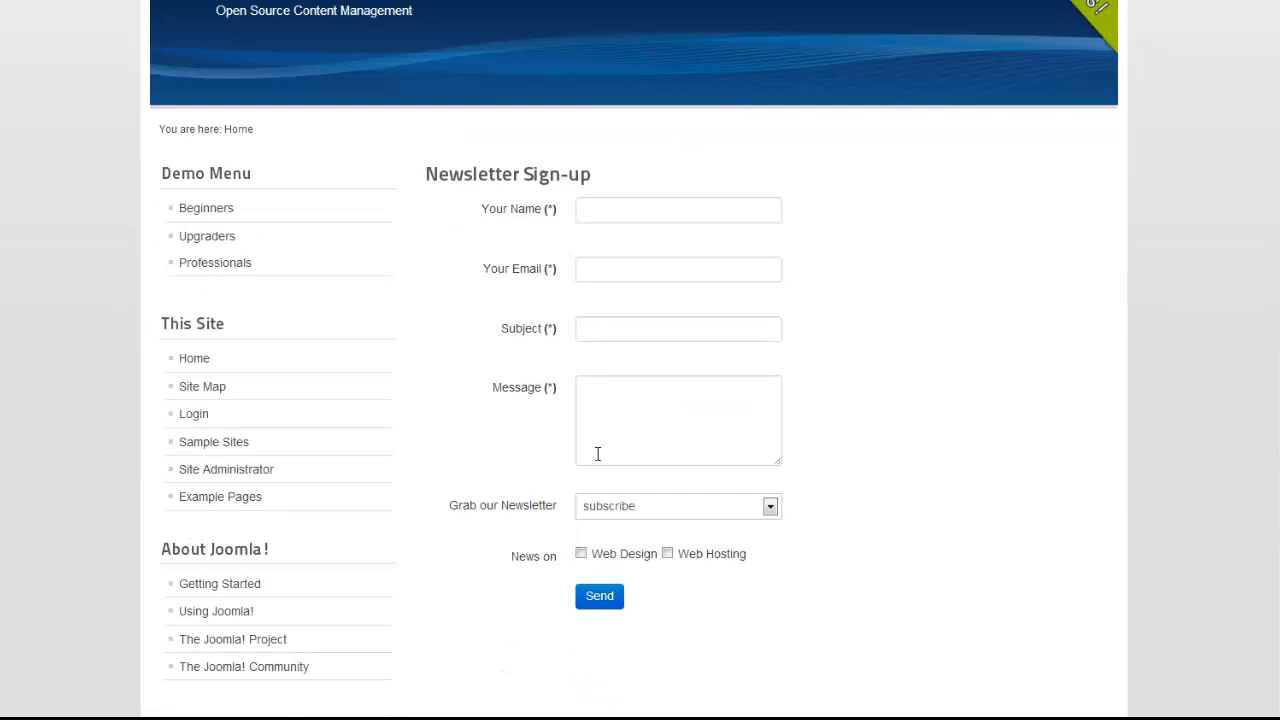
scroll(down, 3)
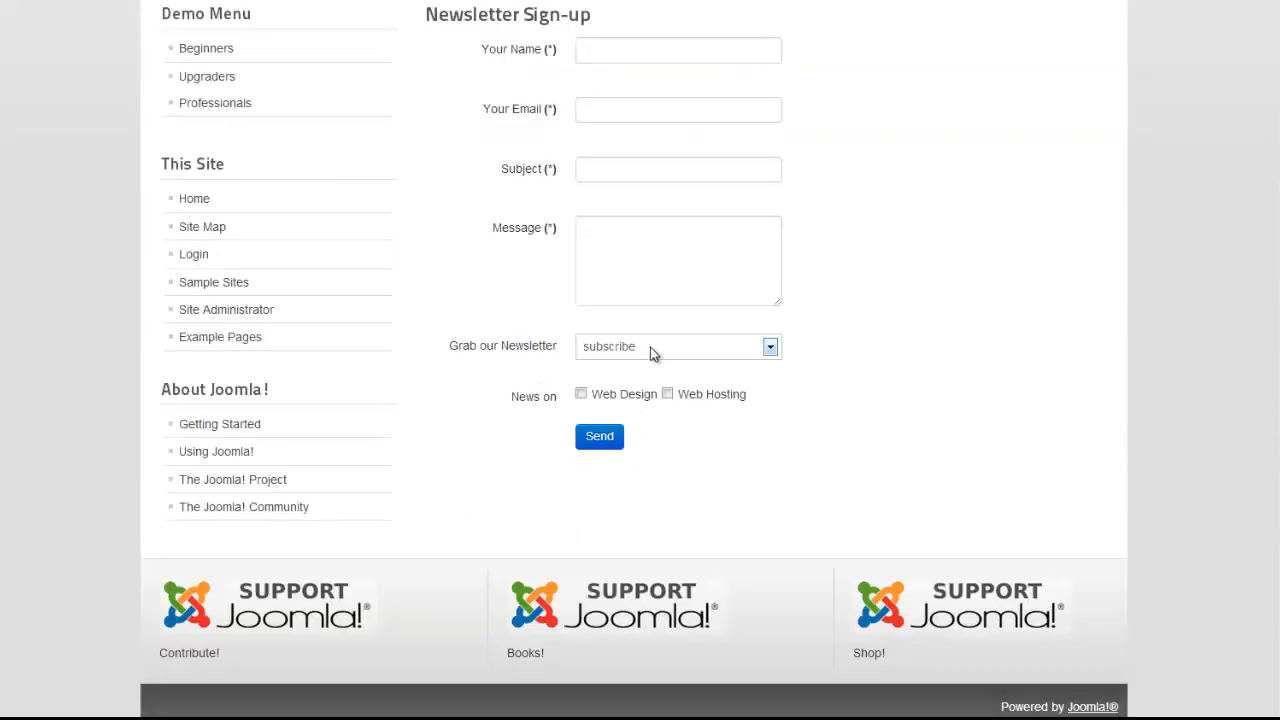
click(676, 346)
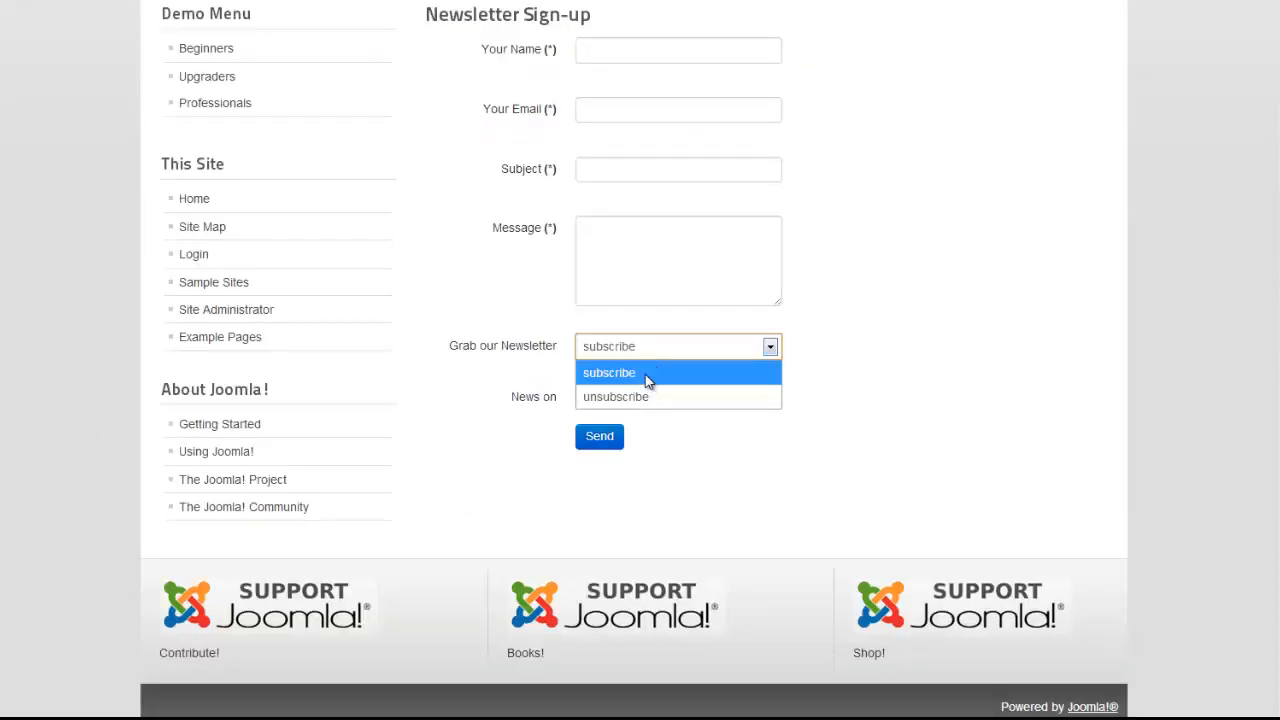
click(608, 372)
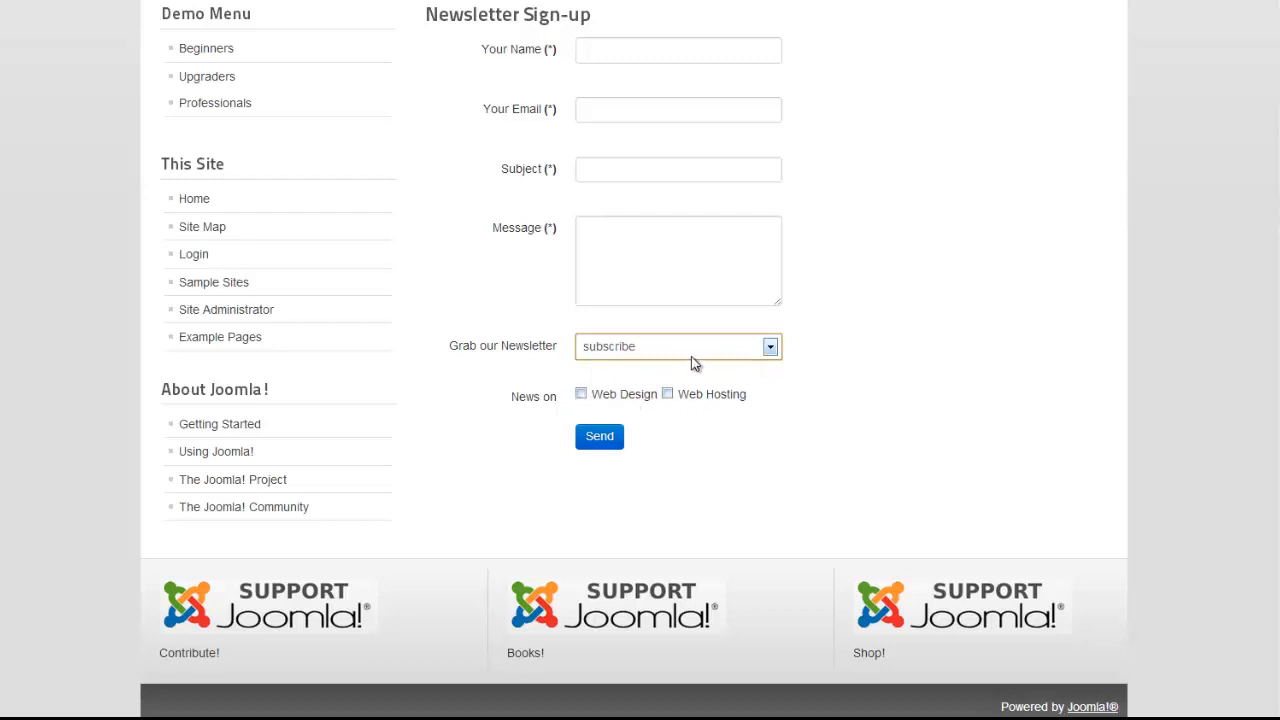
click(678, 346)
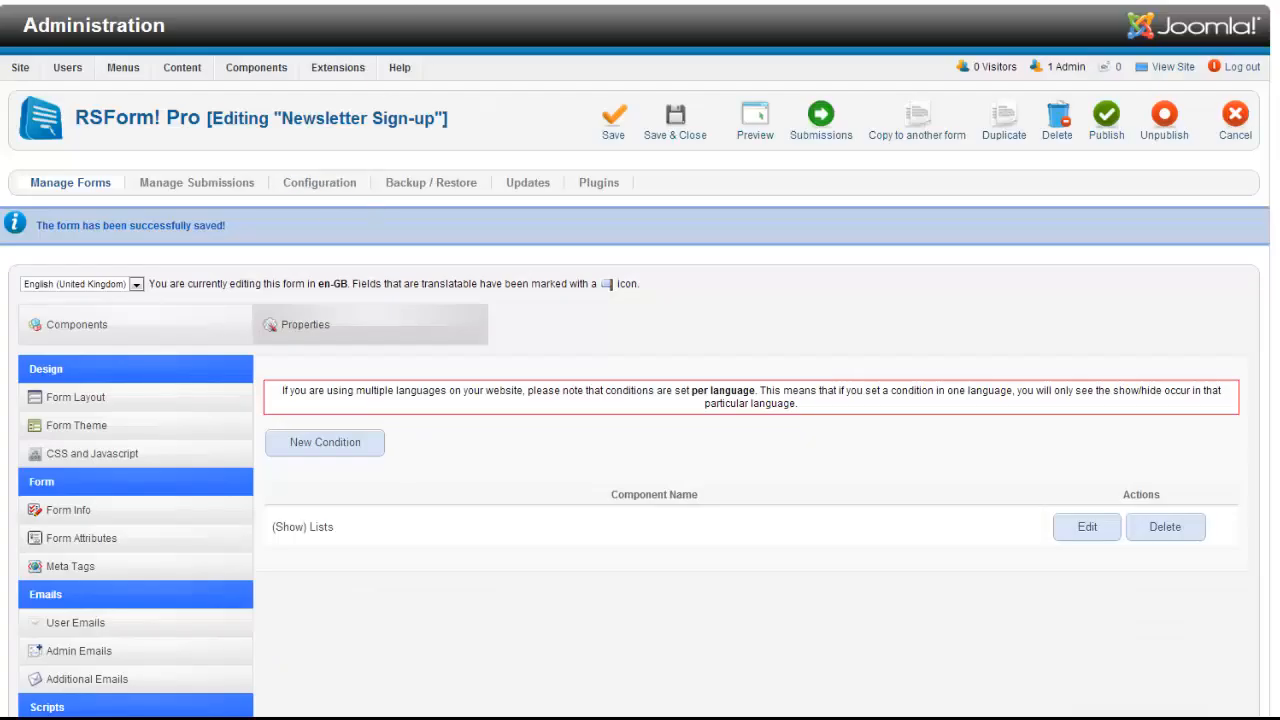
mouse_move(192, 388)
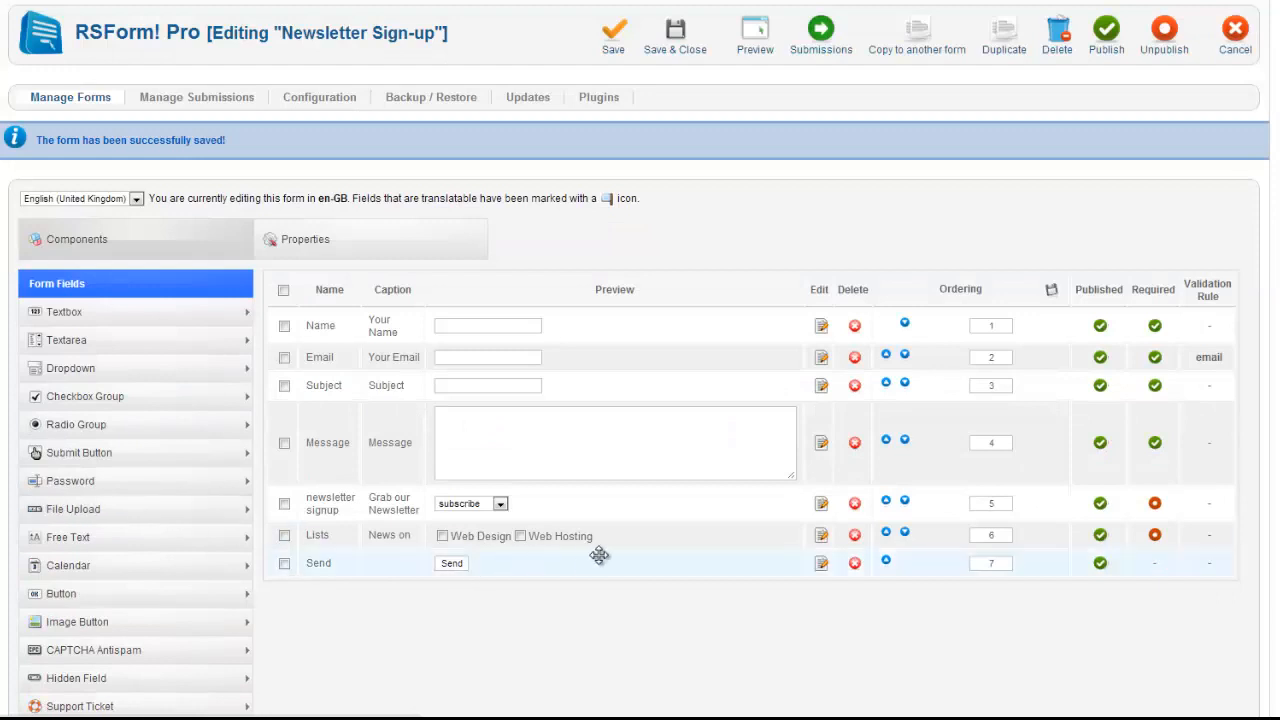
Add 'no thank you' as the first item of the newsletter signup dropdown and update the field
click(820, 504)
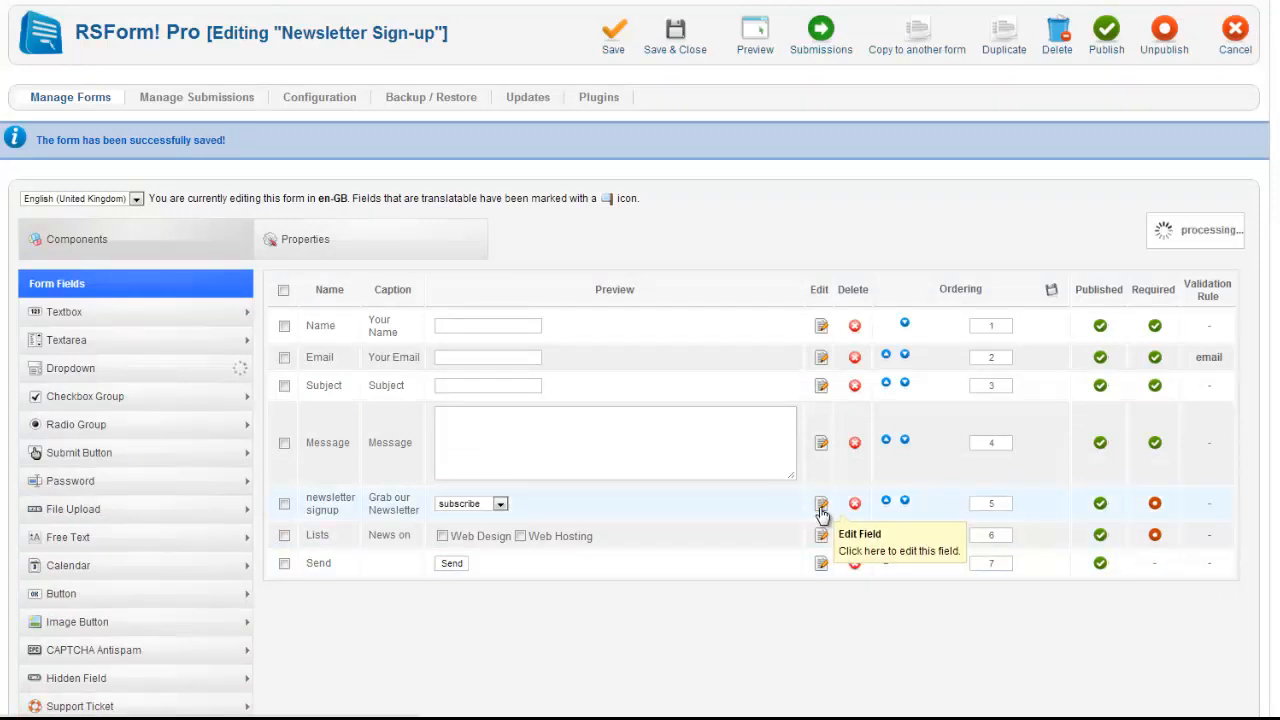
click(820, 504)
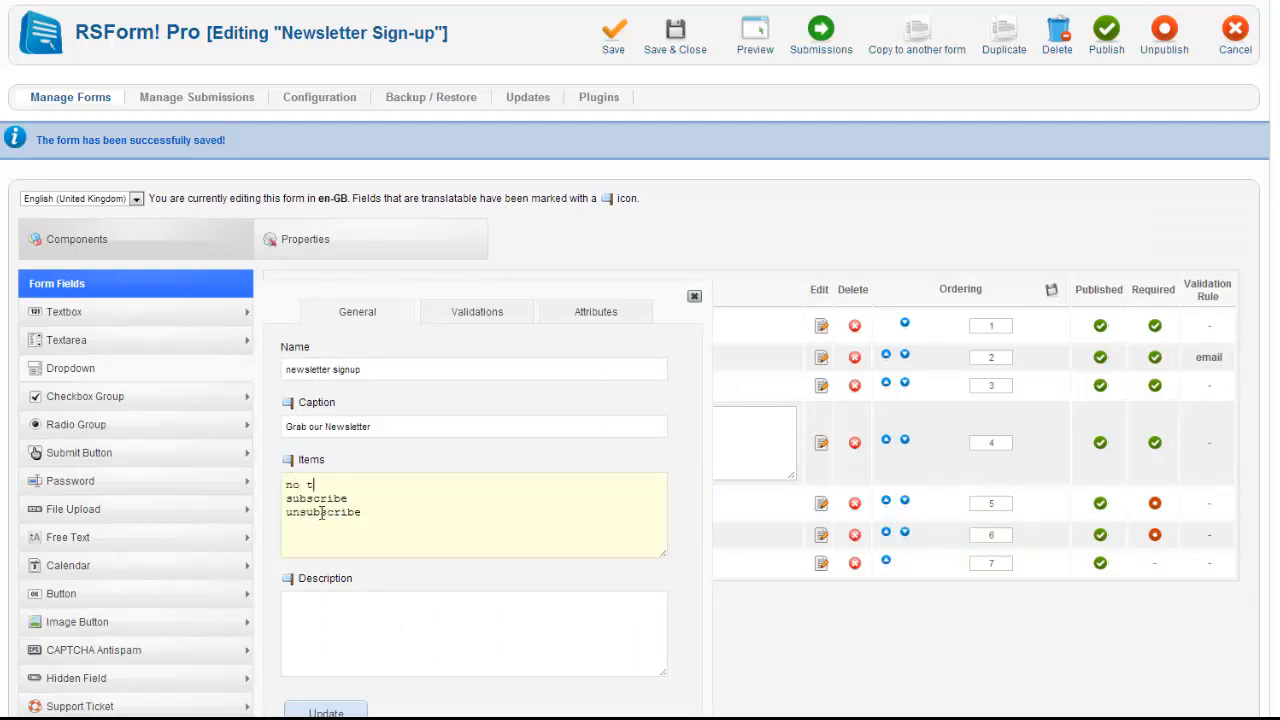
text(hank you)
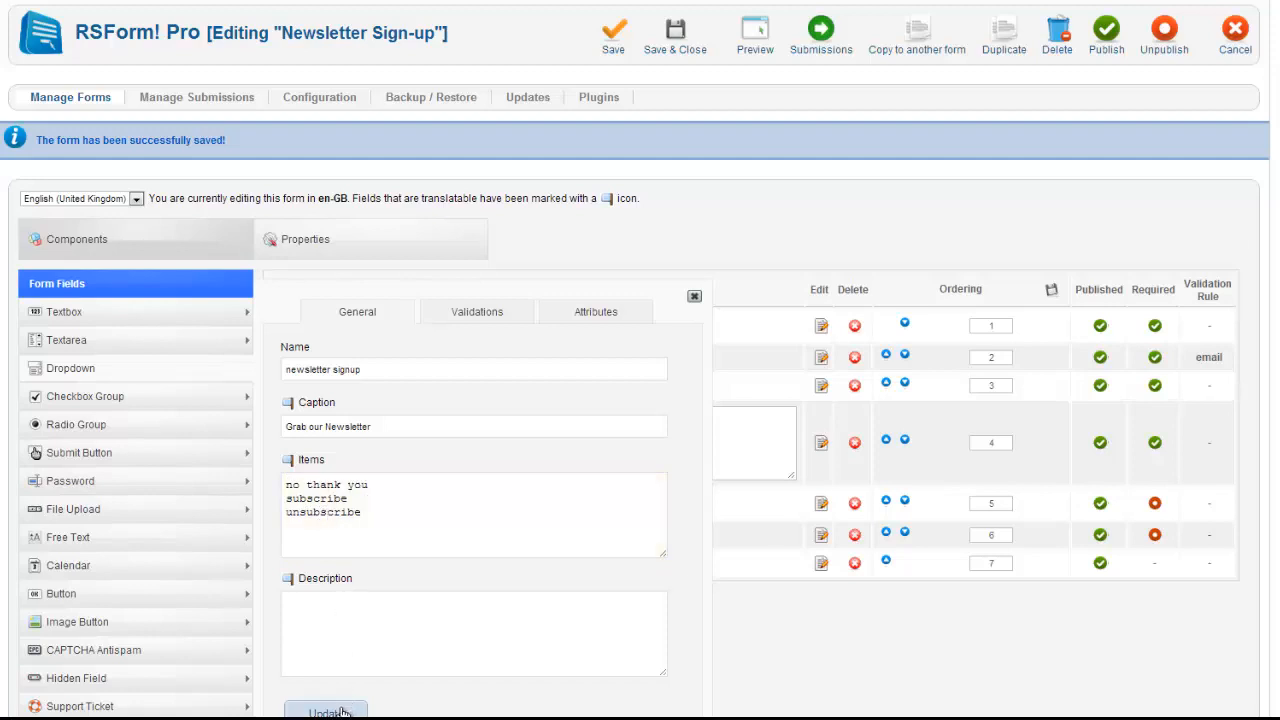
click(324, 712)
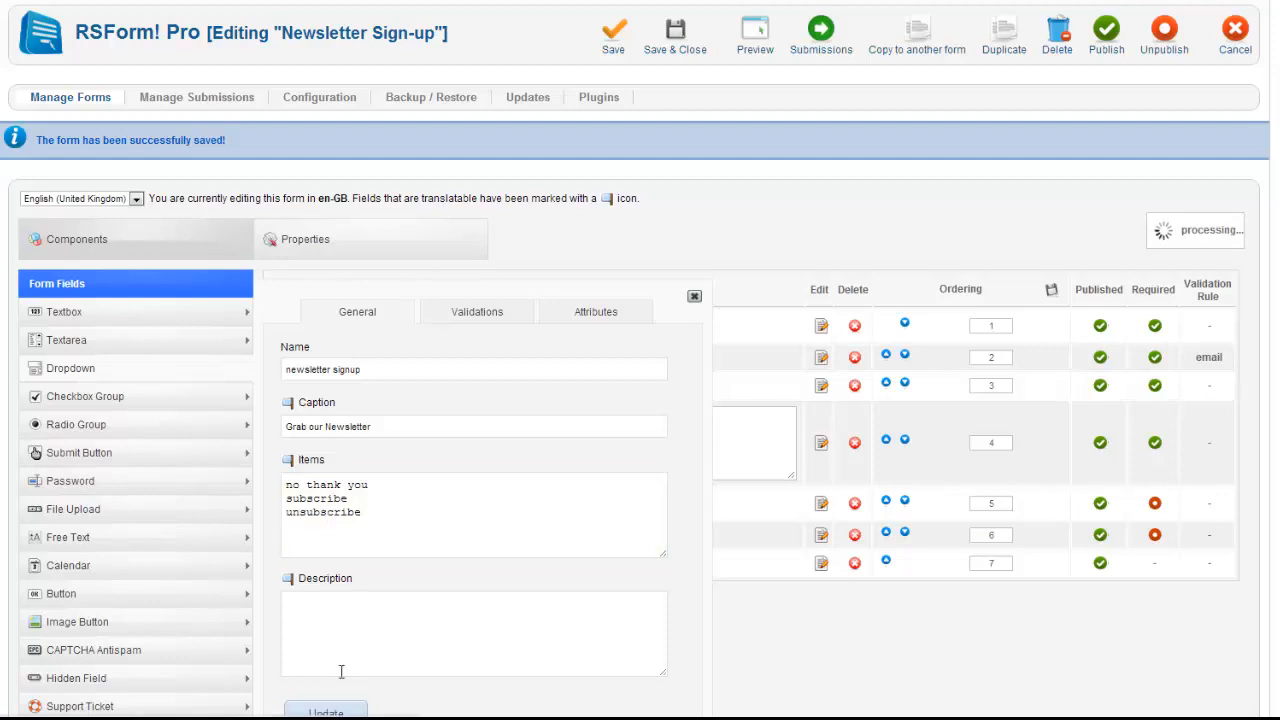
click(694, 296)
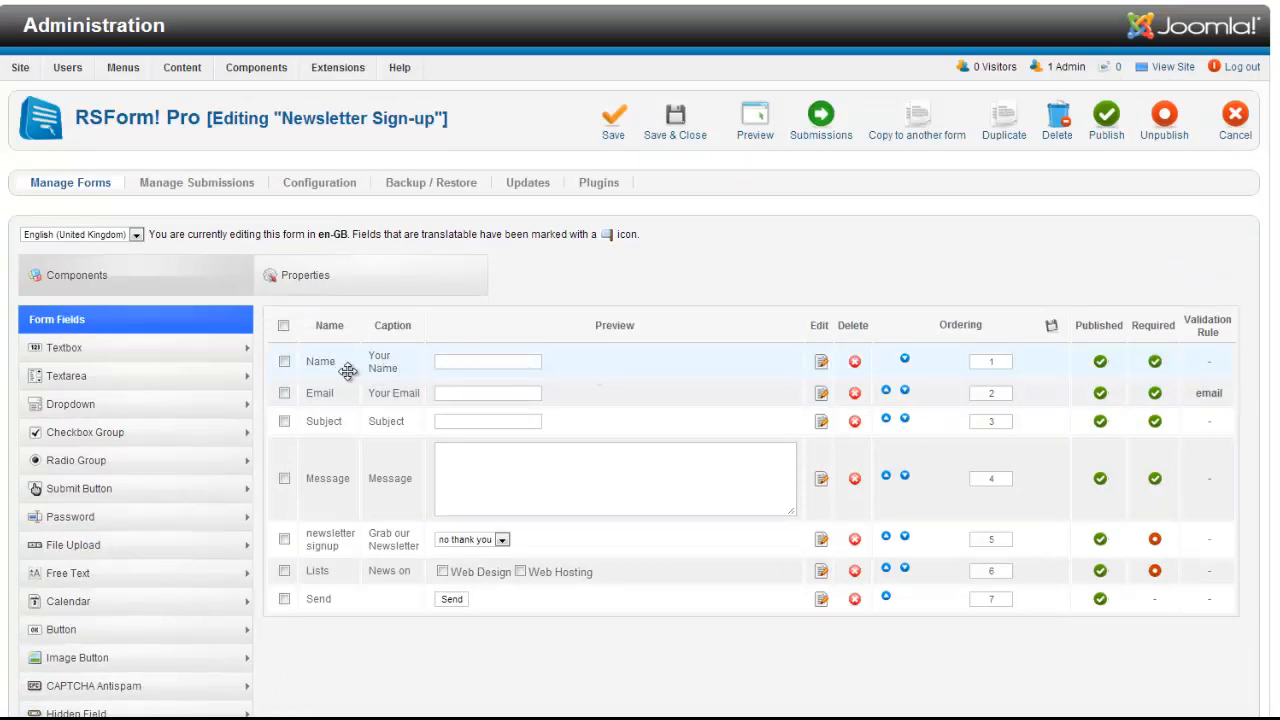
Duplicate the Name field and recaption the original as 'First Name'
click(284, 360)
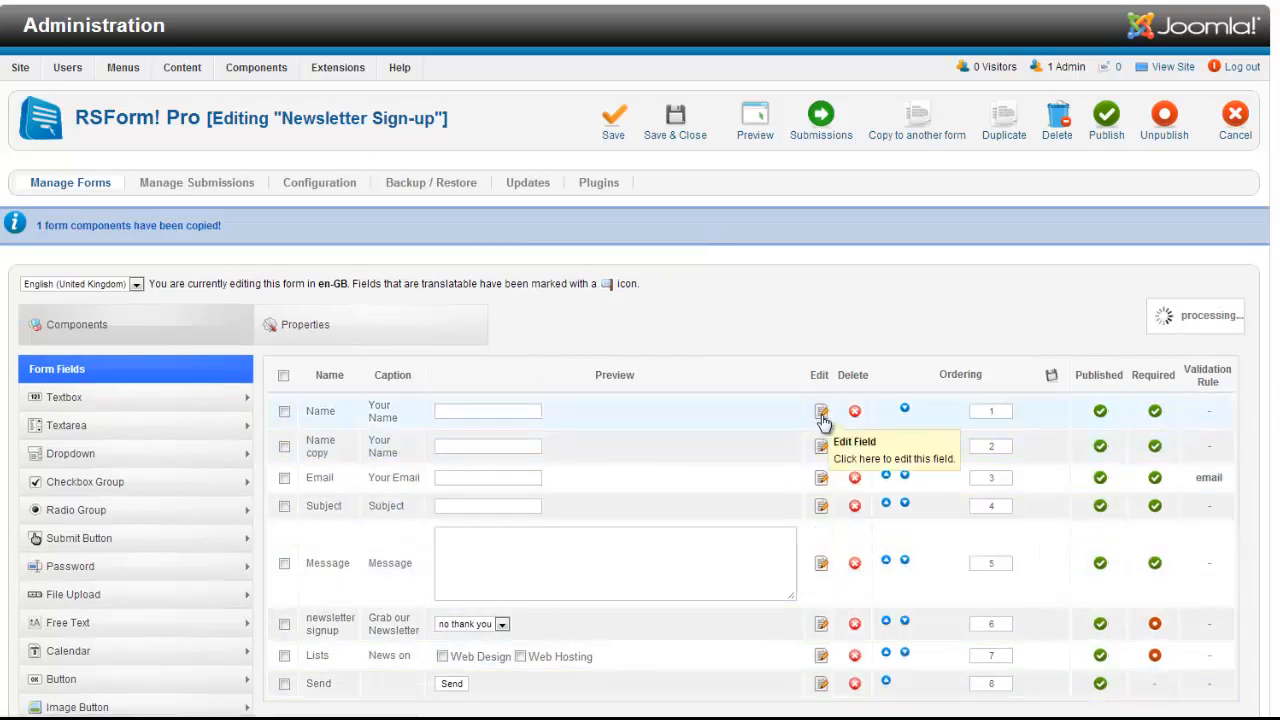
click(820, 412)
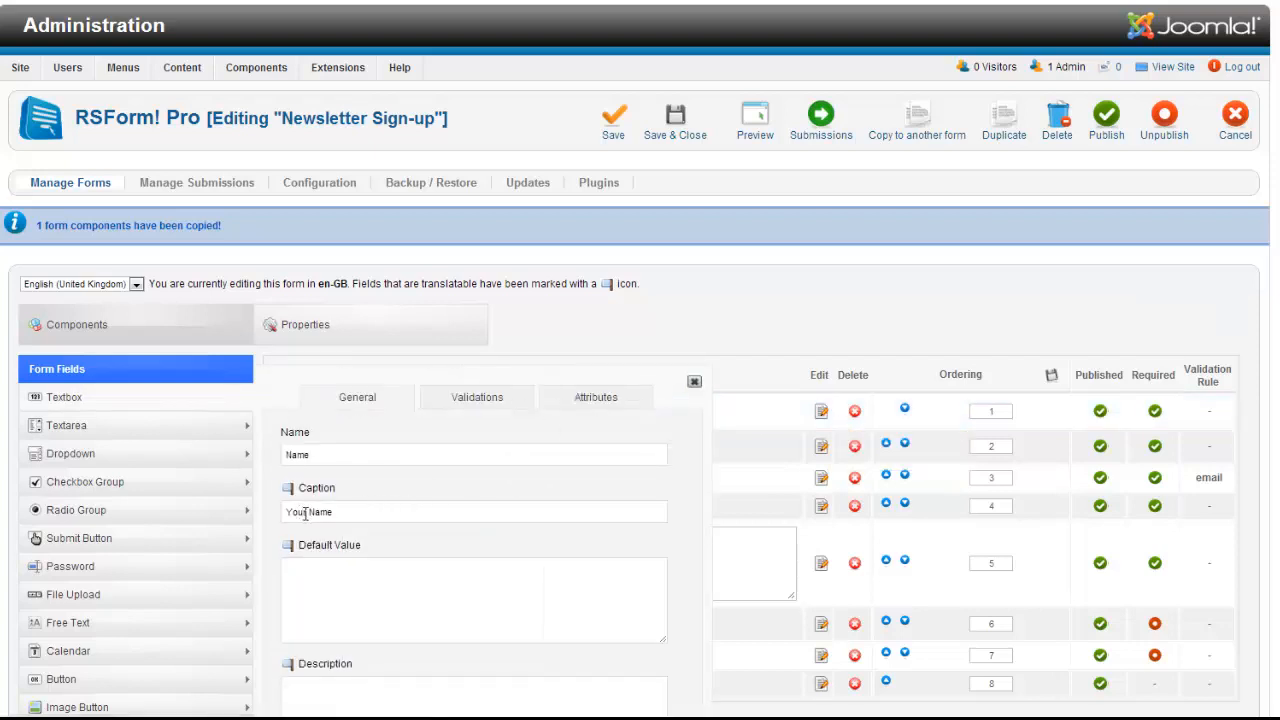
text(F Name)
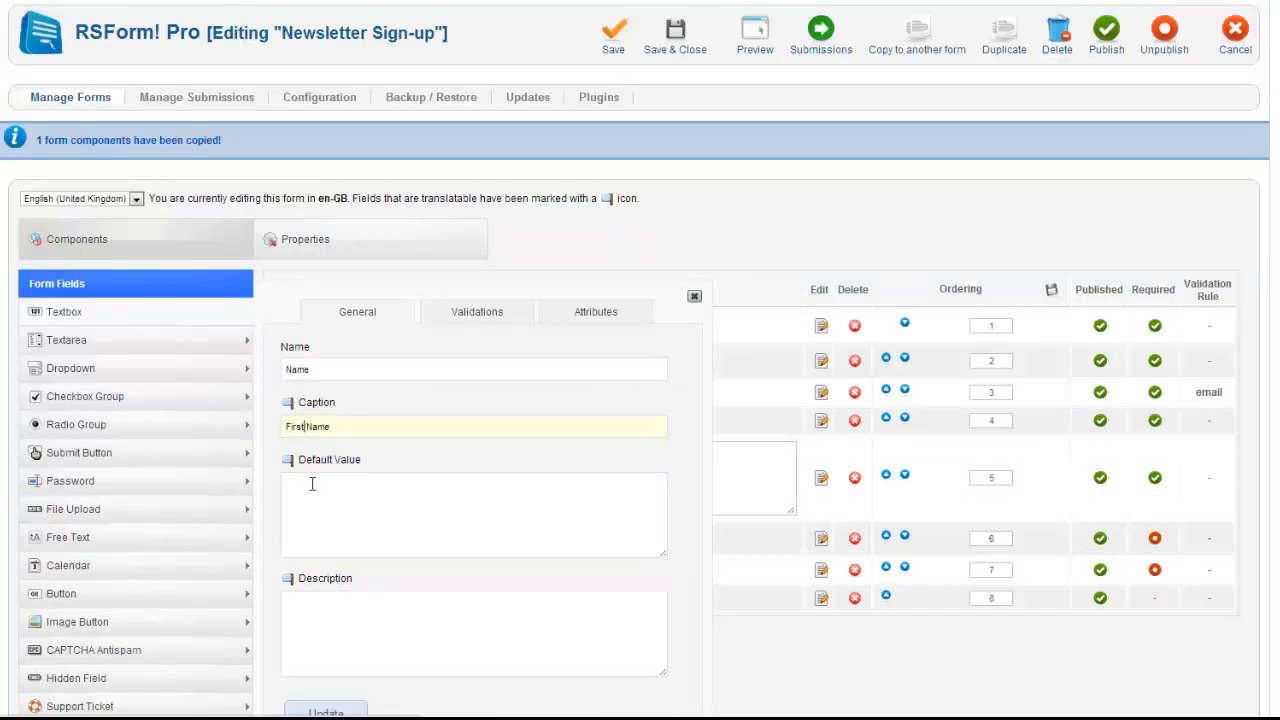
click(476, 312)
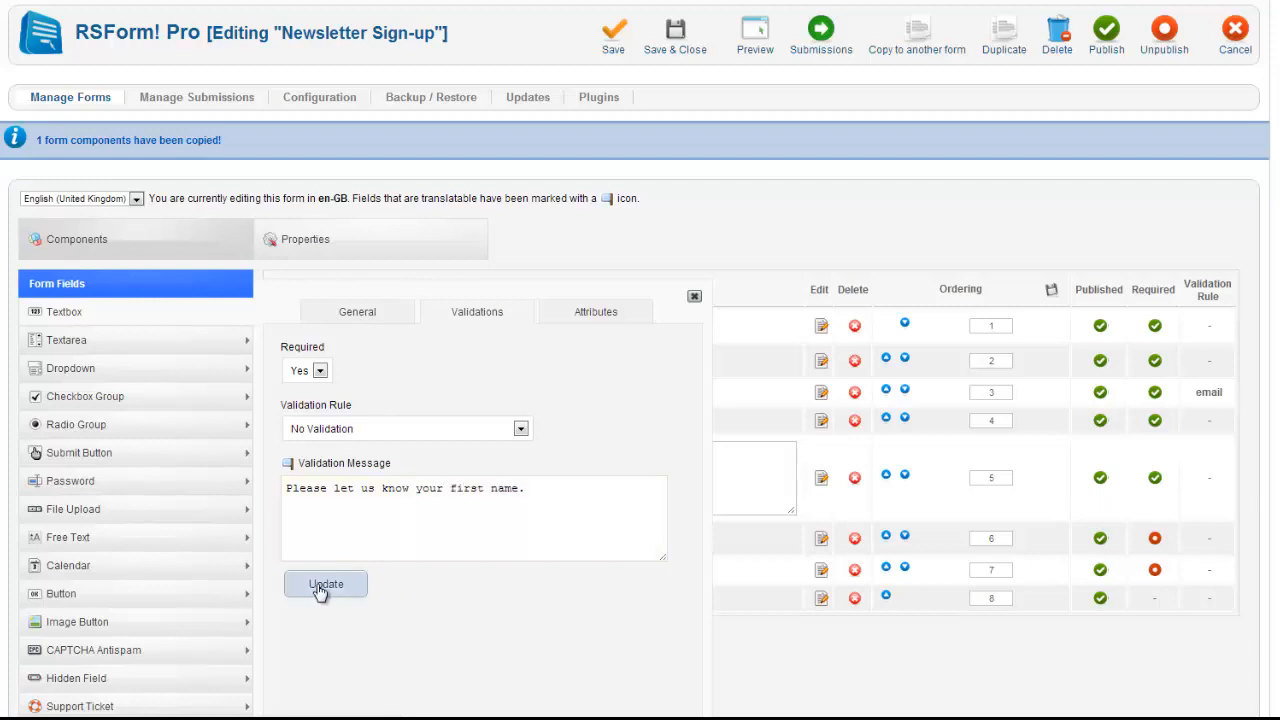
Set the First Name required-field validation message and update the field
click(324, 584)
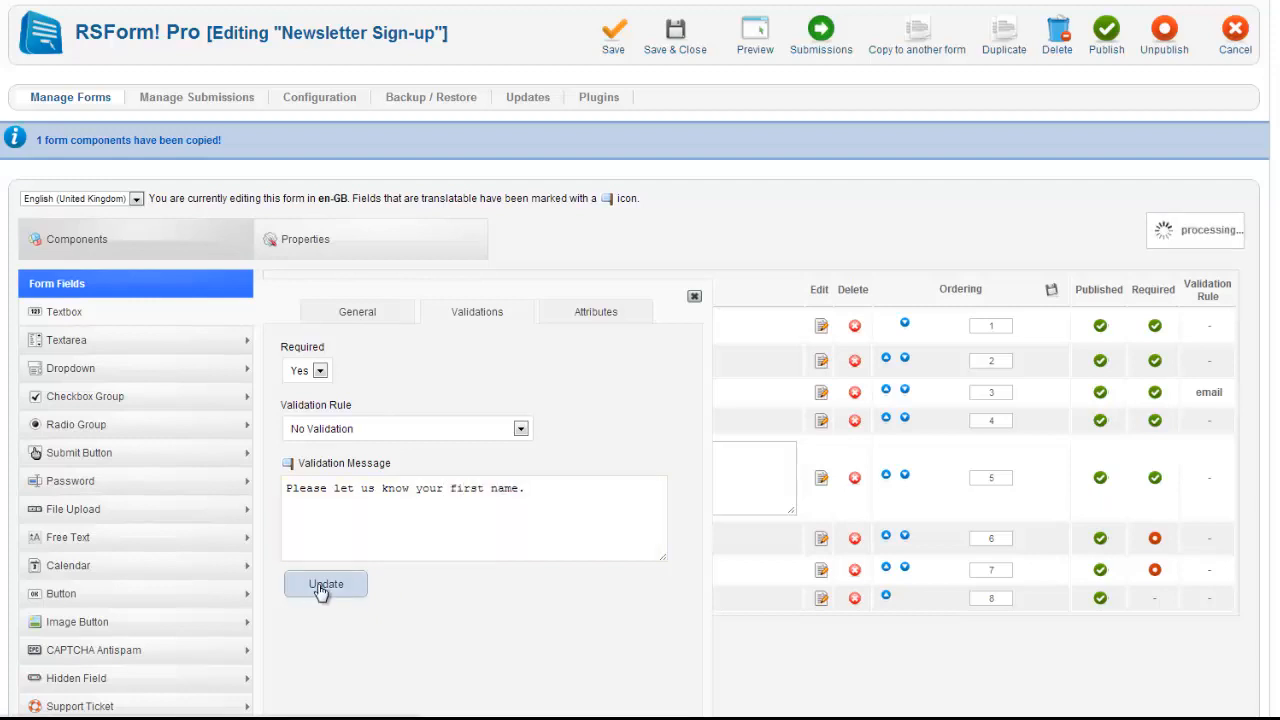
click(324, 584)
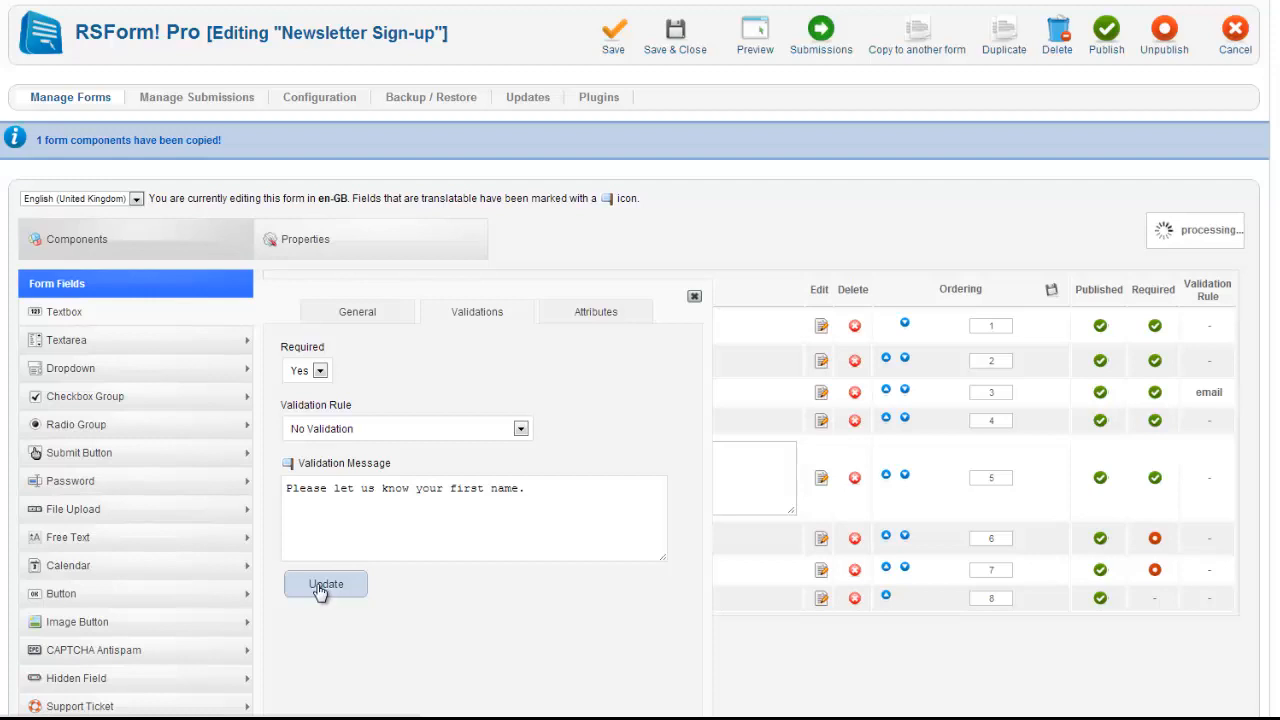
click(324, 584)
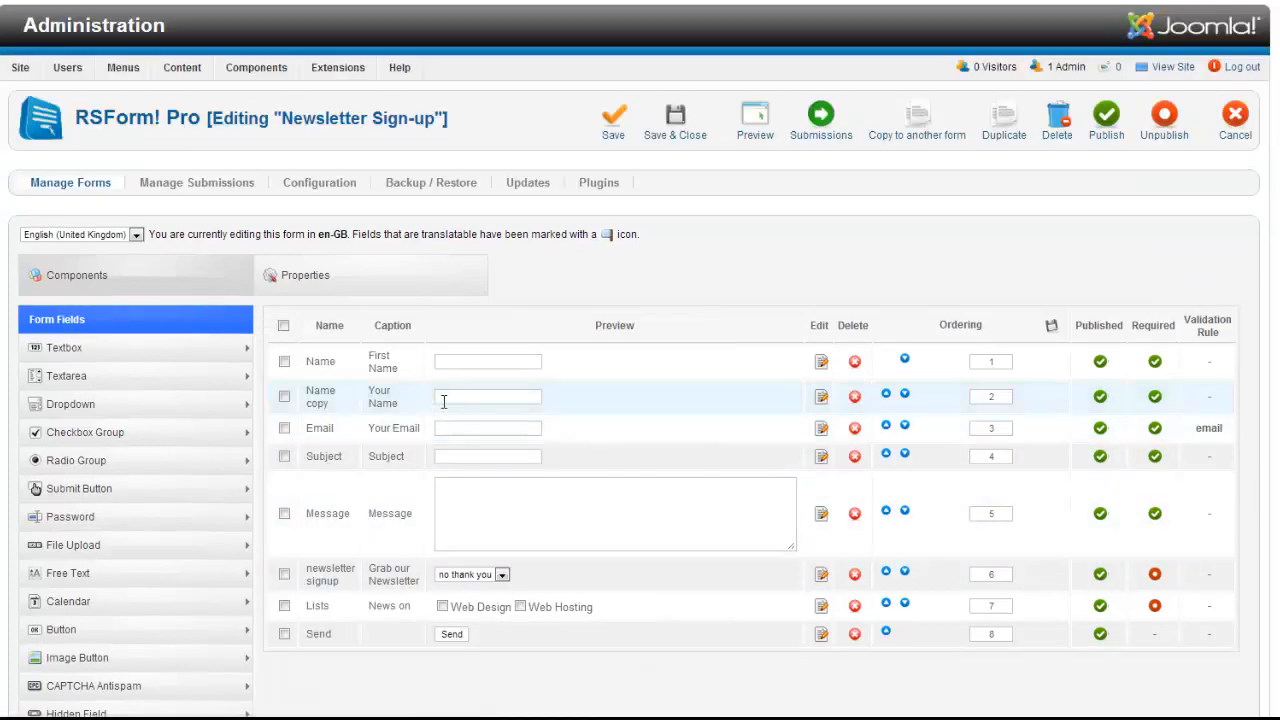
click(820, 396)
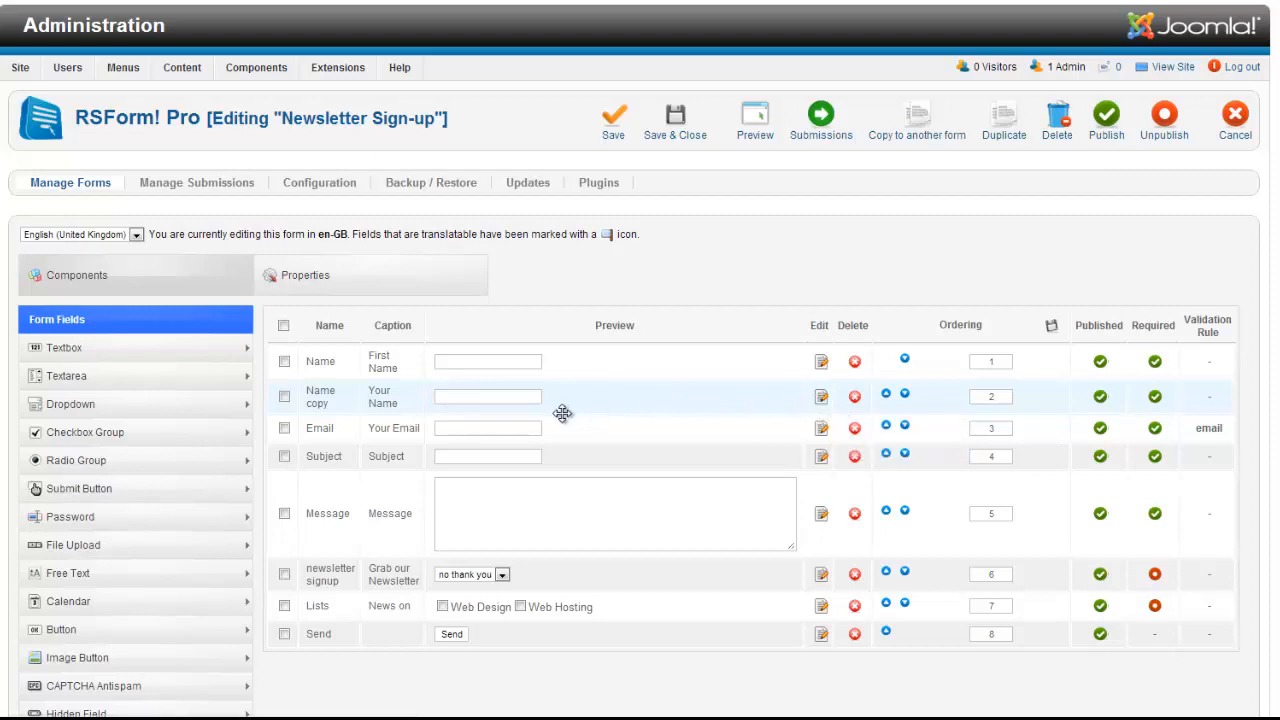
mouse_move(548, 414)
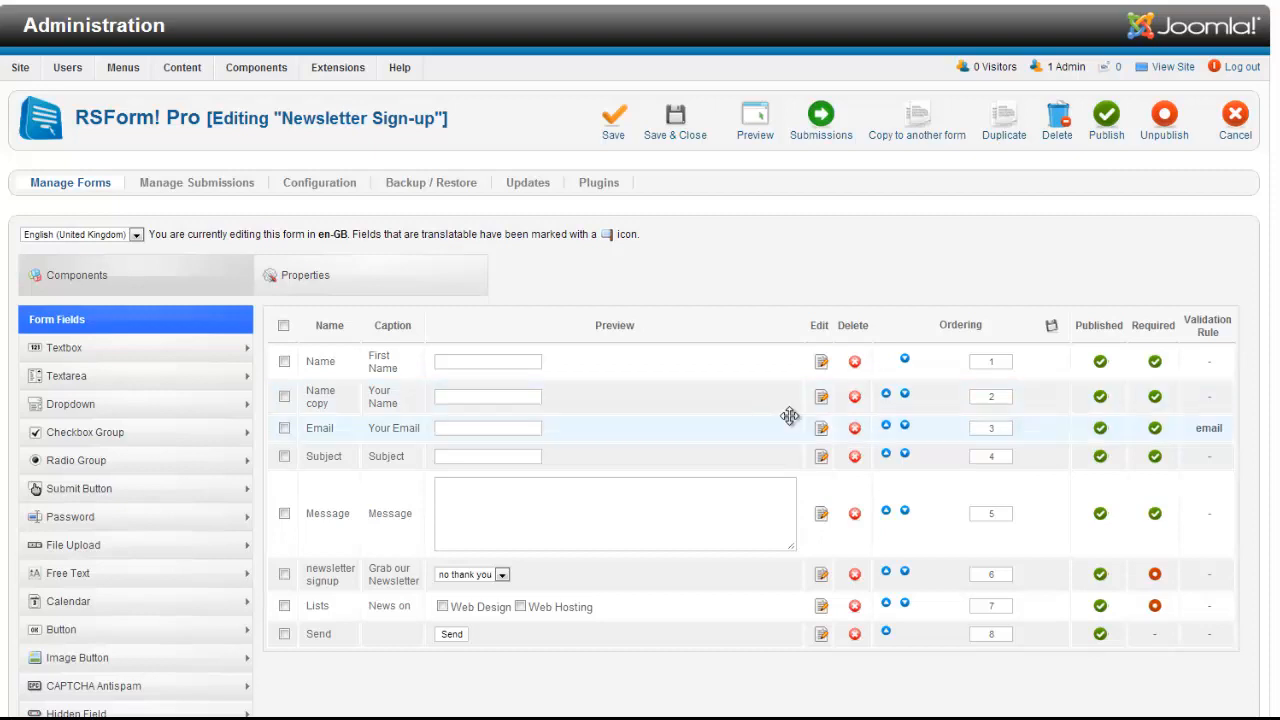
Name and caption the copied field 'Last Name', update it and save the form
click(820, 396)
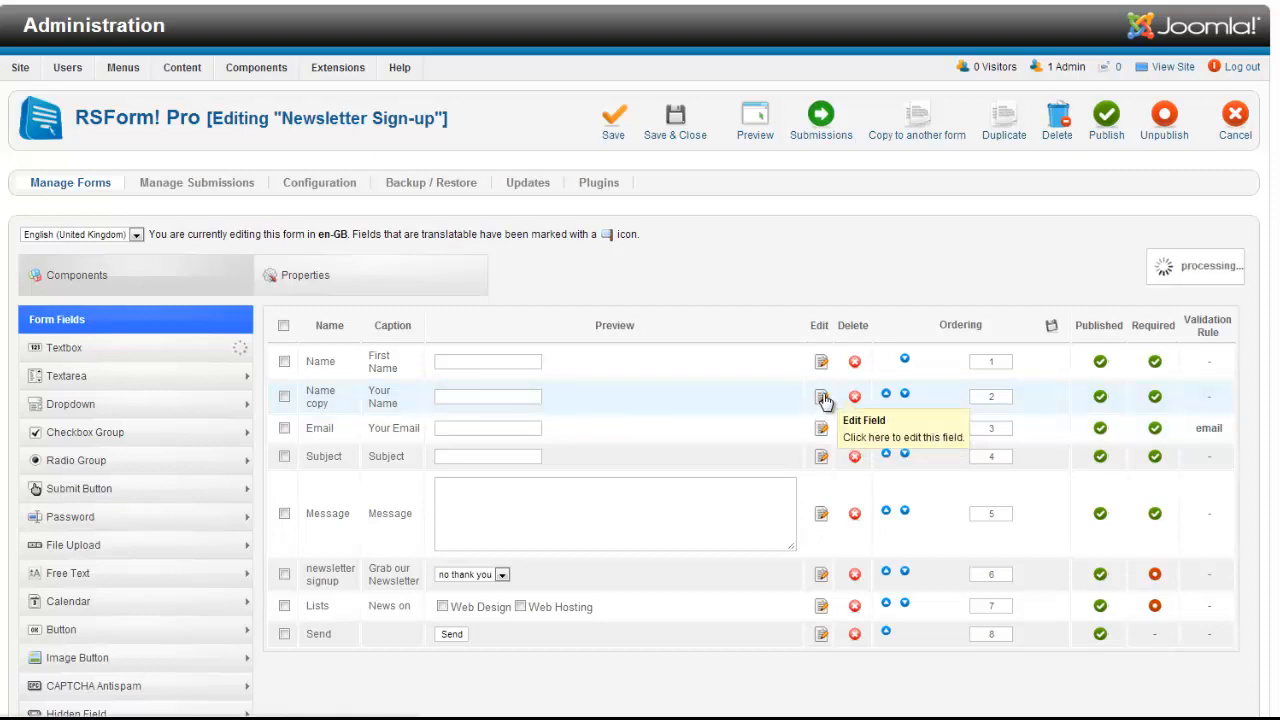
click(820, 396)
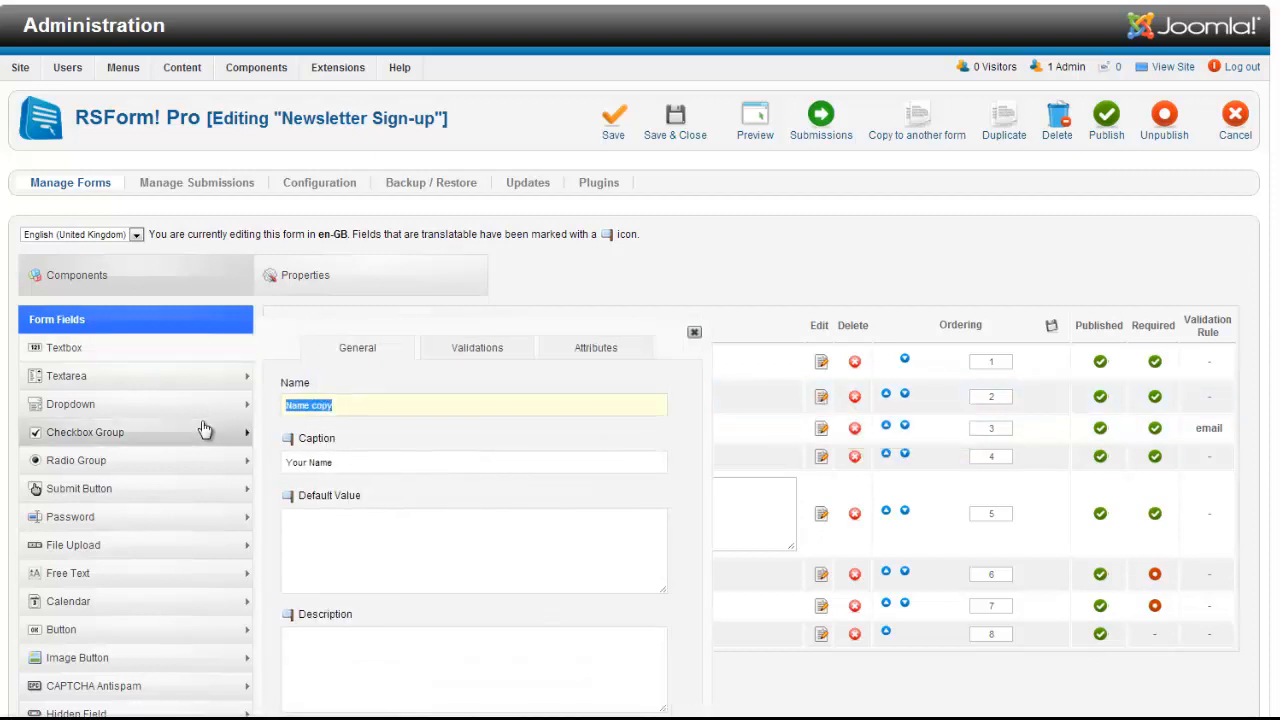
text(Last Name)
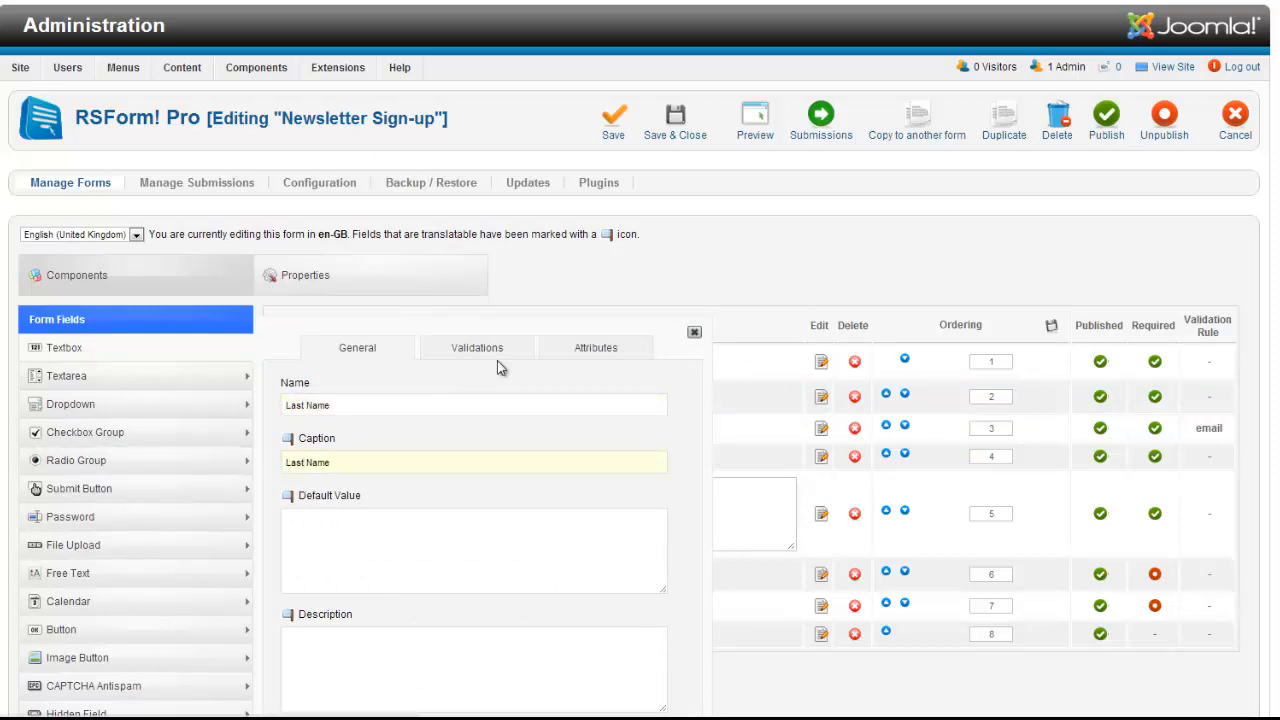
click(476, 348)
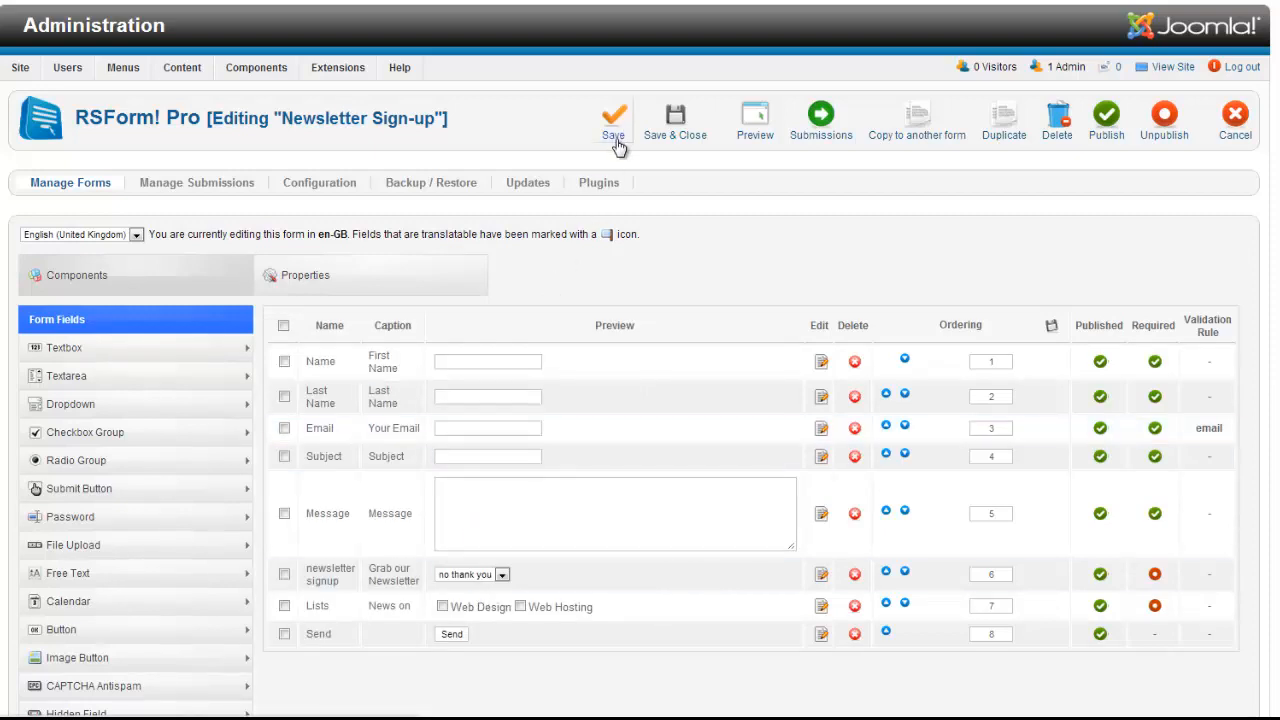
click(612, 120)
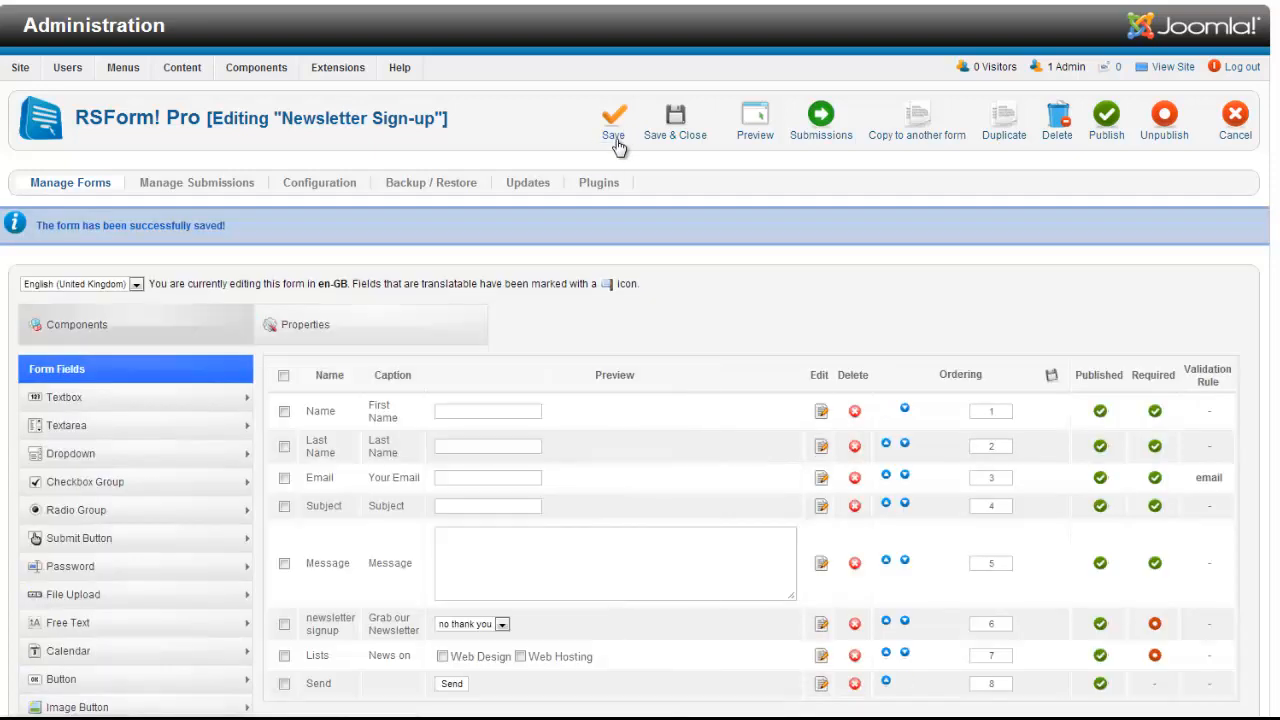
scroll(down, 3)
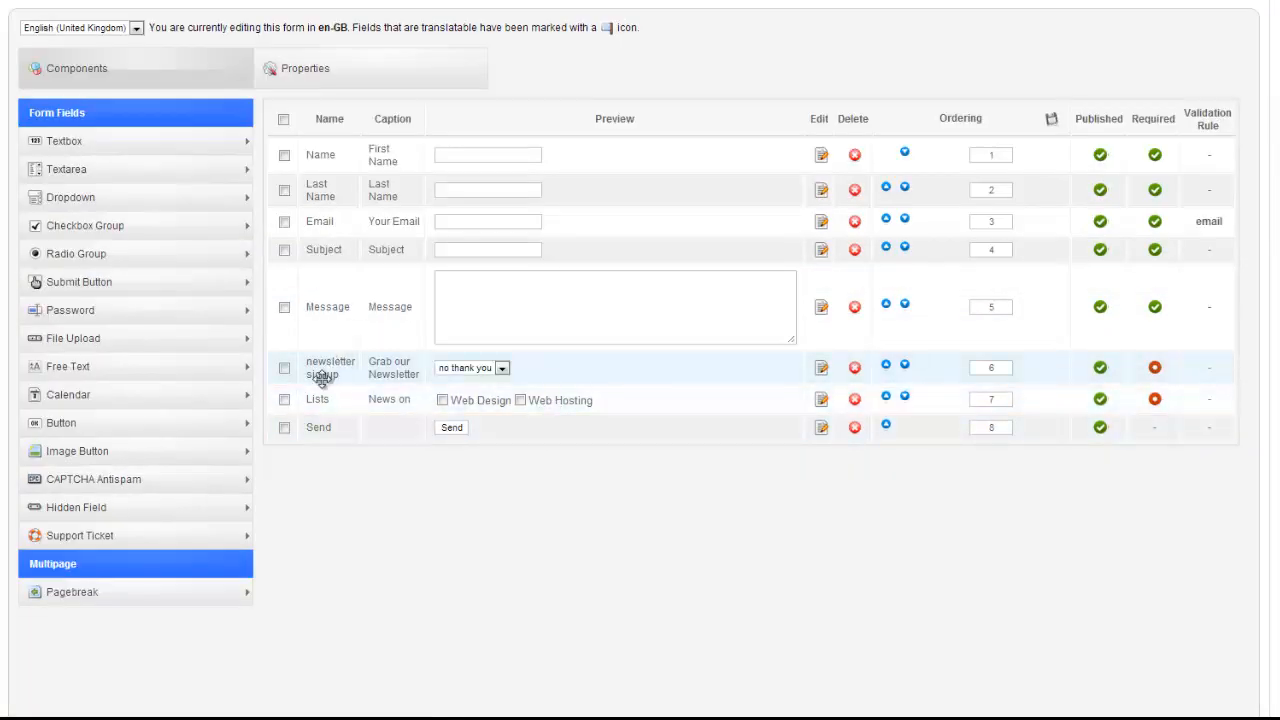
Enable MailChimp integration, letting the user decide via newsletter signup, with Demo List and HTML email
click(304, 68)
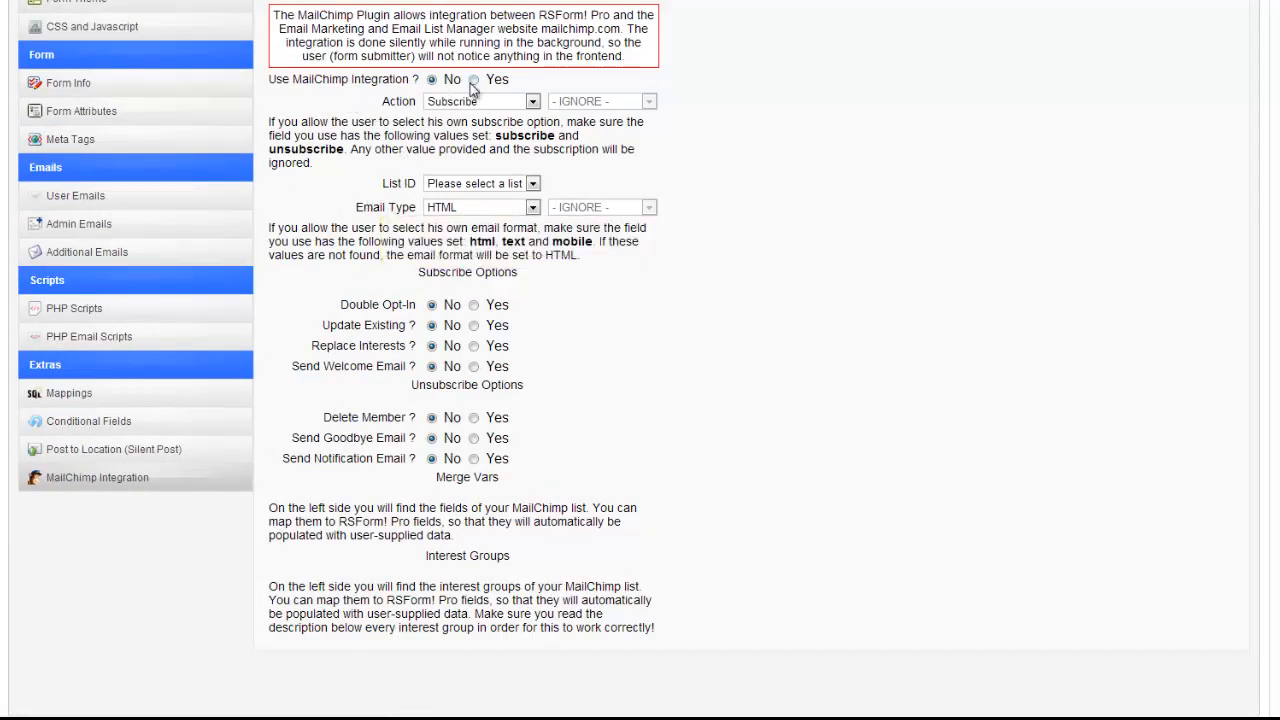
click(474, 80)
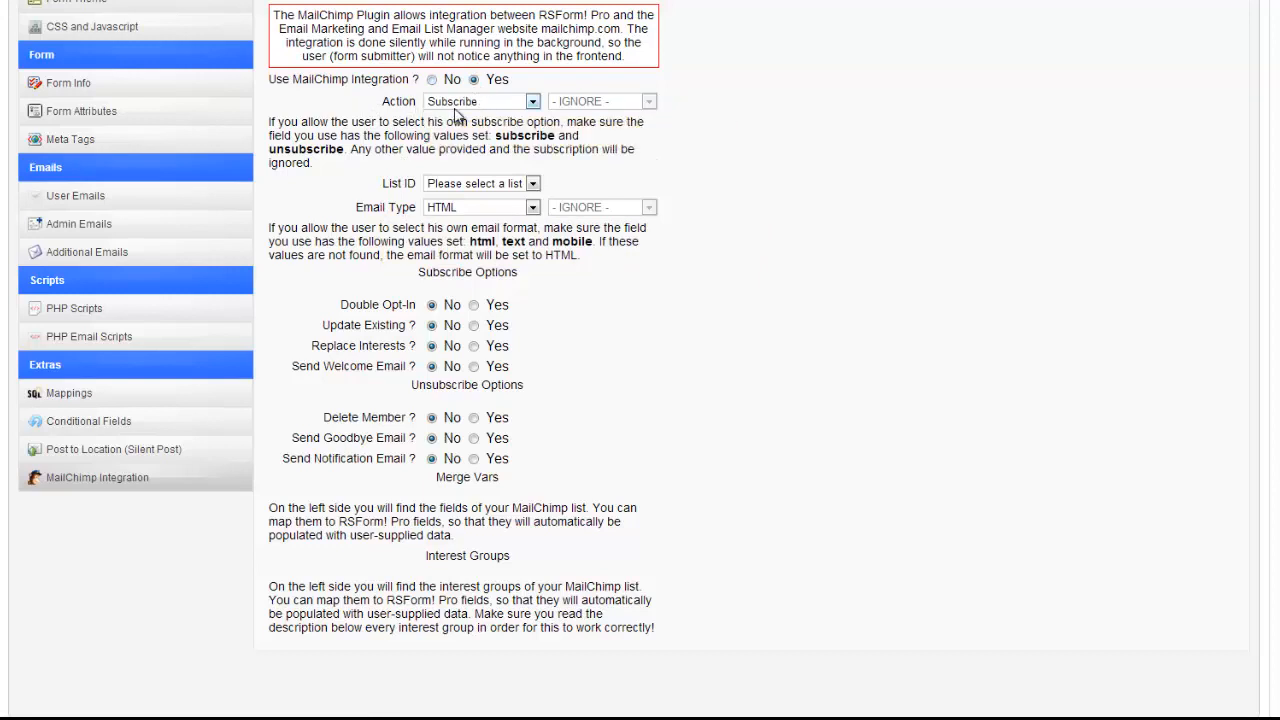
click(480, 100)
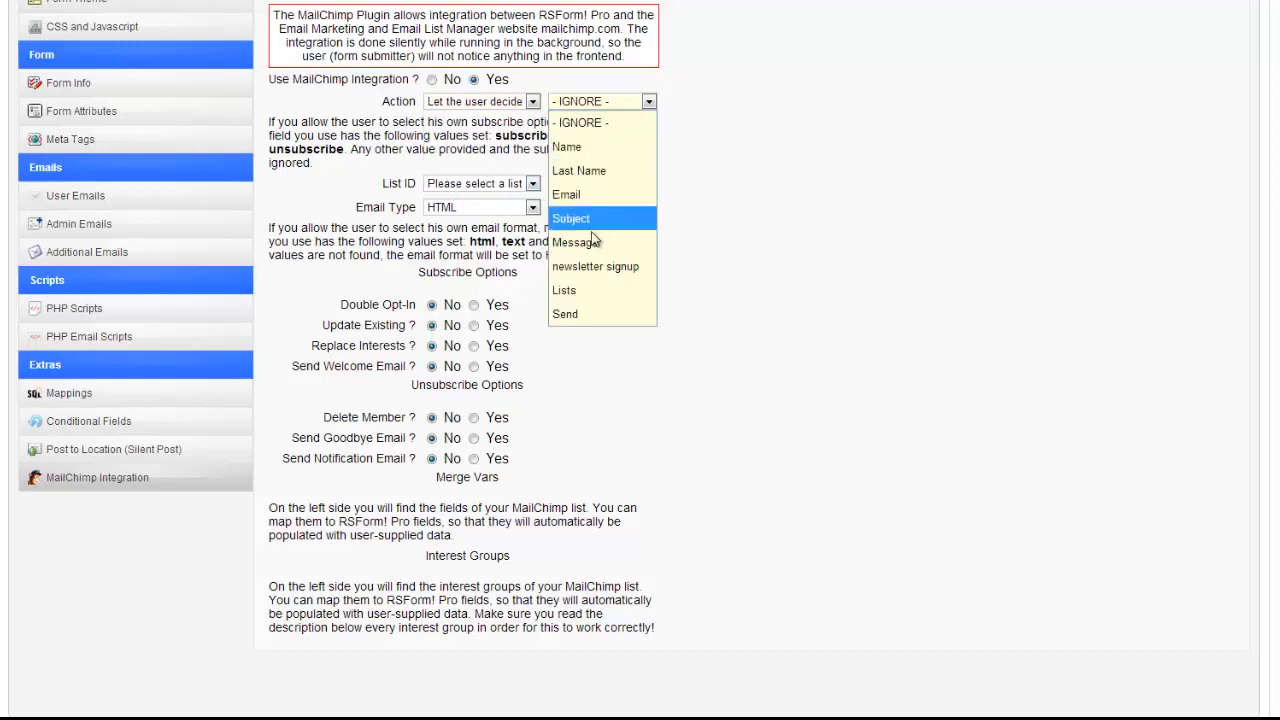
click(596, 266)
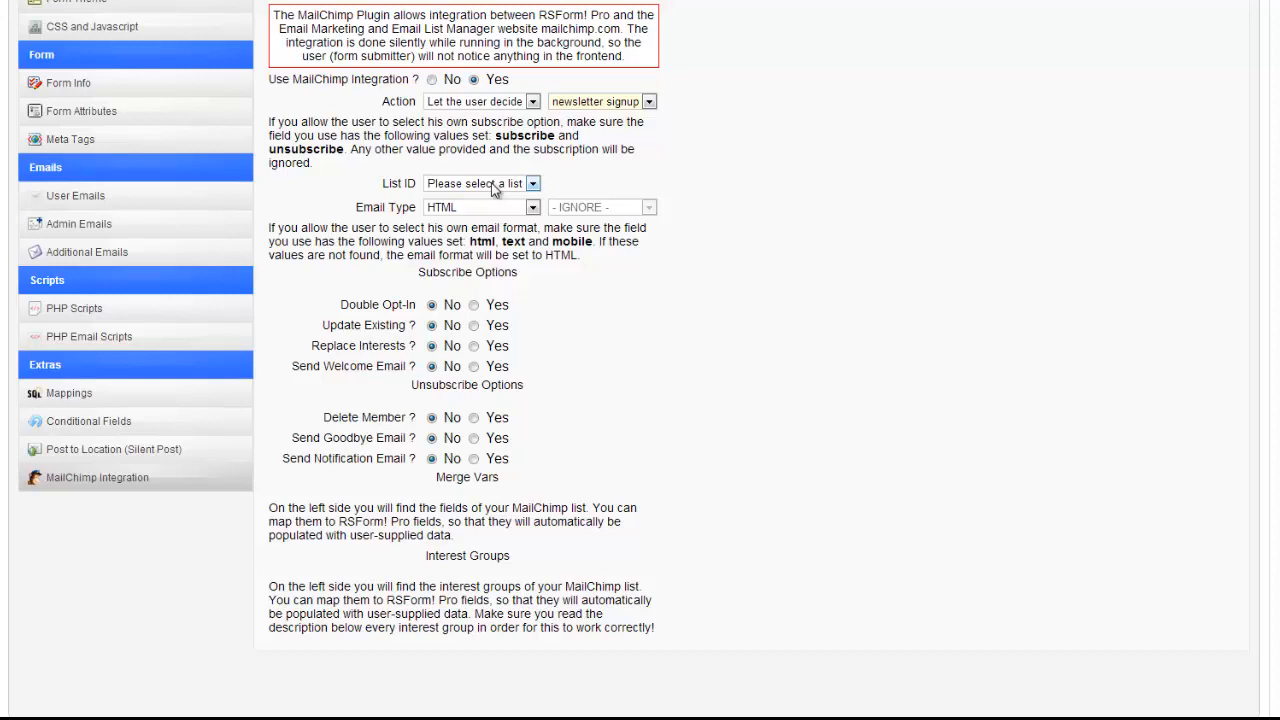
click(480, 184)
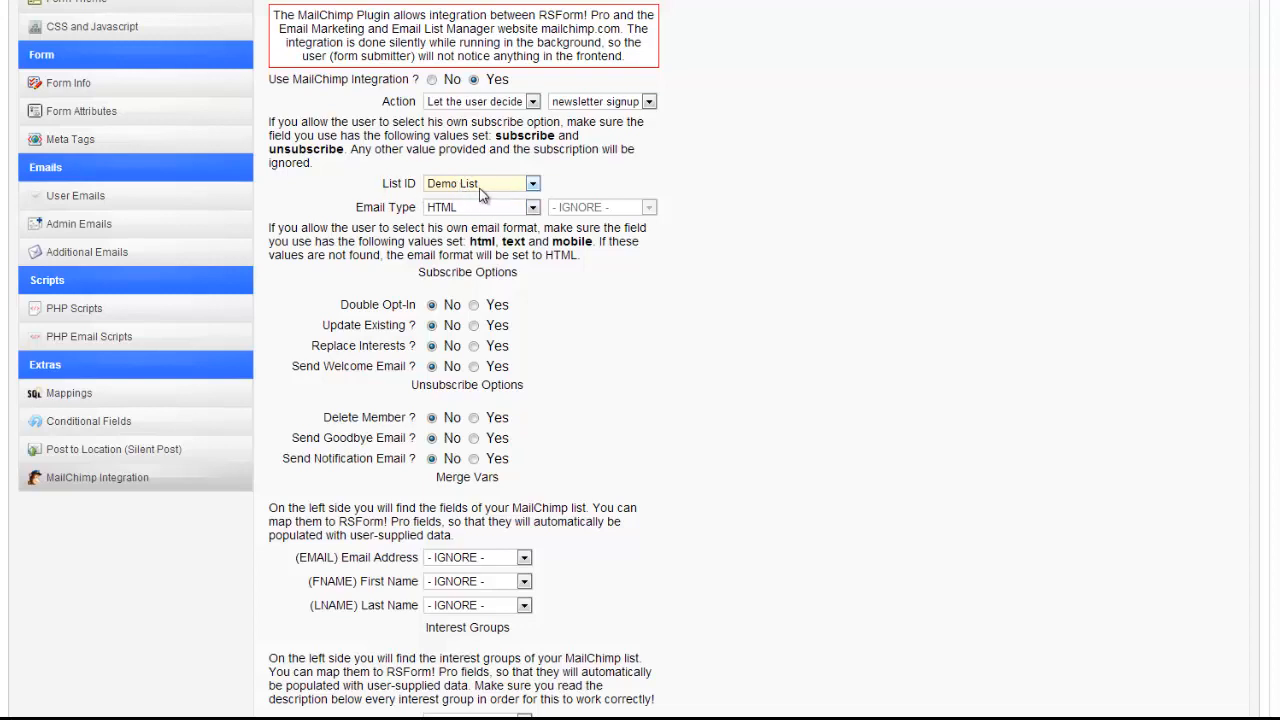
mouse_move(416, 188)
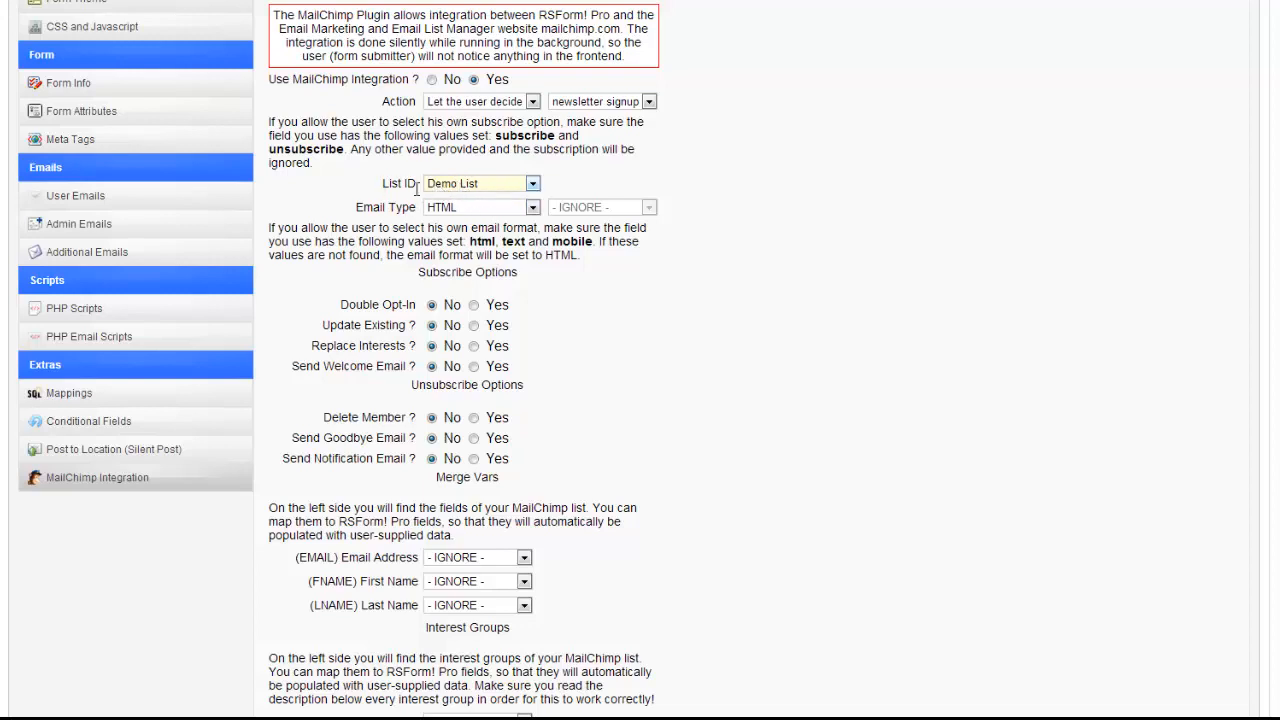
scroll(down, 3)
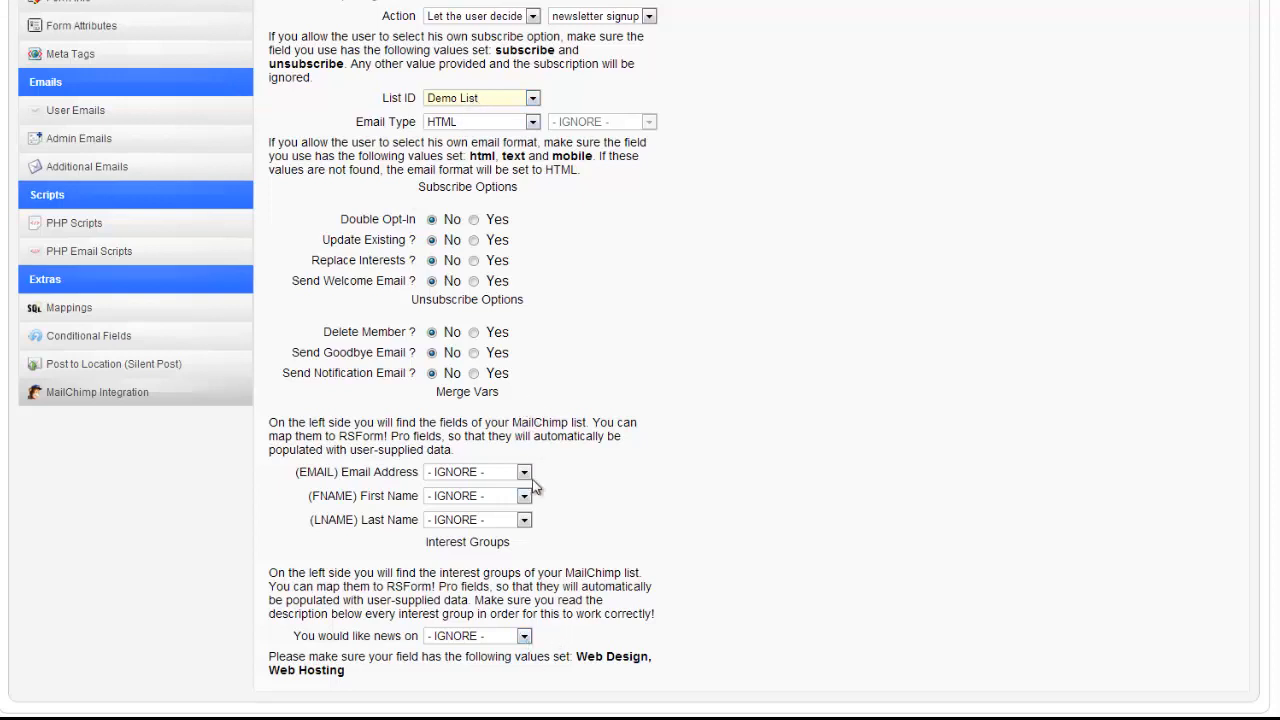
Set Double Opt-in and Send Welcome Email to Yes under Subscribe Options
click(524, 636)
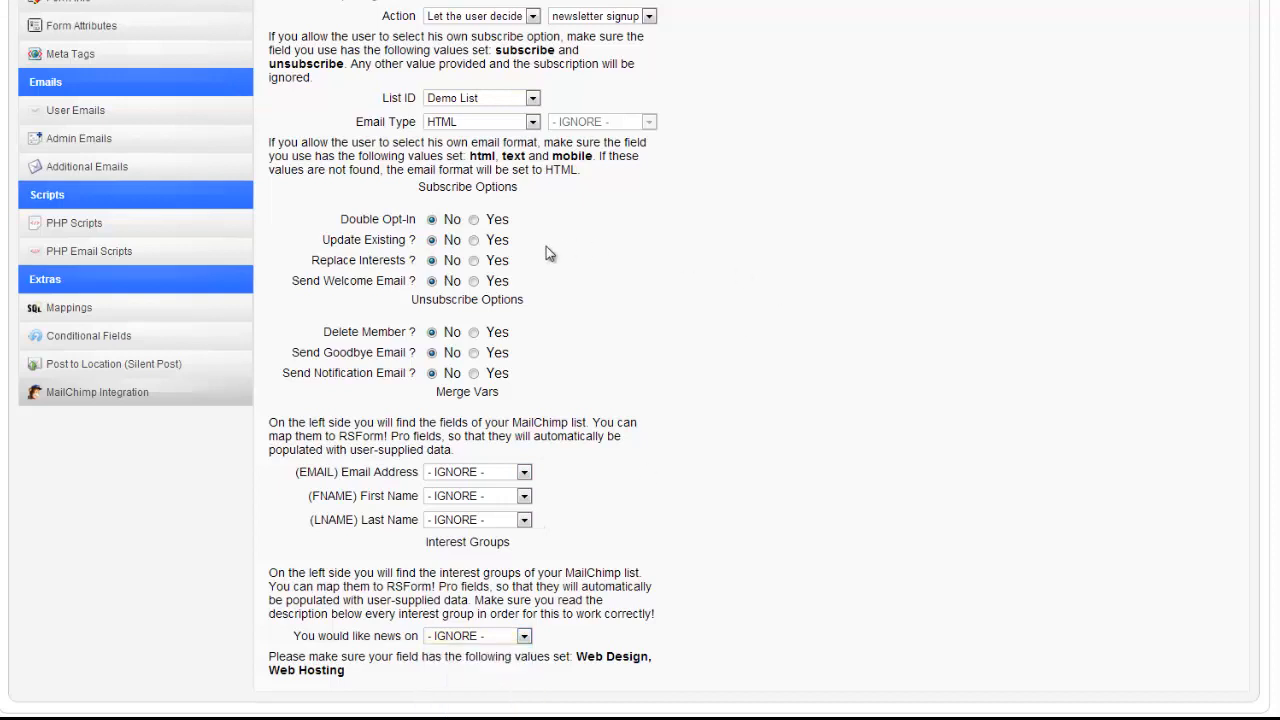
mouse_move(378, 218)
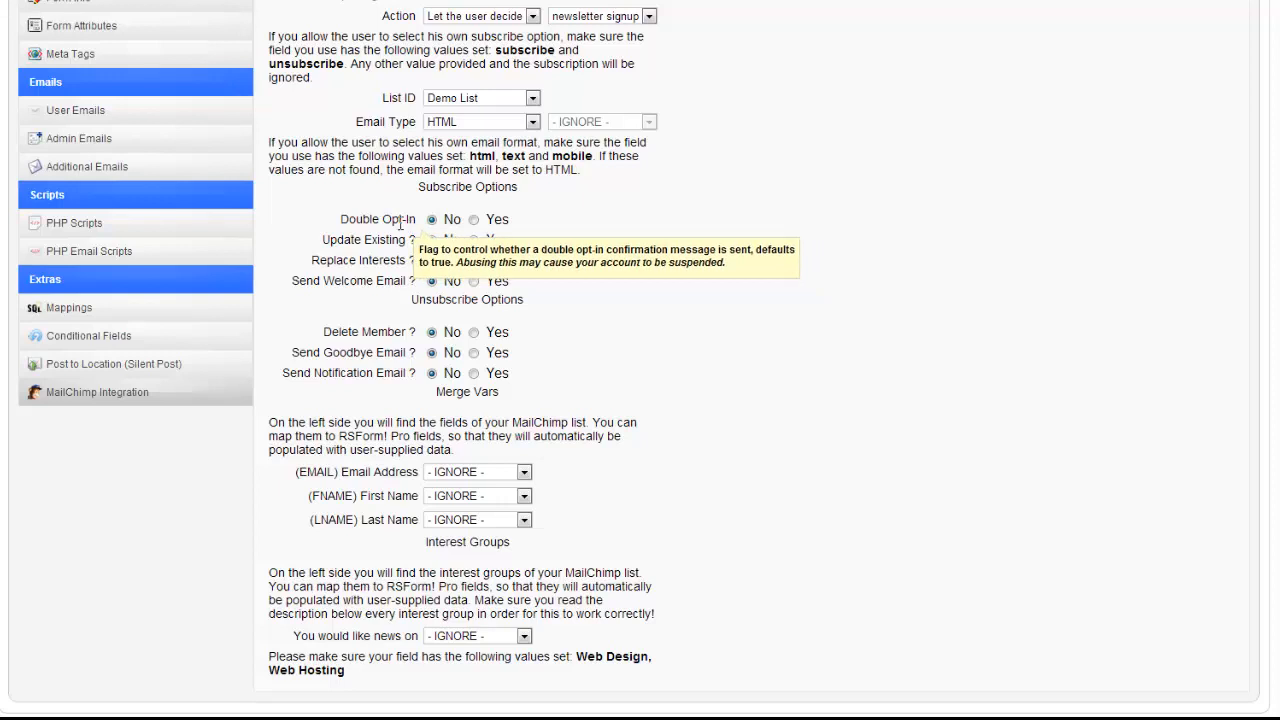
click(474, 218)
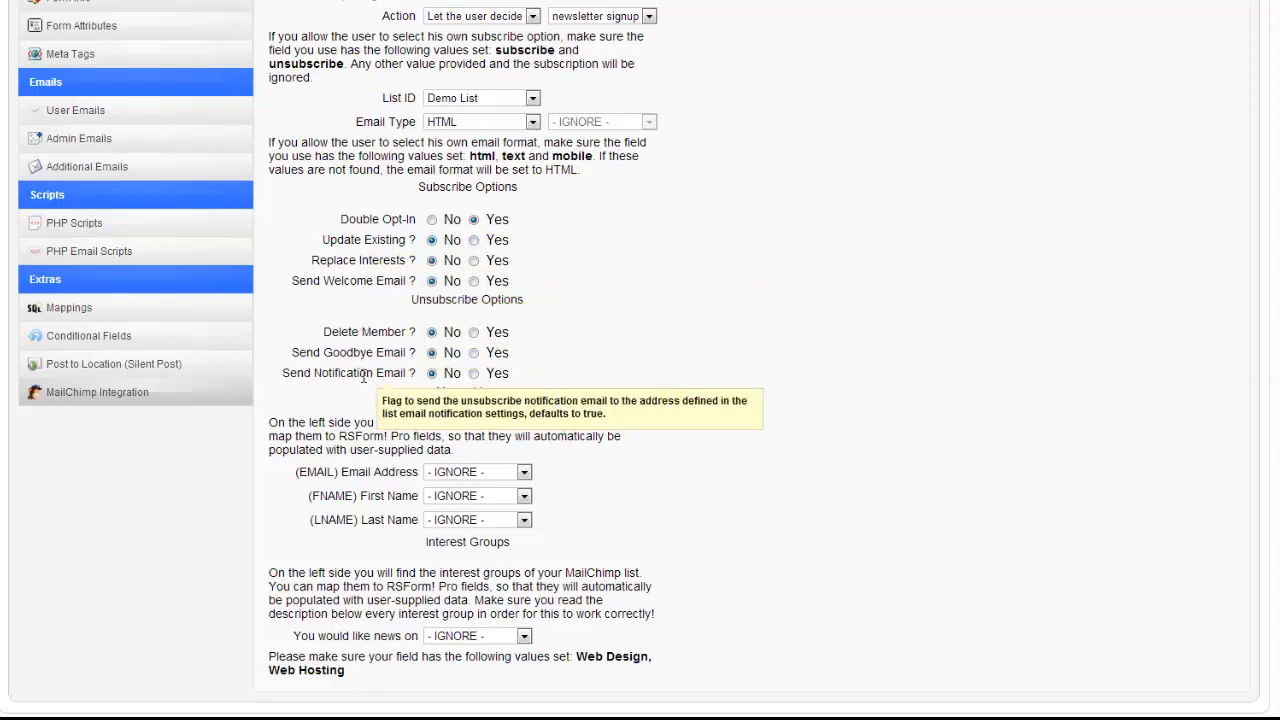
mouse_move(376, 412)
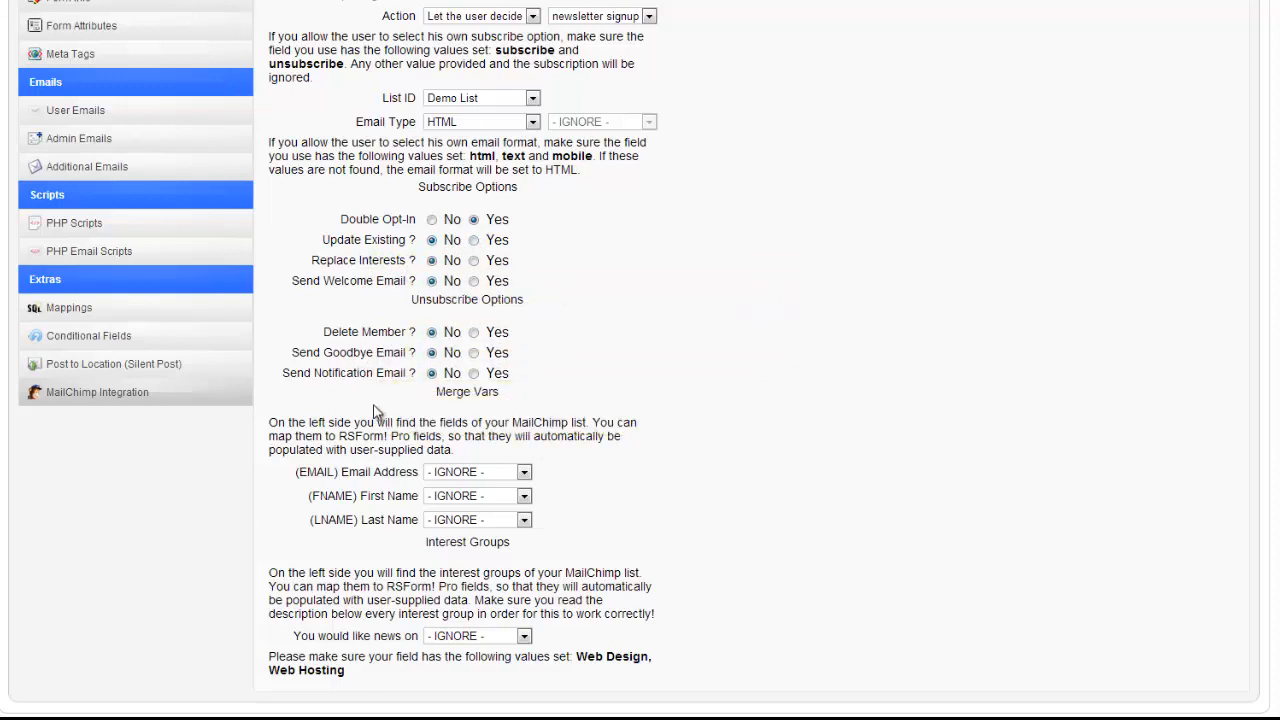
scroll(down, 3)
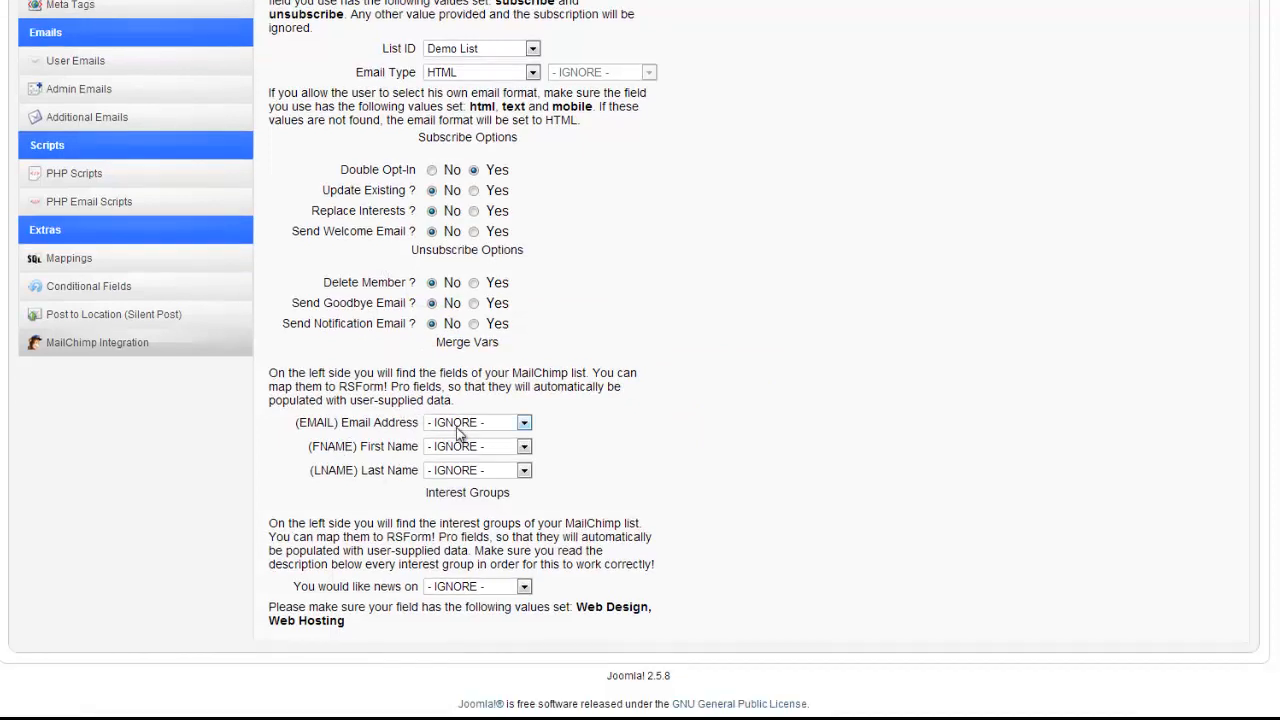
Map Email Address, First Name and Last Name merge vars to the form's Email, Name and Last Name fields, plus the news interest group
click(478, 422)
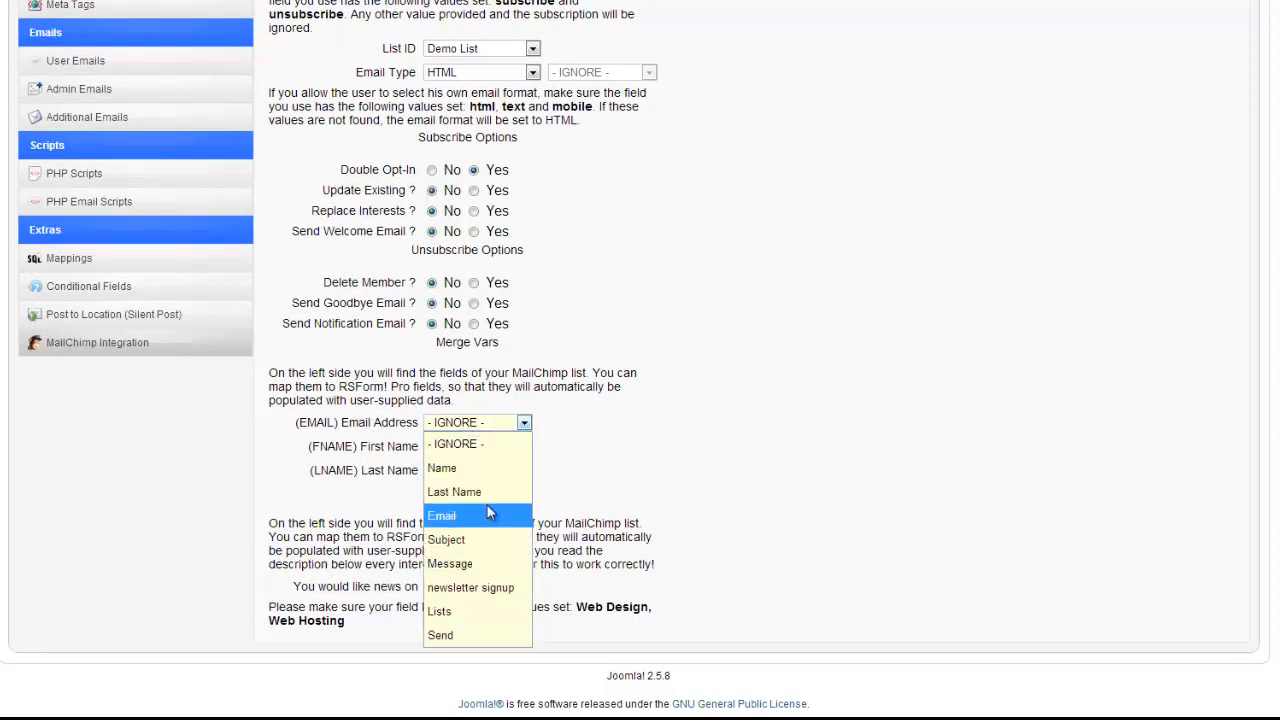
click(442, 516)
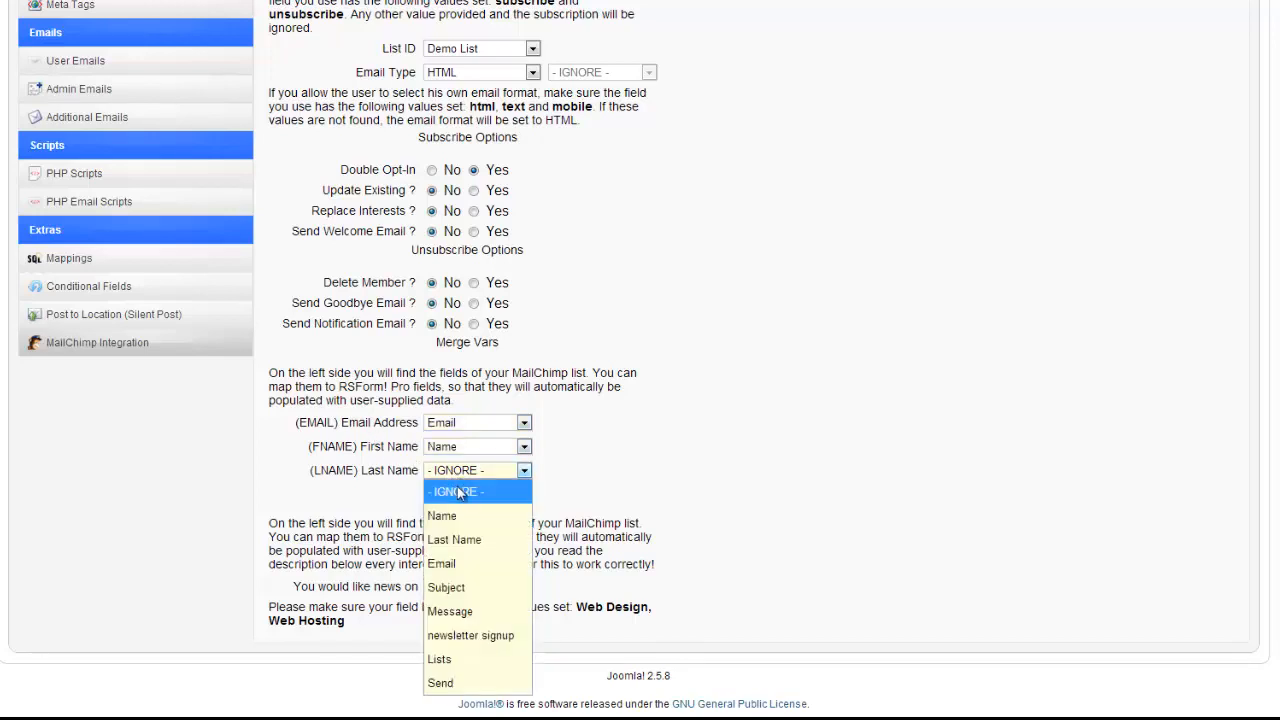
click(454, 540)
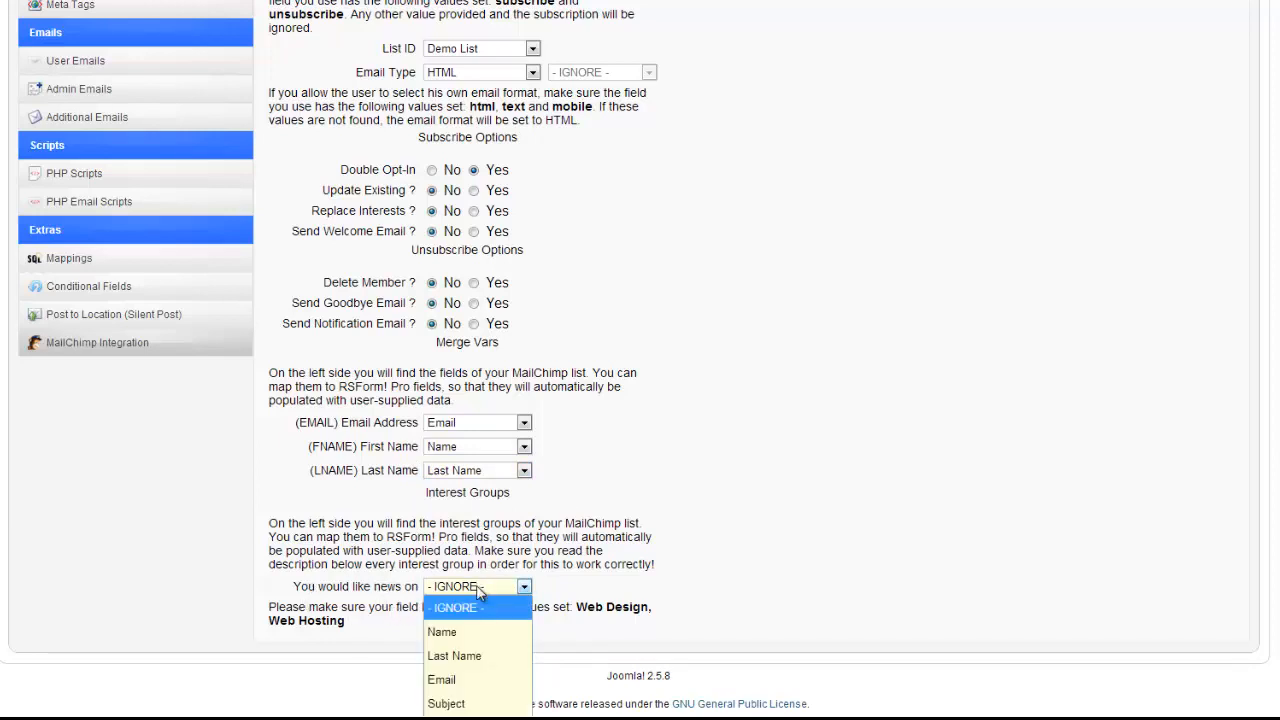
click(452, 586)
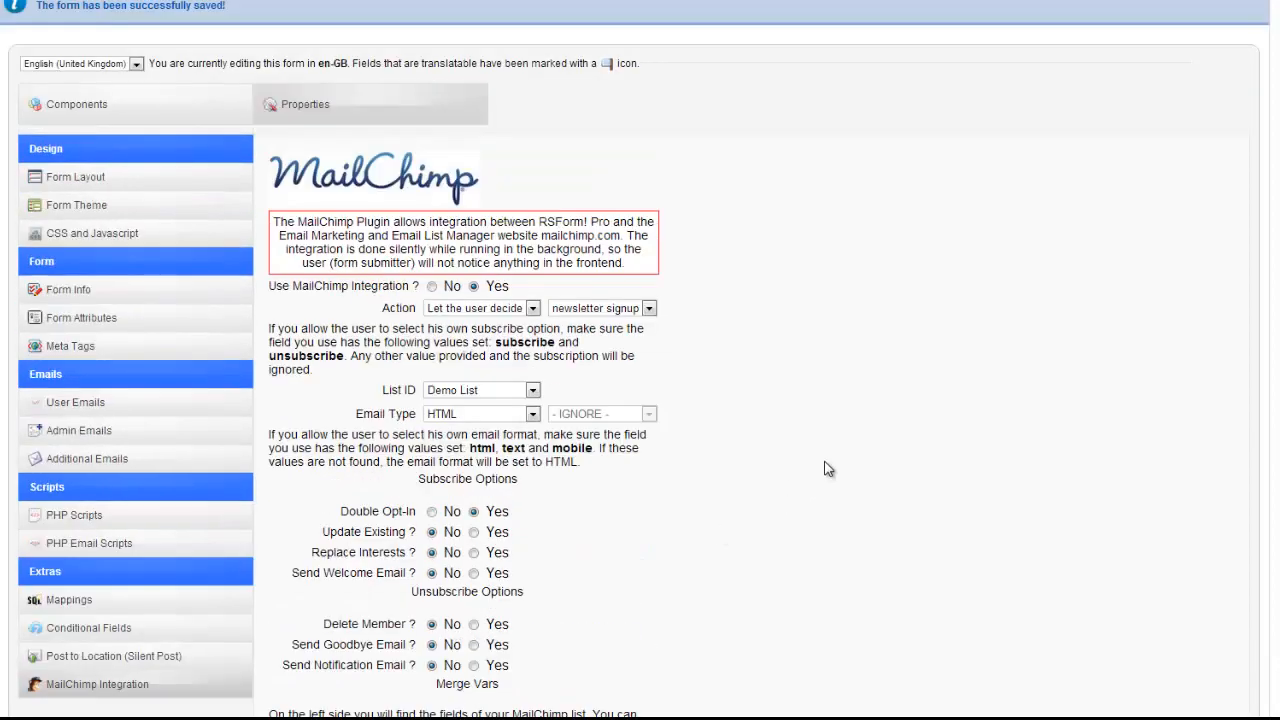
mouse_move(792, 452)
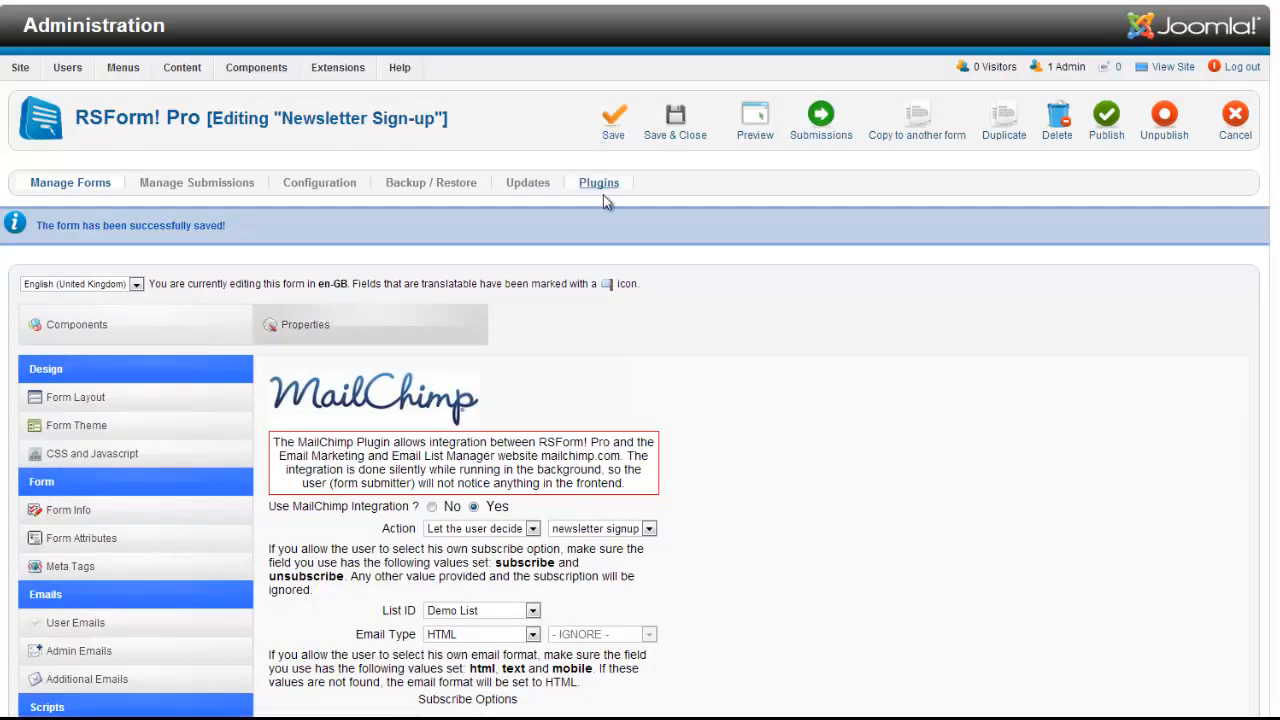
scroll(down, 3)
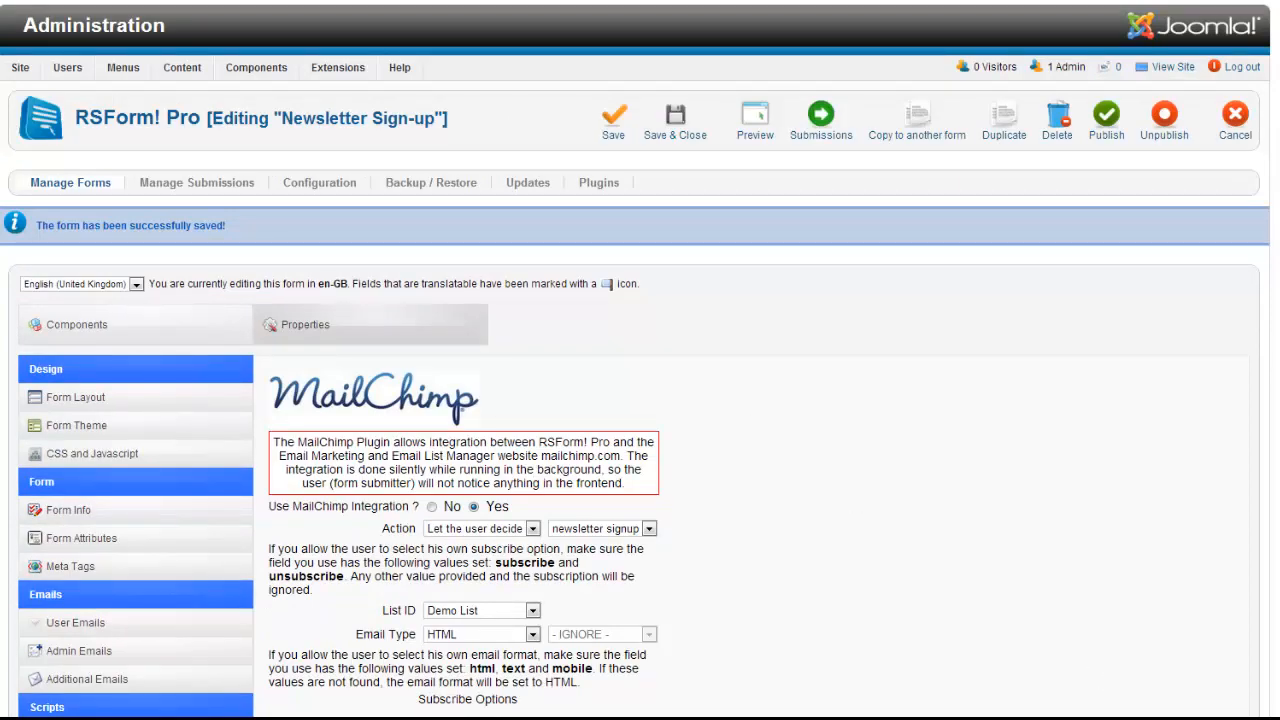
On the live site fill the sign-up form, choosing subscribe with news on Web Design, and send it
click(754, 120)
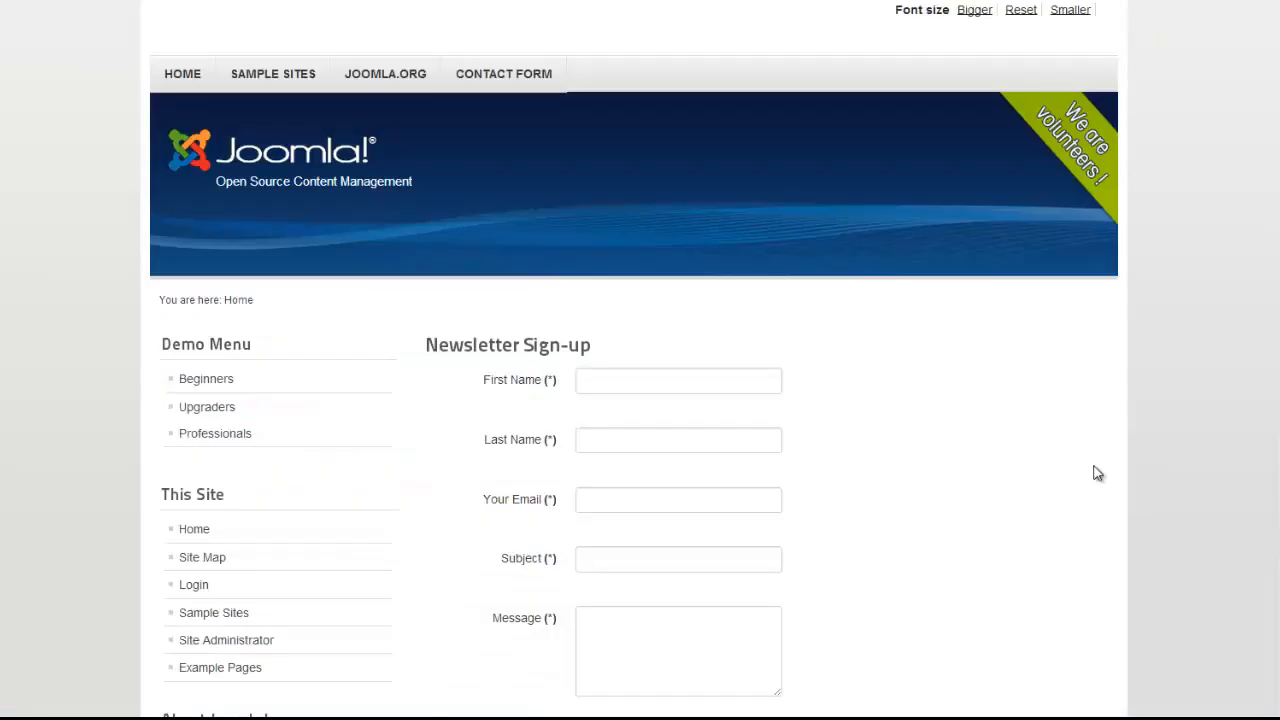
mouse_move(888, 432)
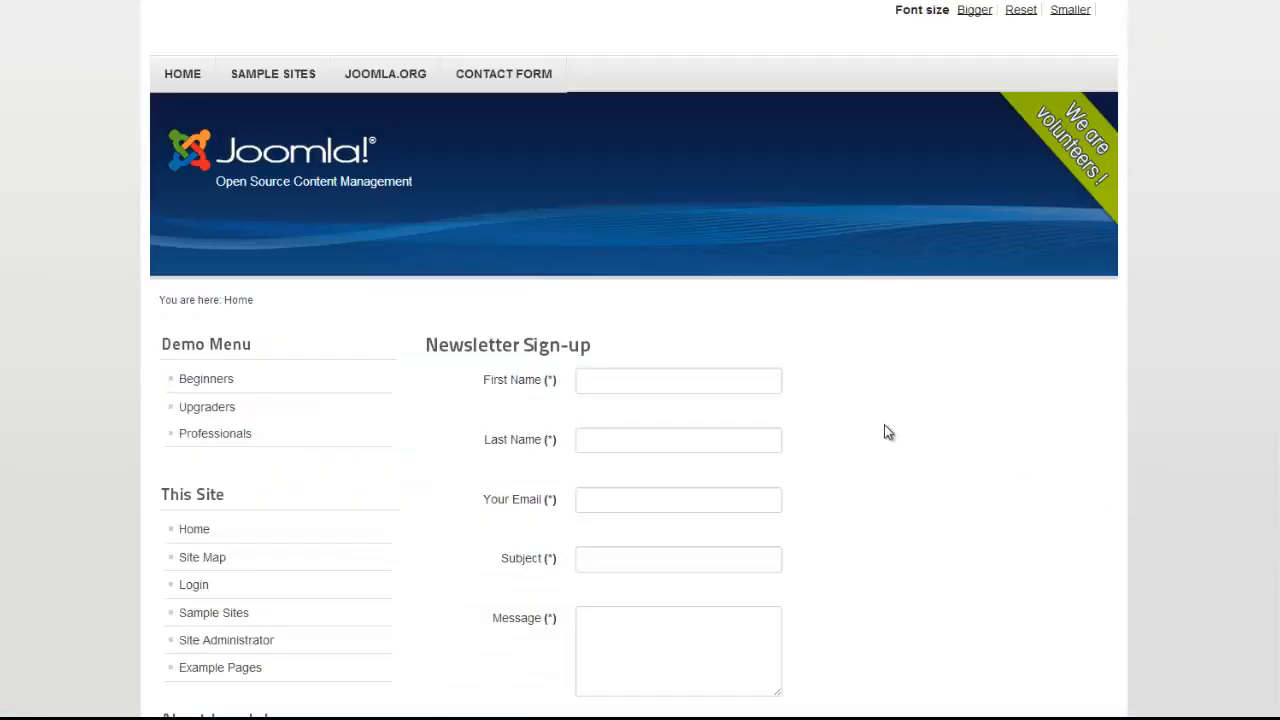
scroll(down, 3)
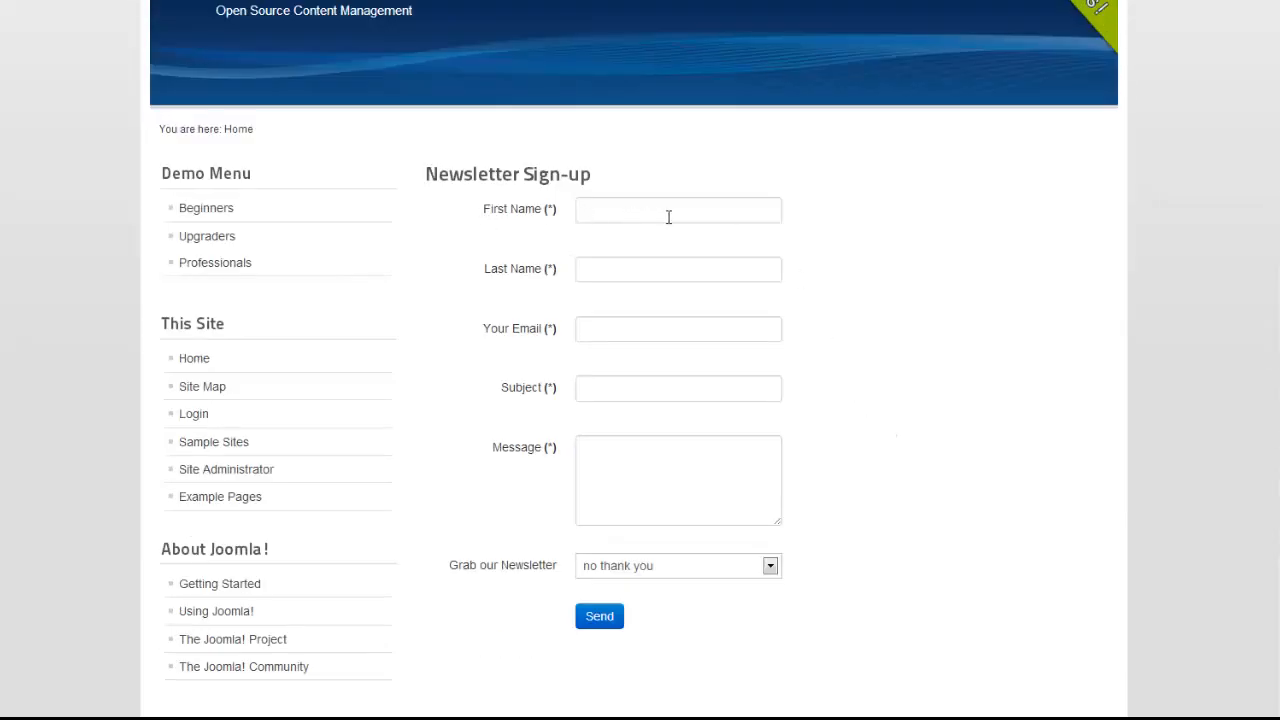
click(678, 210)
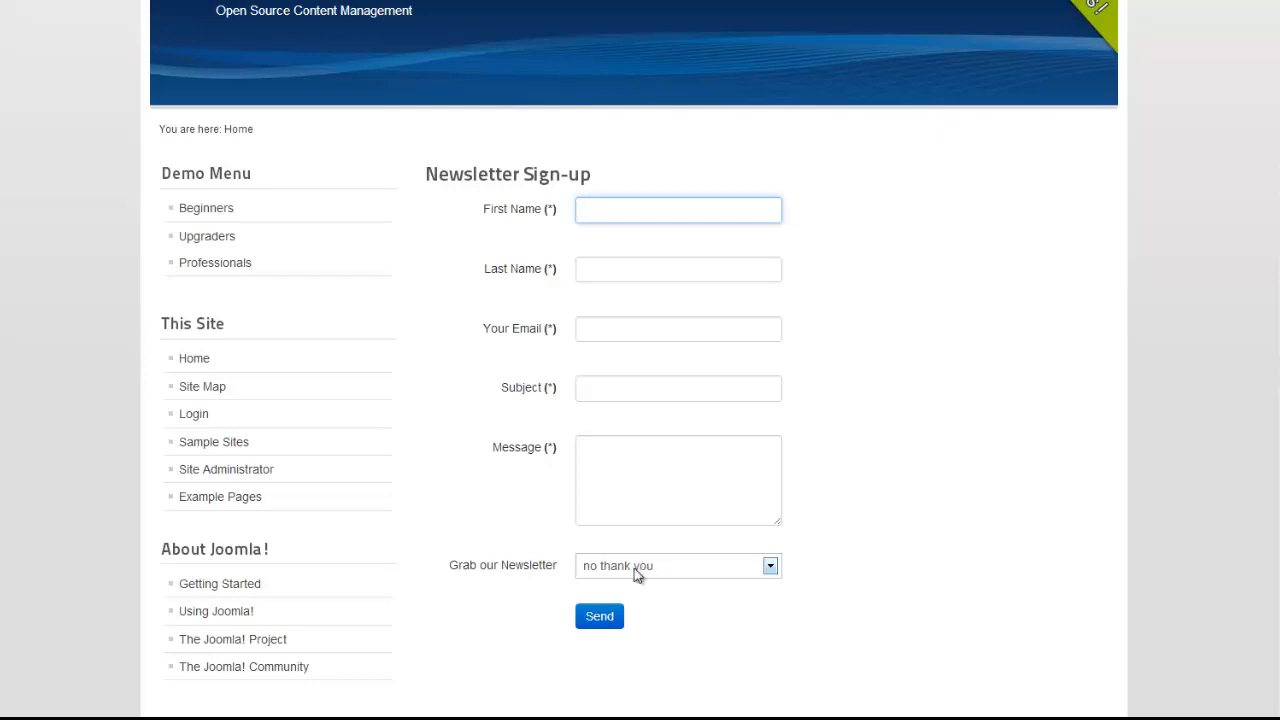
click(676, 564)
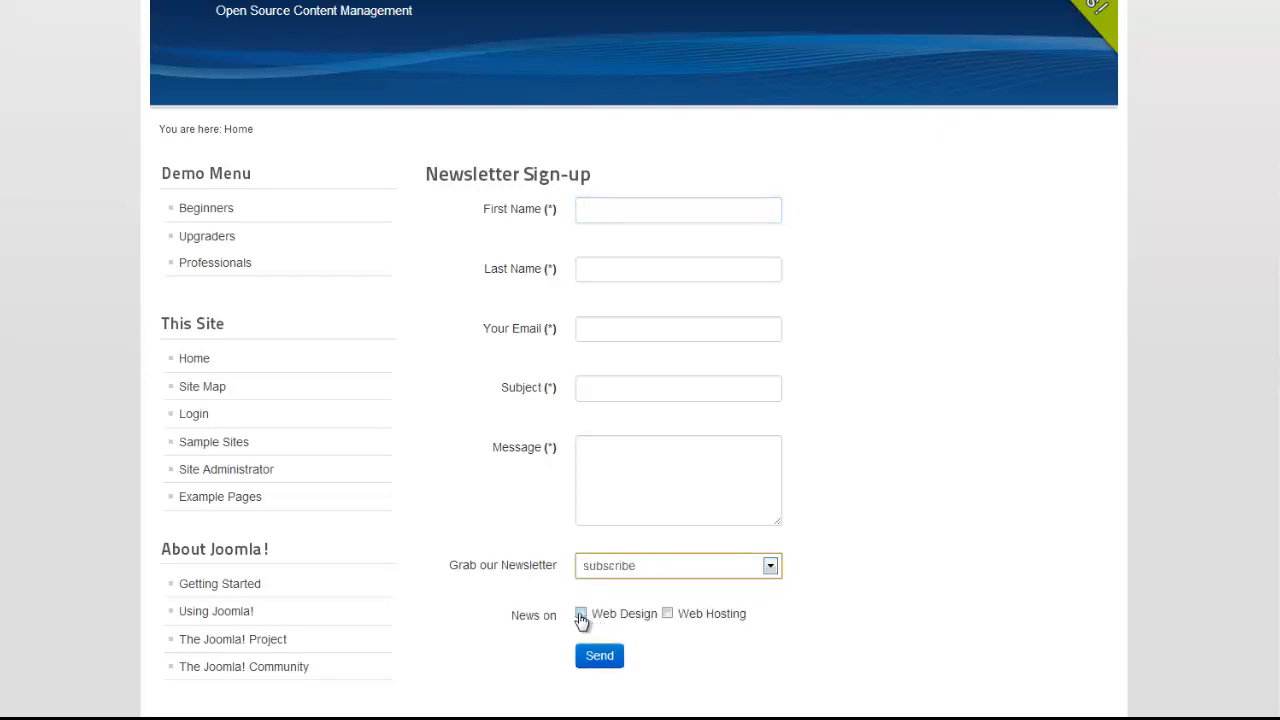
click(580, 612)
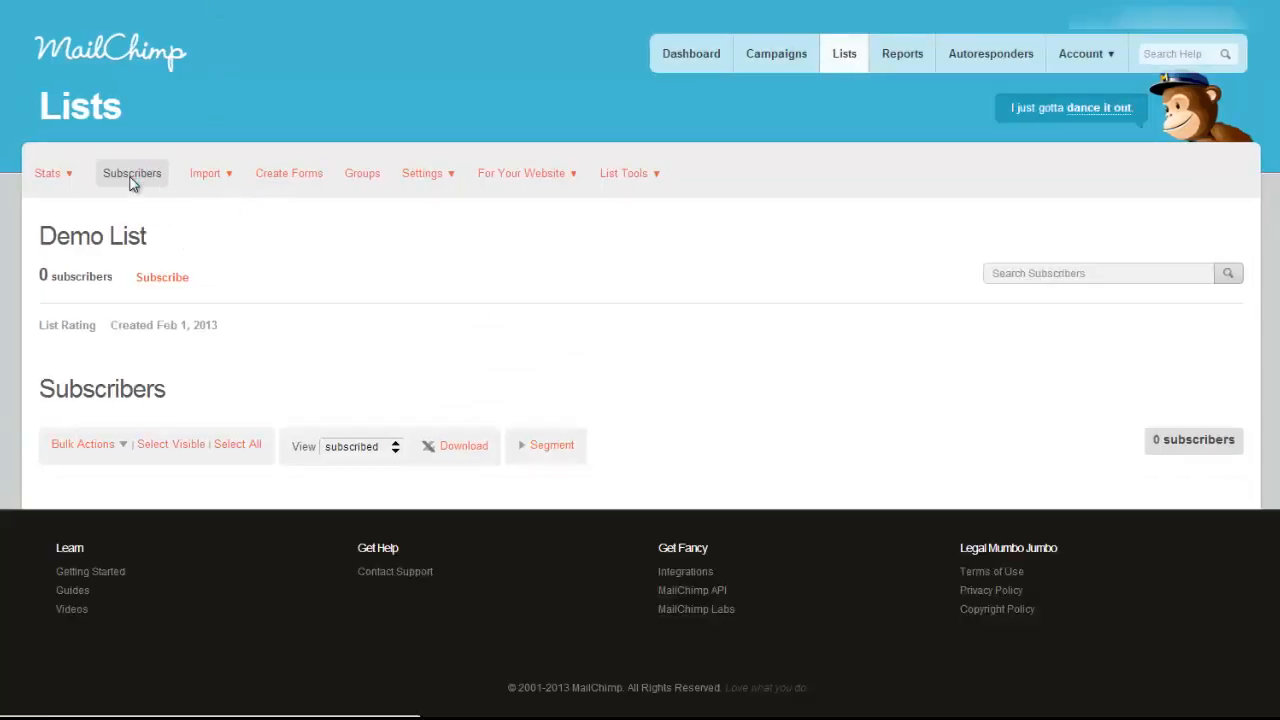
click(132, 172)
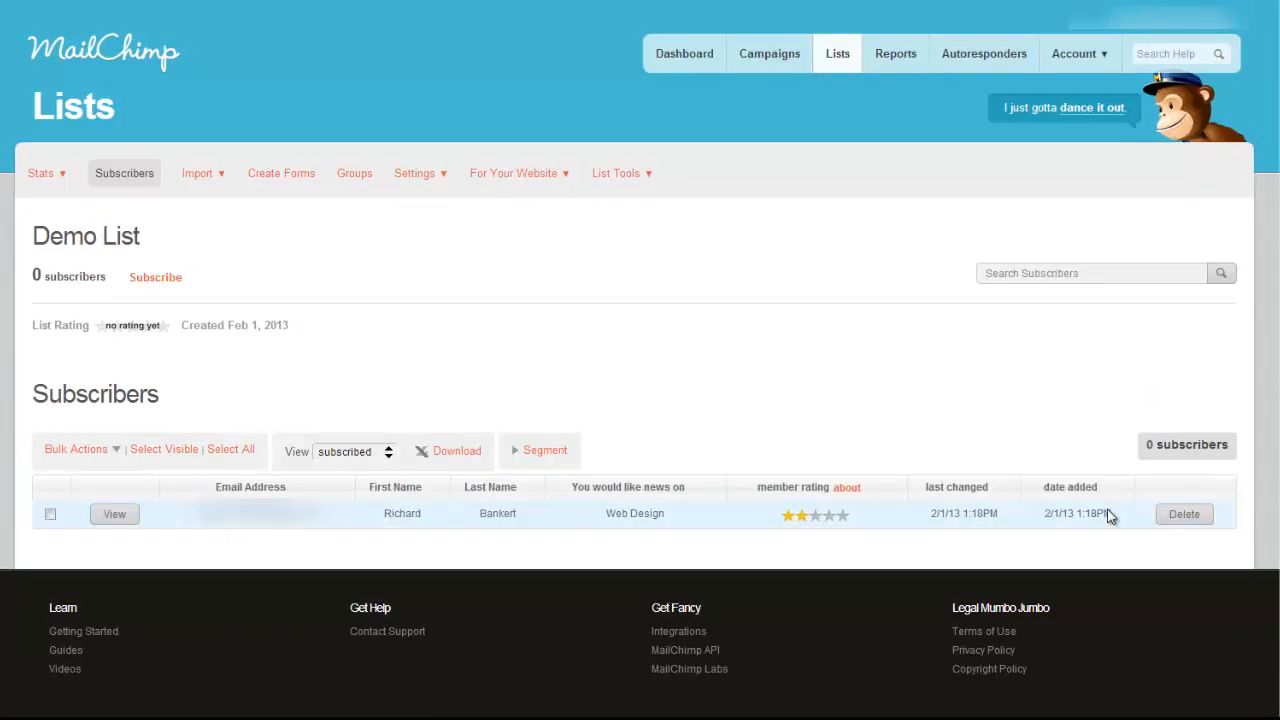
mouse_move(378, 402)
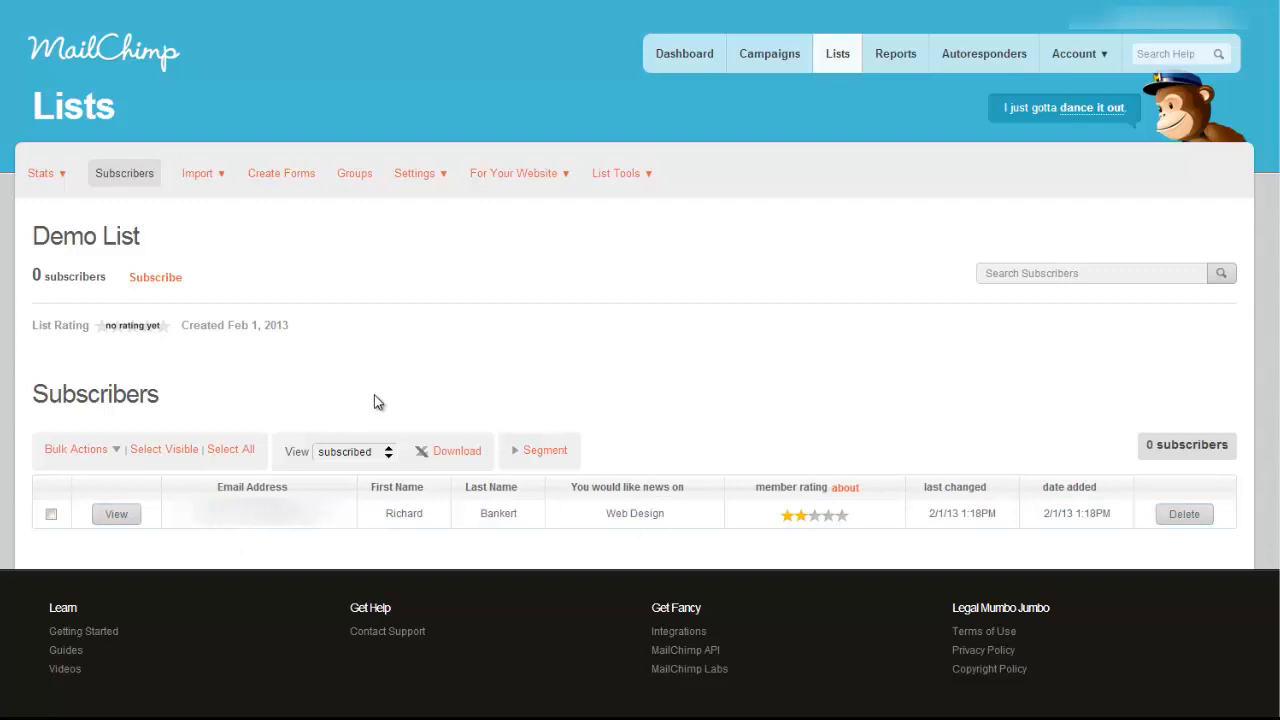
mouse_move(352, 412)
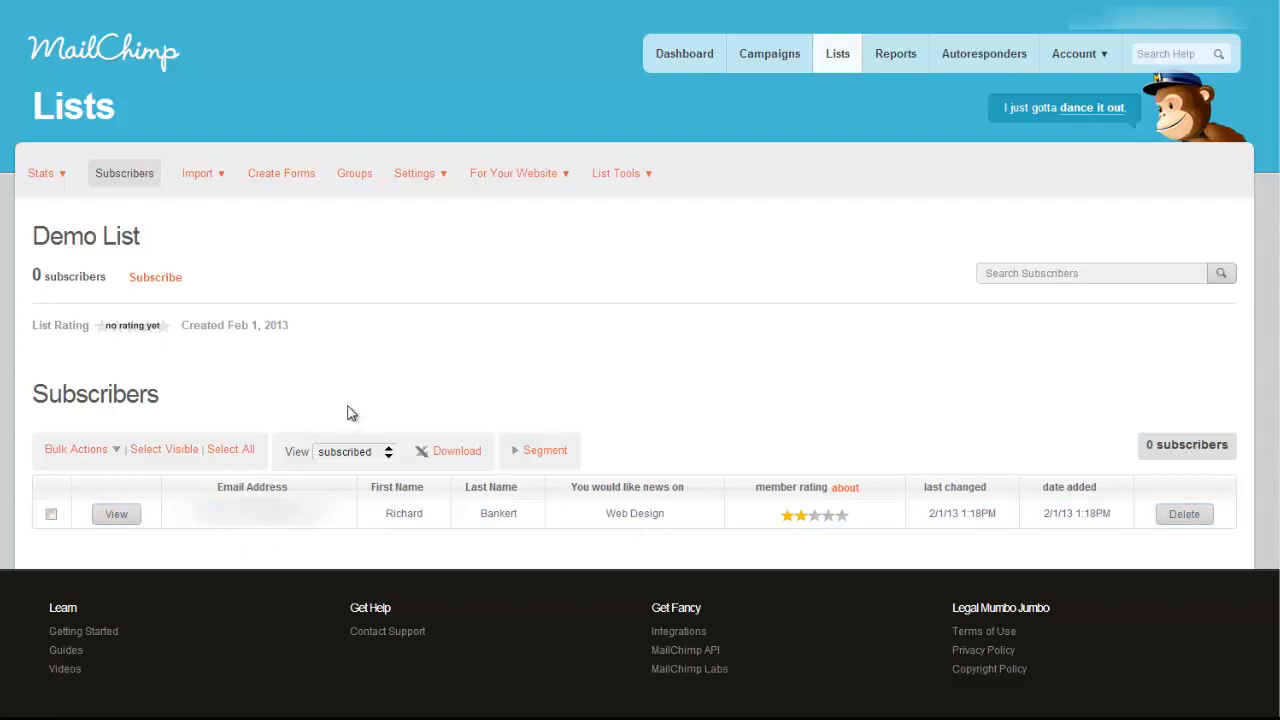
mouse_move(340, 308)
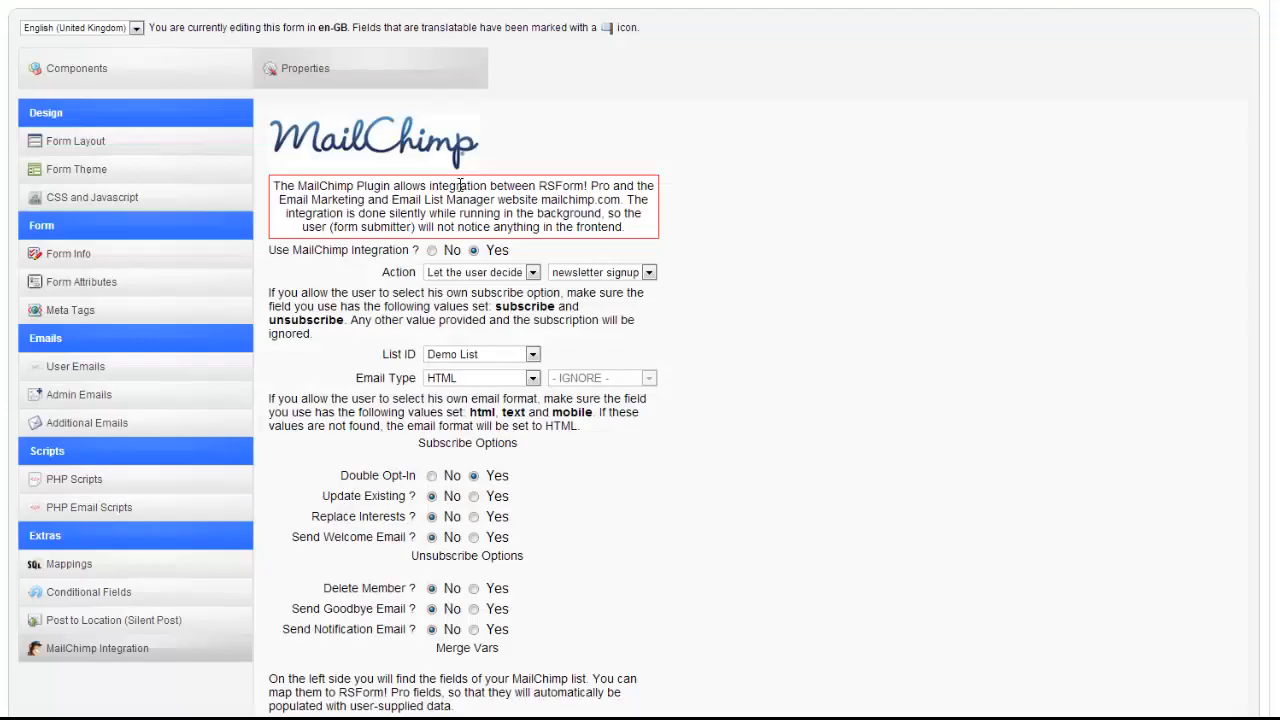
mouse_move(876, 212)
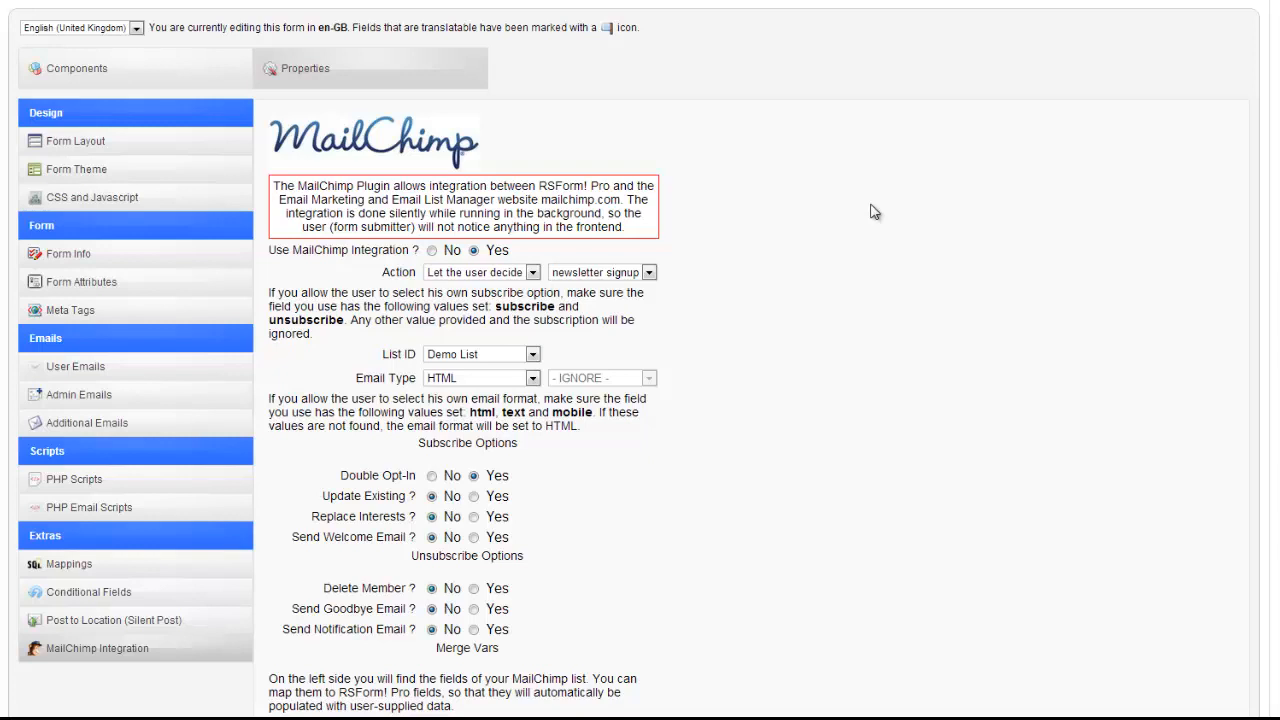
mouse_move(1080, 684)
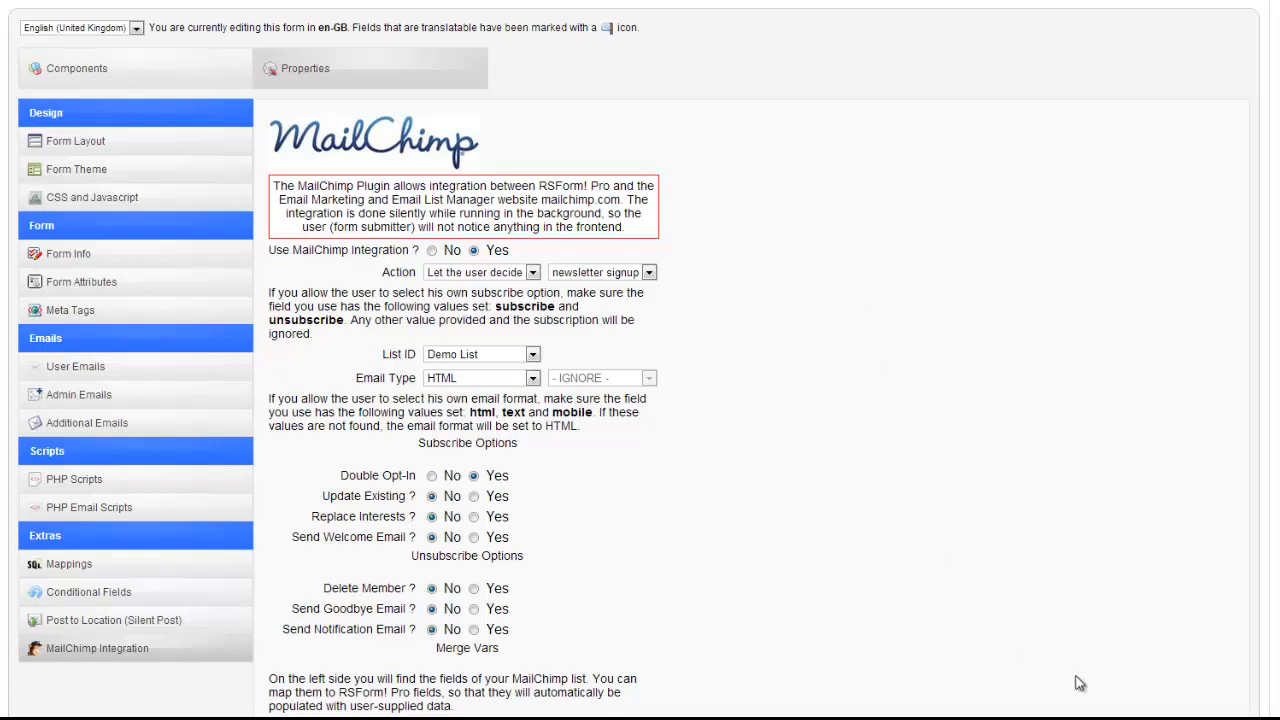